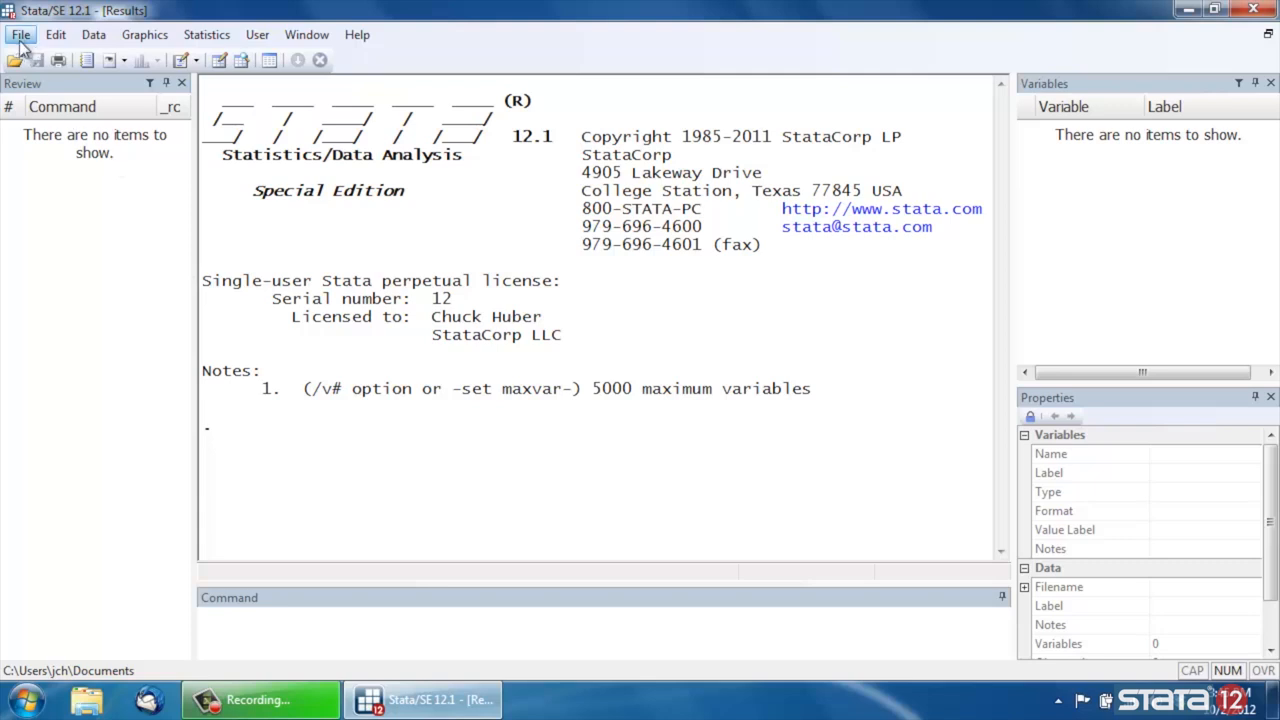
# - Open the File menu and reach the Example Datasets entry
pyautogui.click(20, 34)
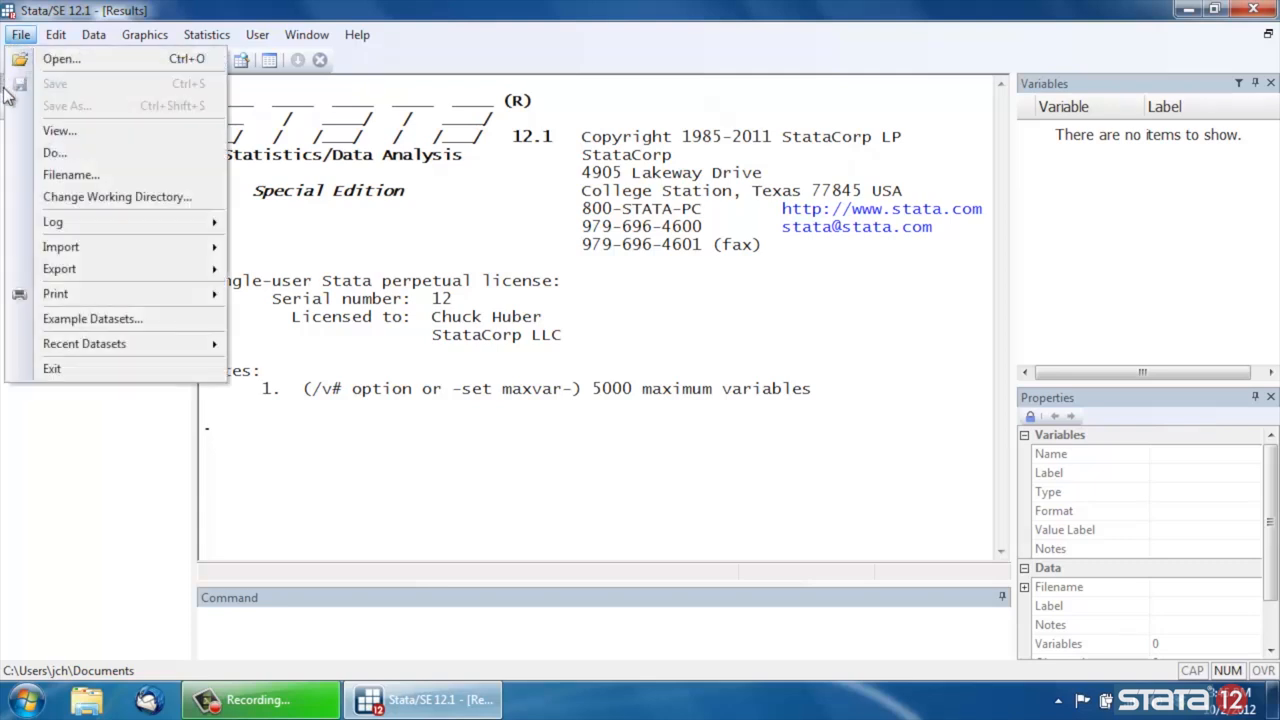
pyautogui.click(59, 269)
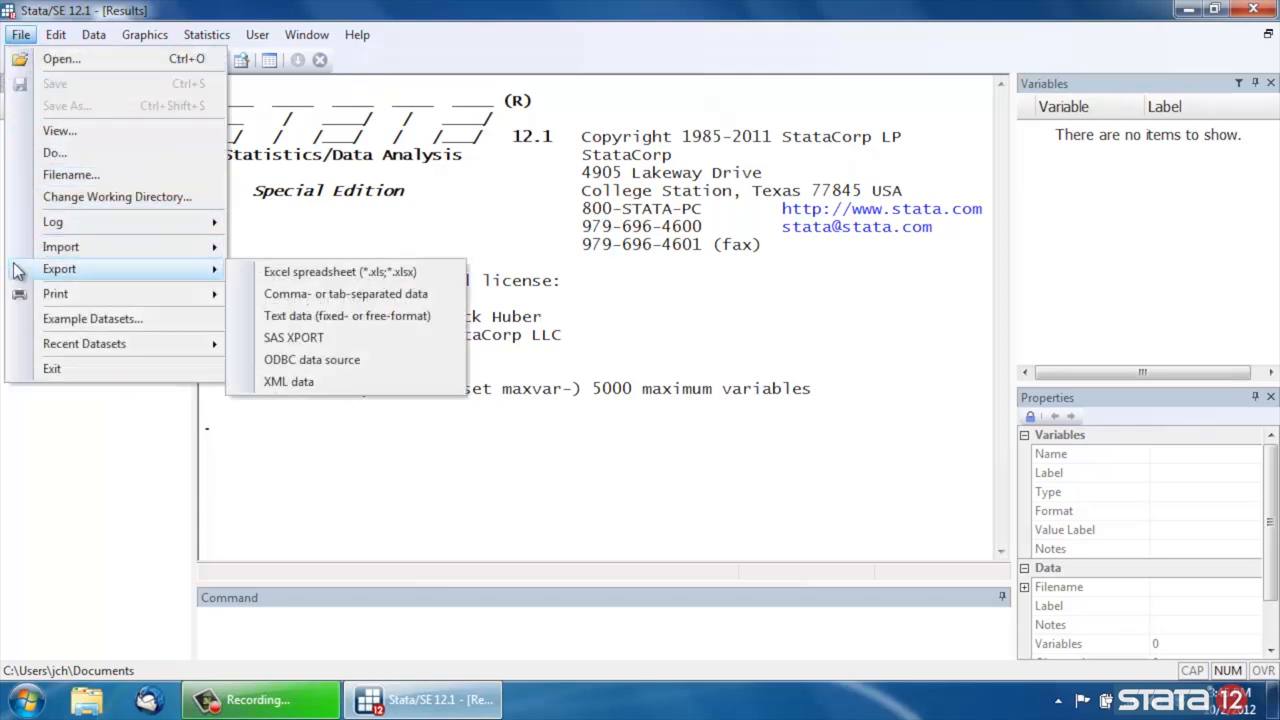
pyautogui.moveTo(92, 318)
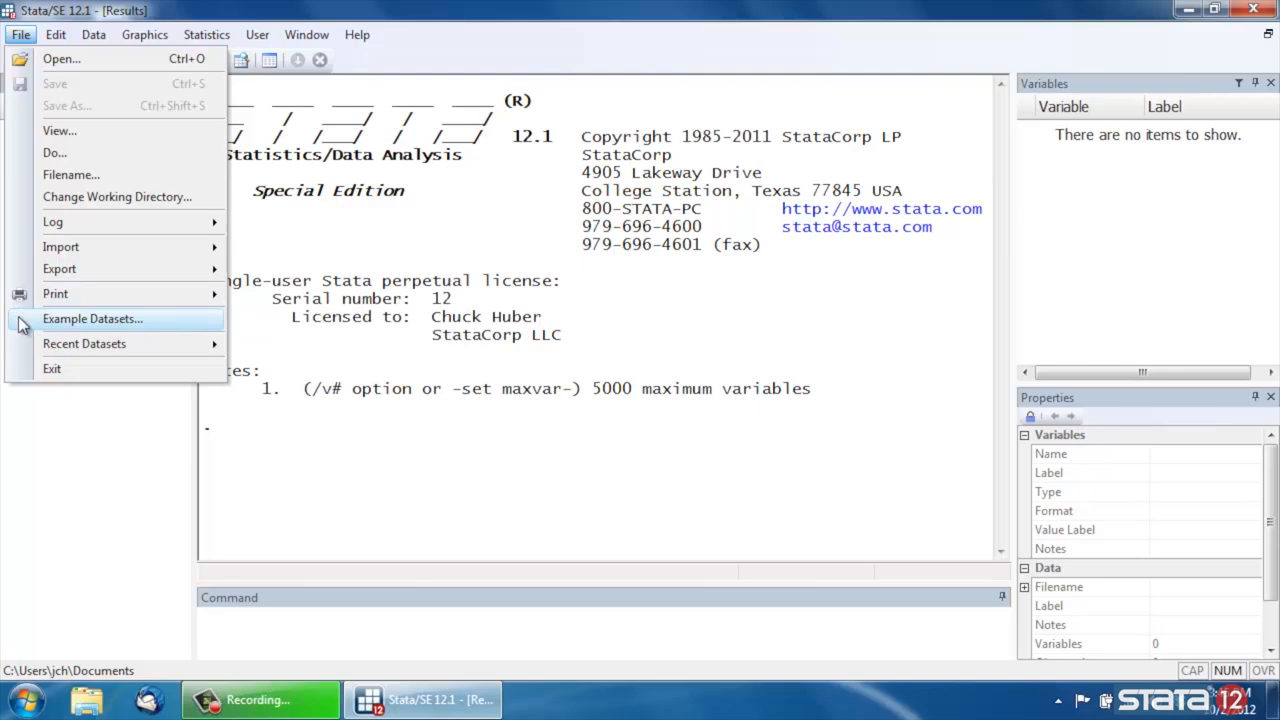
# - Load nlsw88.dta from the example datasets installed with Stata
pyautogui.click(92, 318)
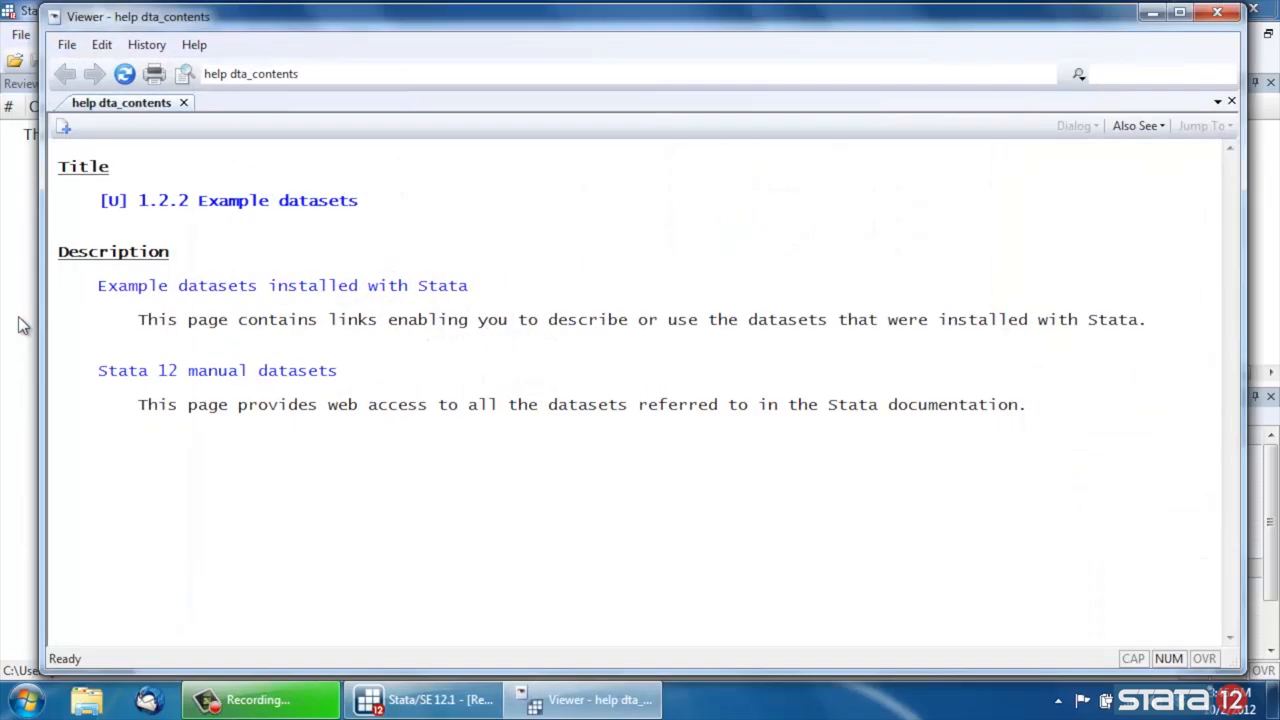
pyautogui.moveTo(222, 290)
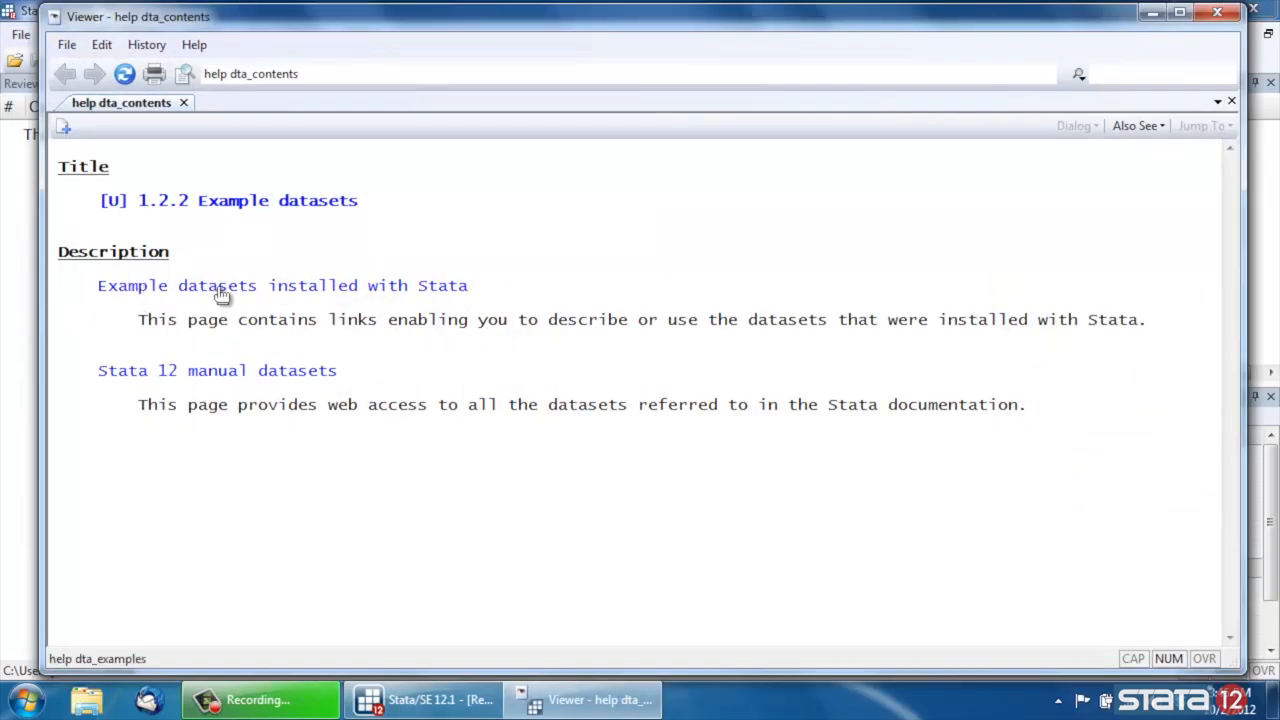
pyautogui.click(217, 285)
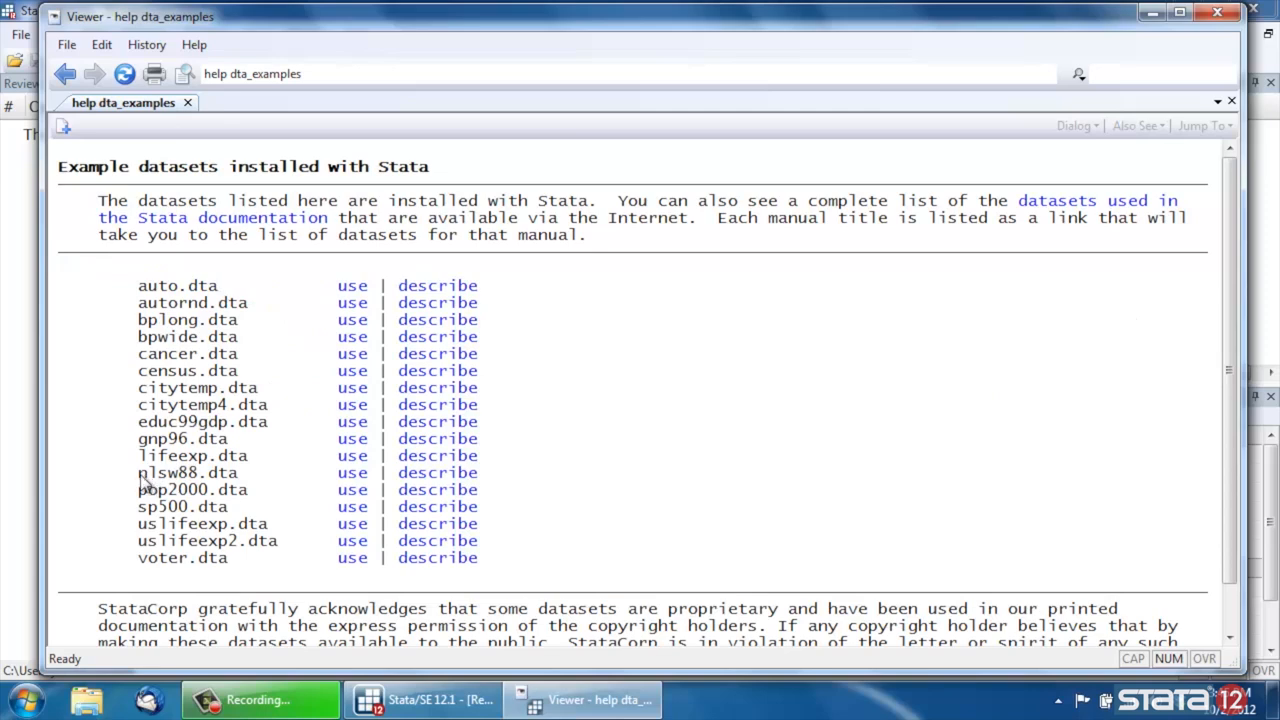
pyautogui.doubleClick(187, 472)
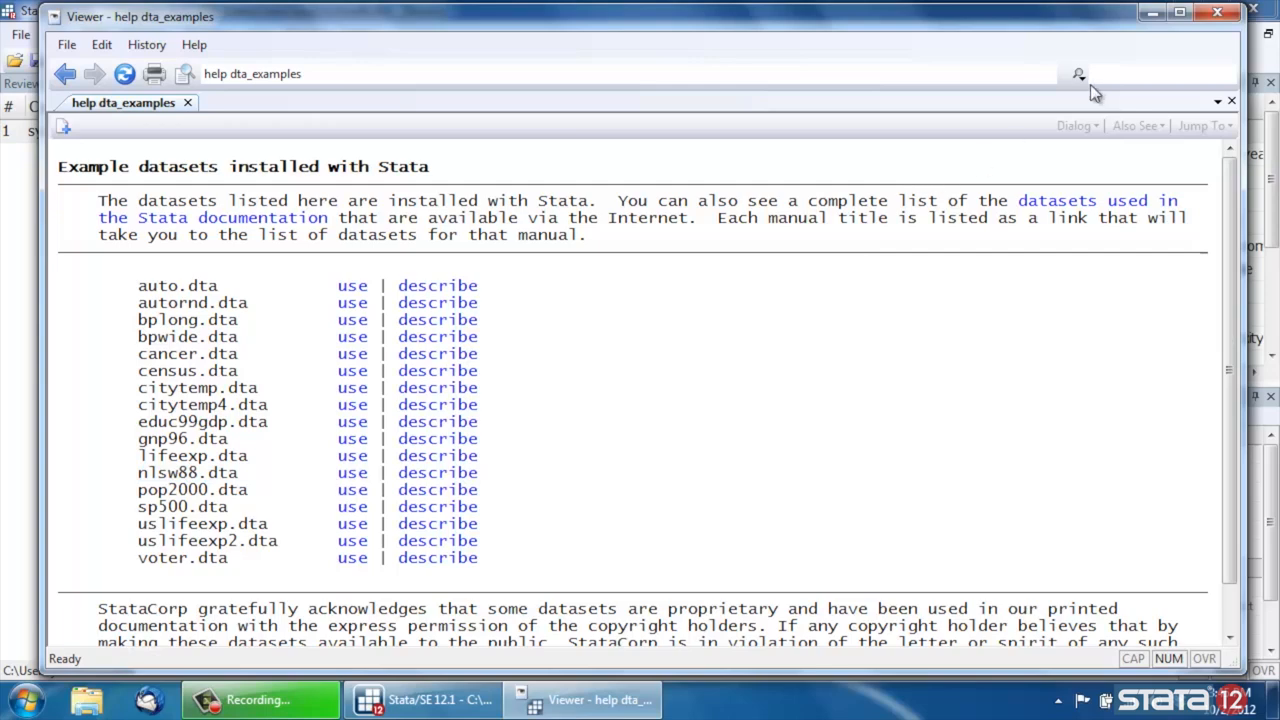
pyautogui.moveTo(1108, 16)
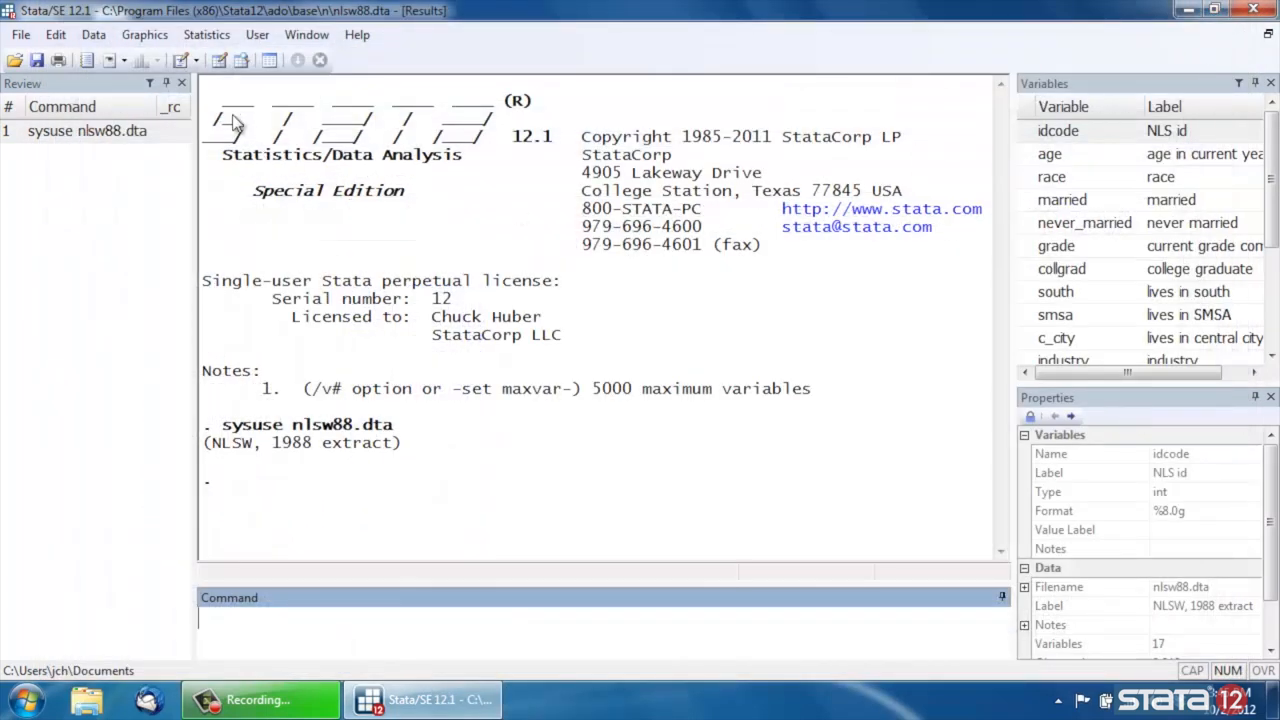
pyautogui.moveTo(242, 60)
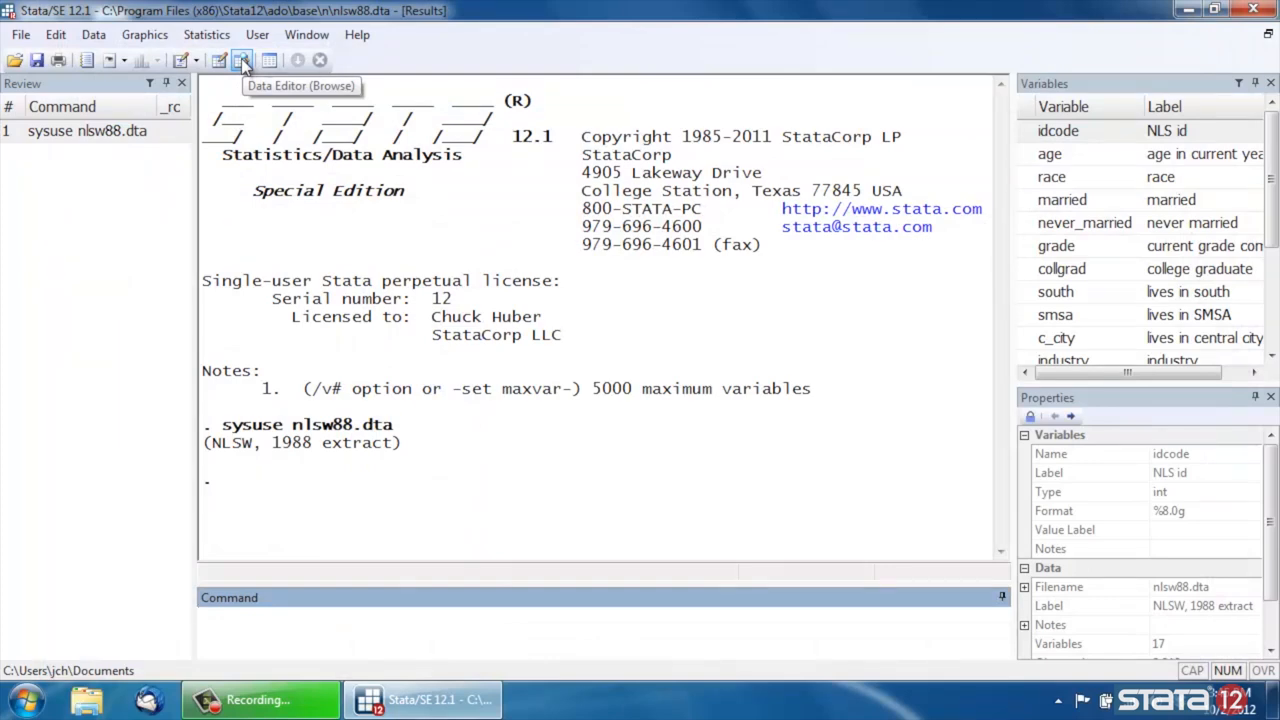
pyautogui.click(243, 61)
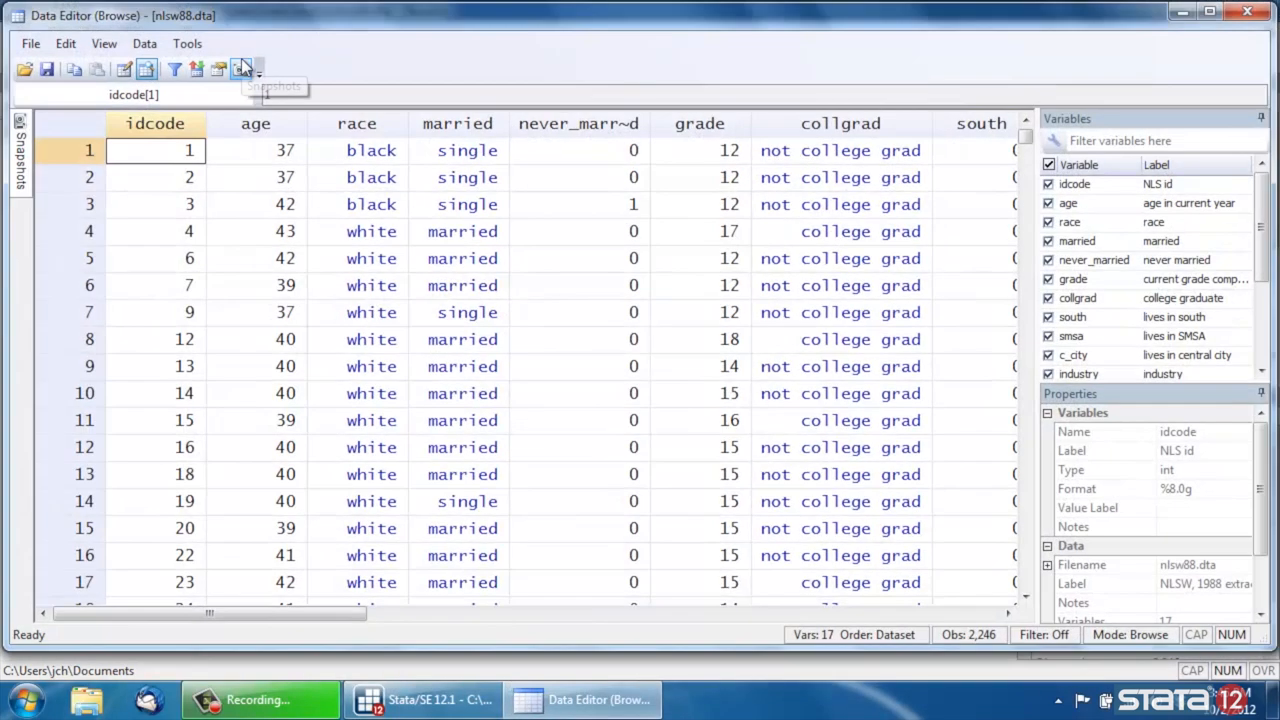
pyautogui.moveTo(445, 123)
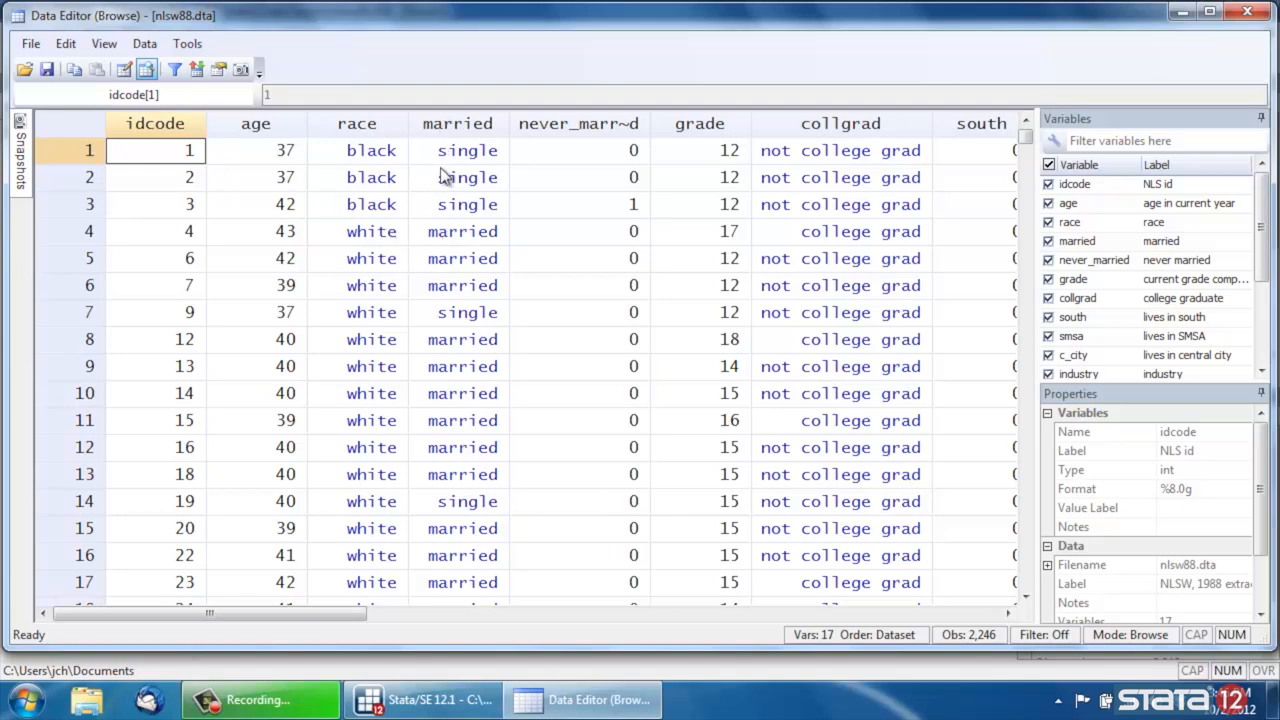
pyautogui.moveTo(1270, 42)
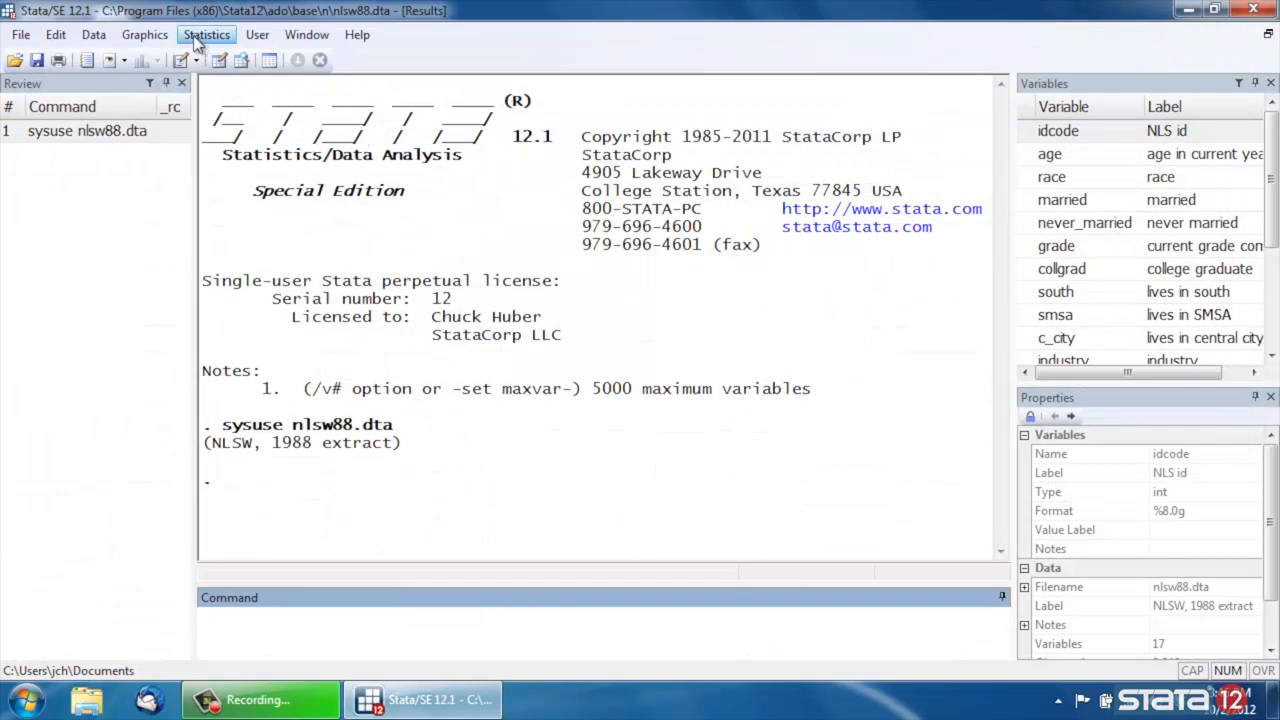
# - Open the Two-way tables with measures of association (tabulate2) dialog from Statistics
pyautogui.click(206, 34)
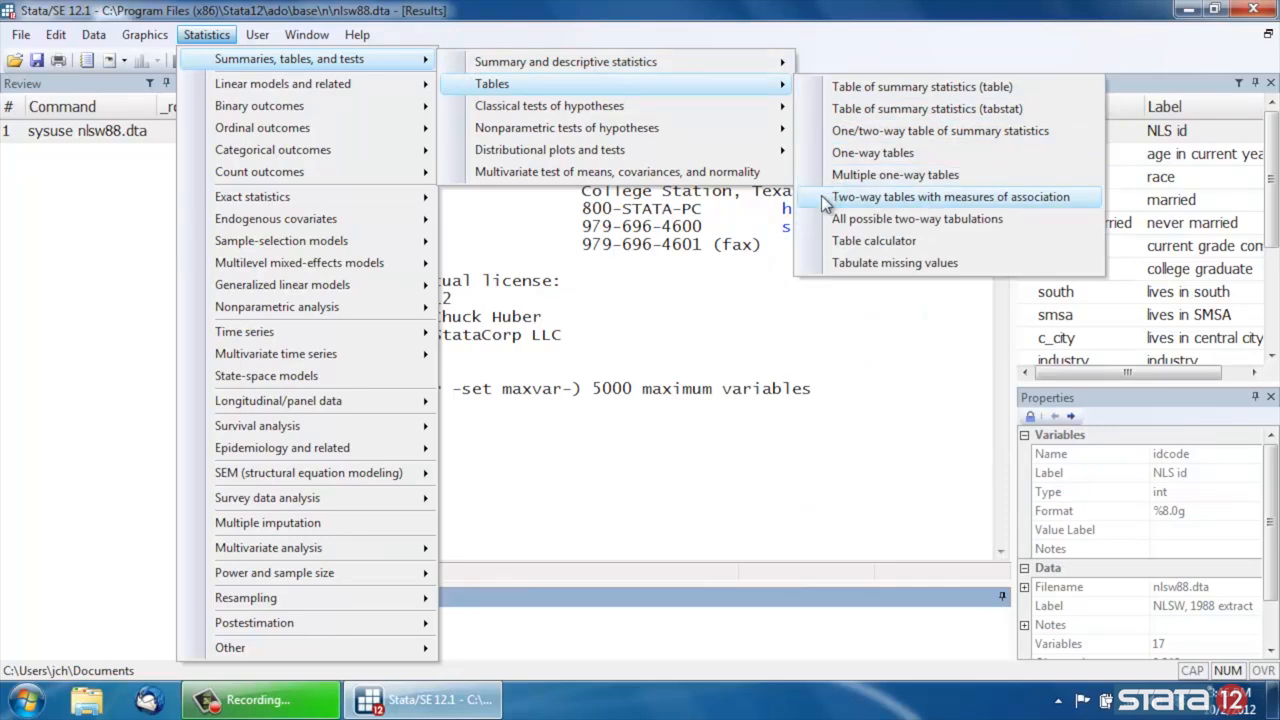
pyautogui.click(951, 196)
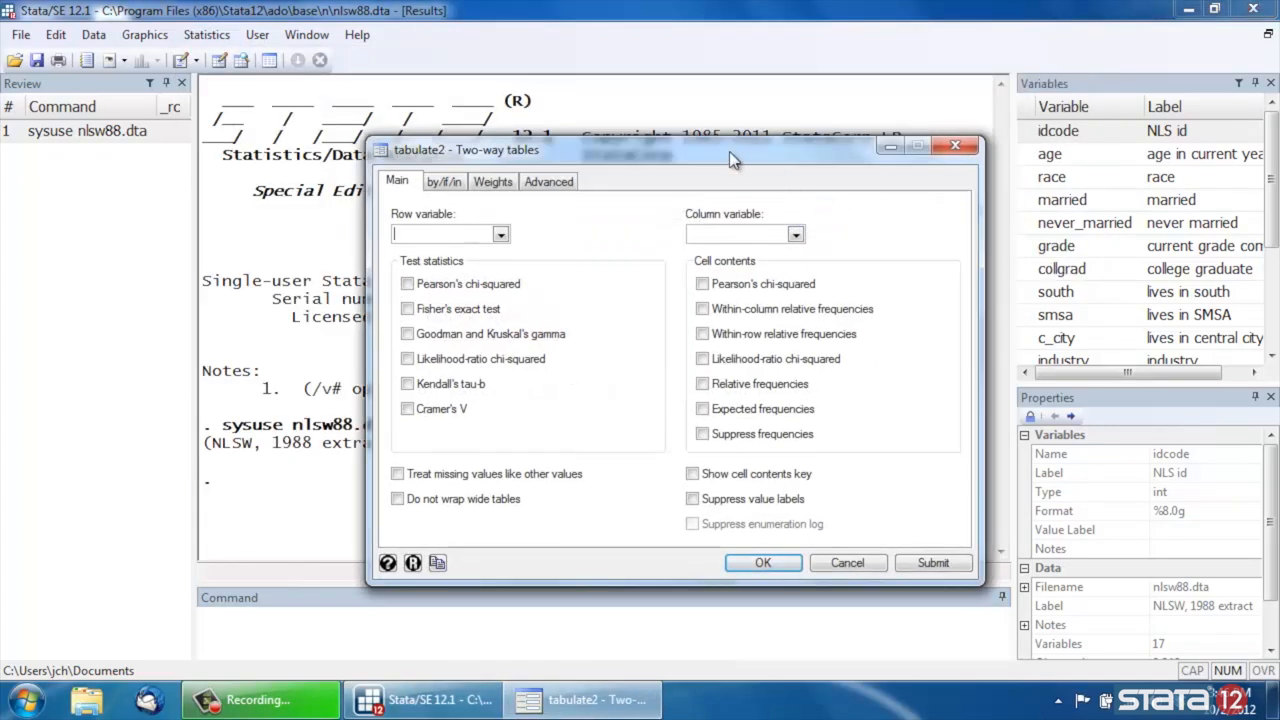
# - In tabulate2, set race as the row variable and married as the column variable
pyautogui.moveTo(730, 150); pyautogui.dragTo(1025, 15)
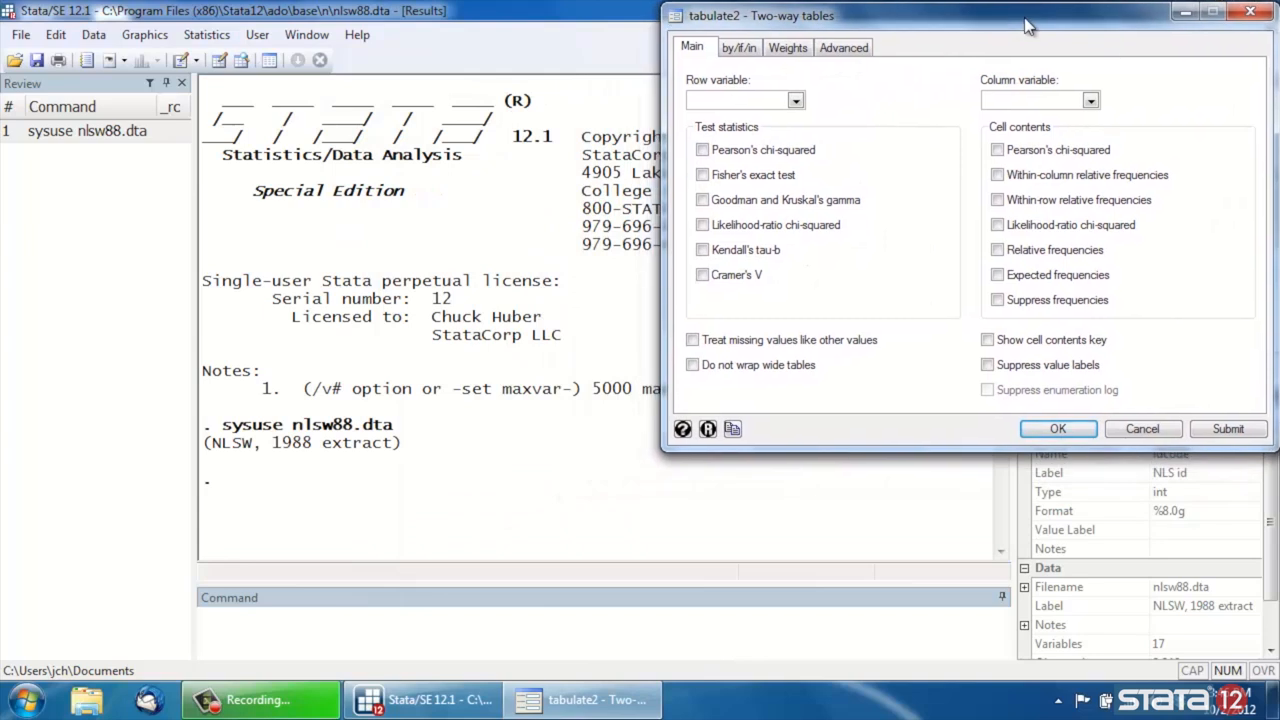
pyautogui.moveTo(857, 96)
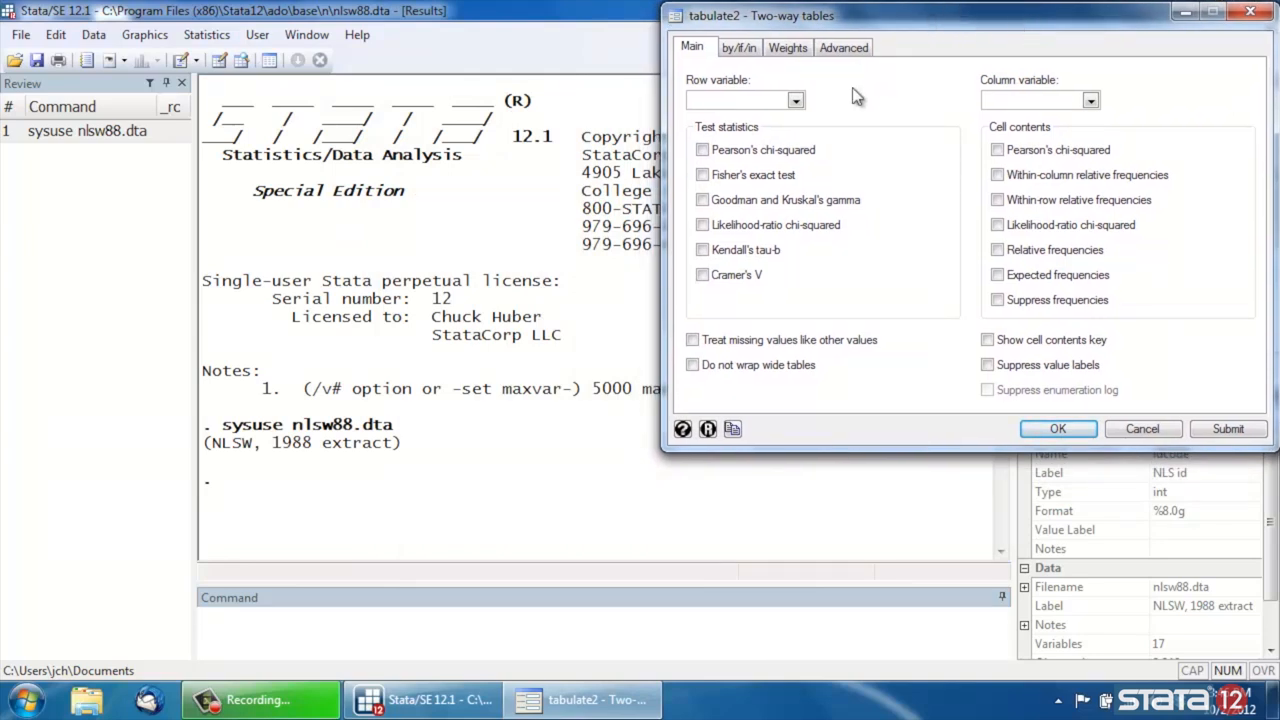
pyautogui.click(796, 99)
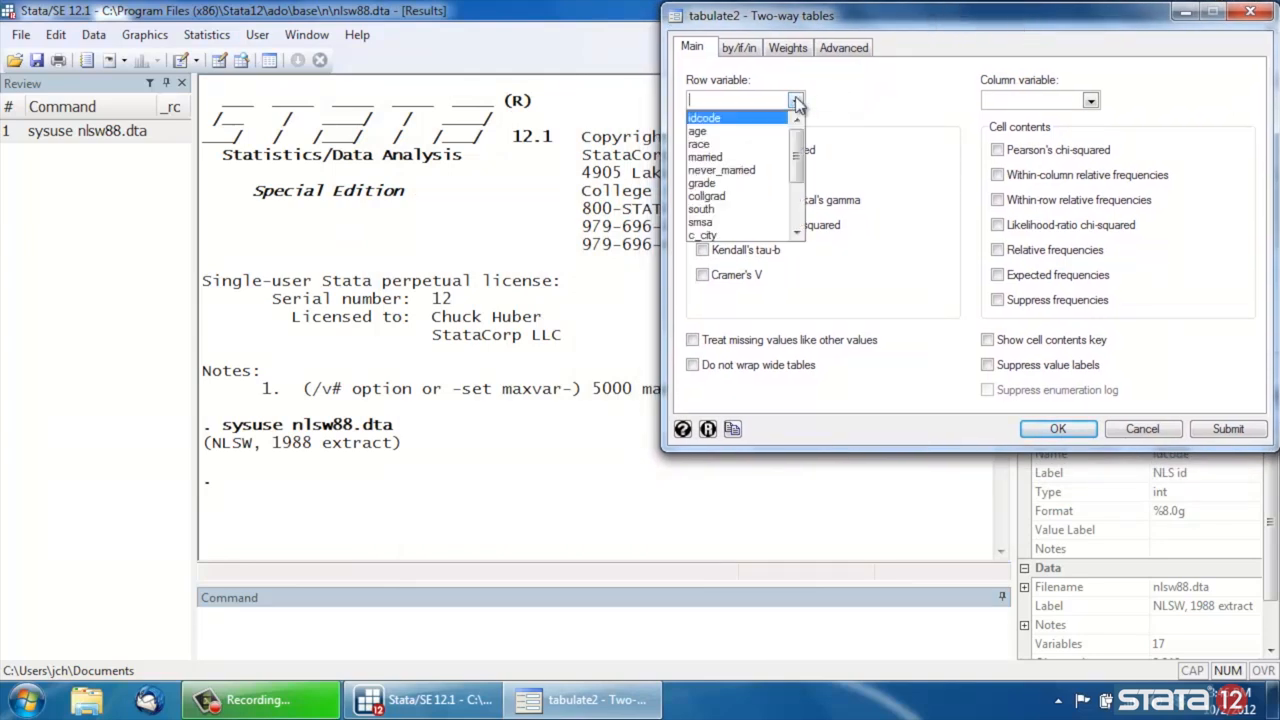
pyautogui.click(698, 143)
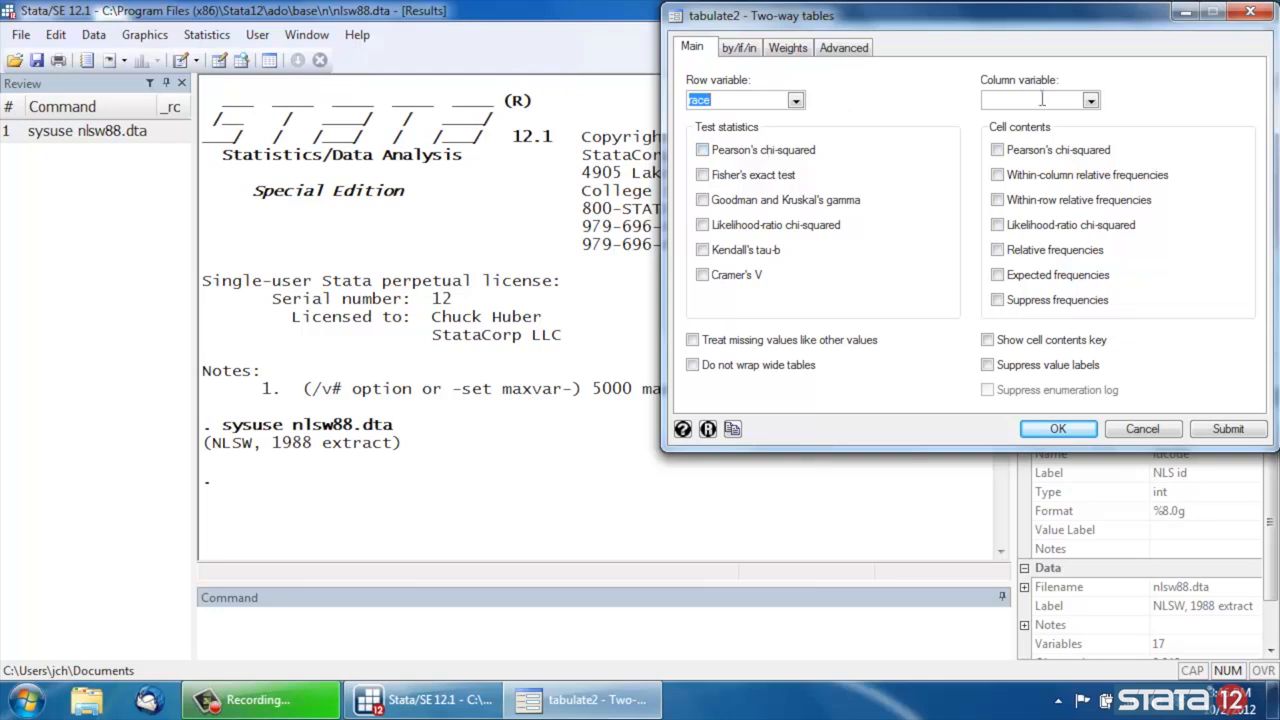
pyautogui.click(1089, 99)
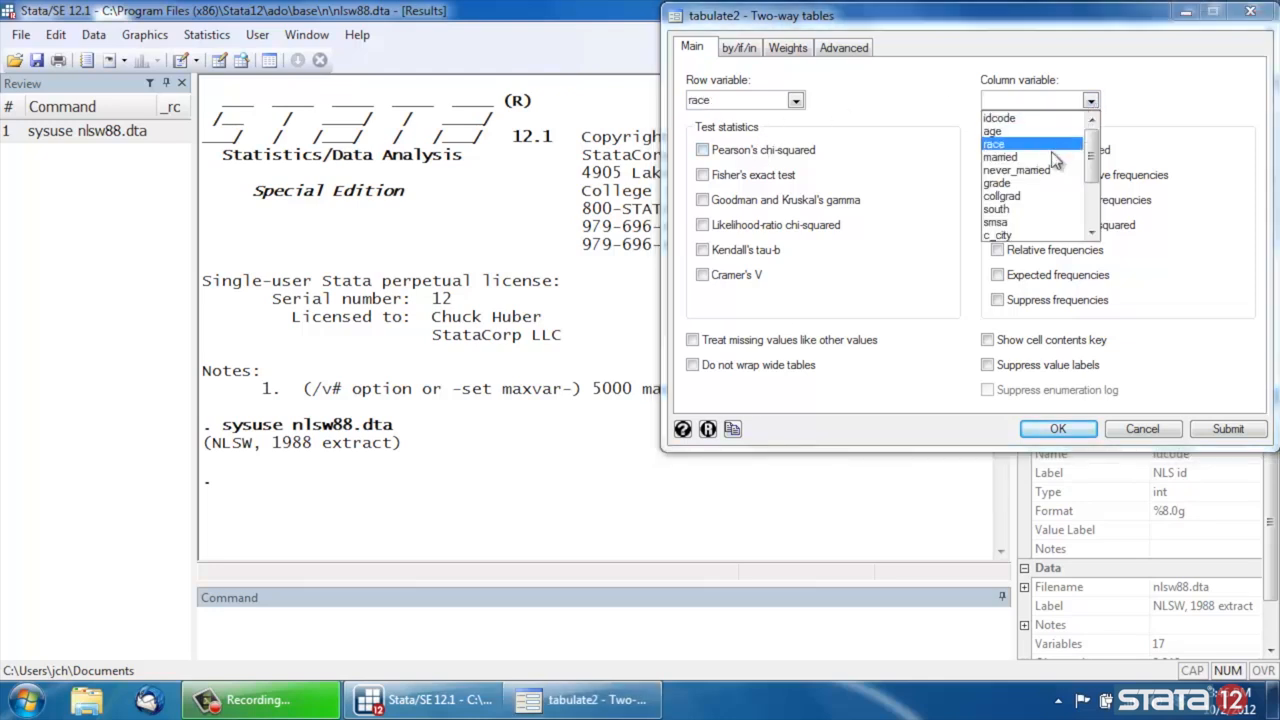
pyautogui.click(1000, 156)
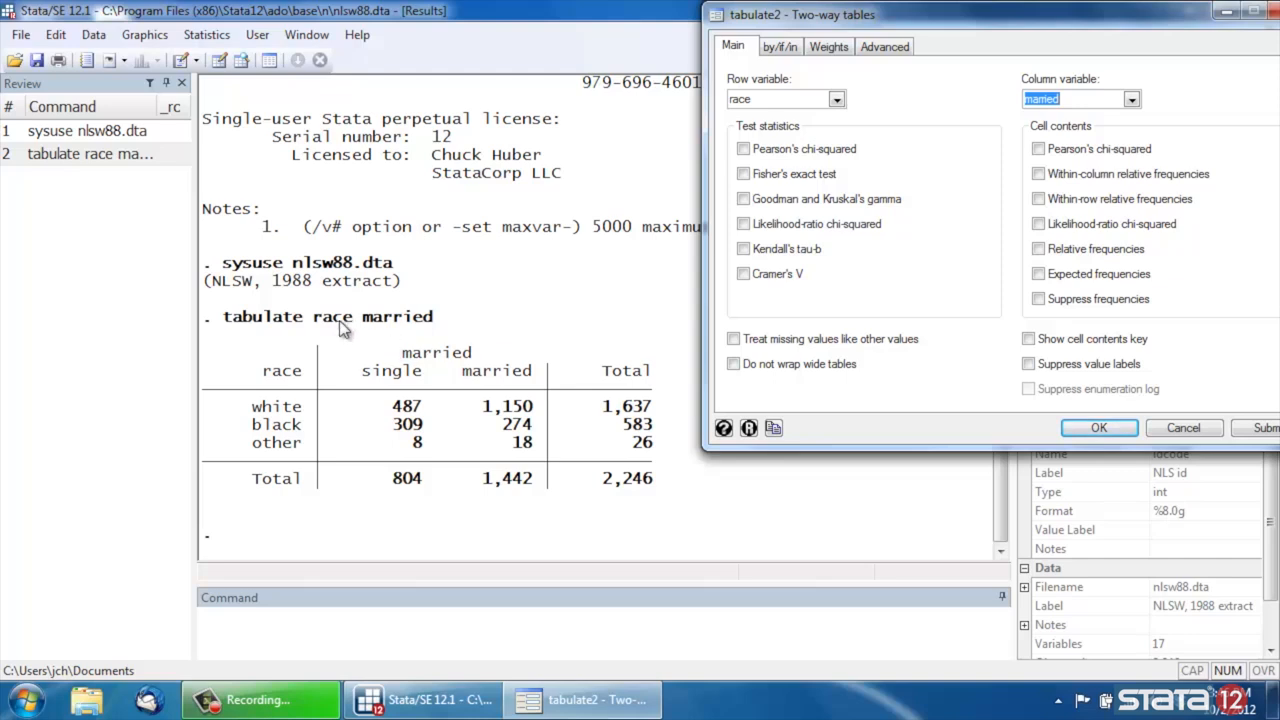
pyautogui.moveTo(426, 366)
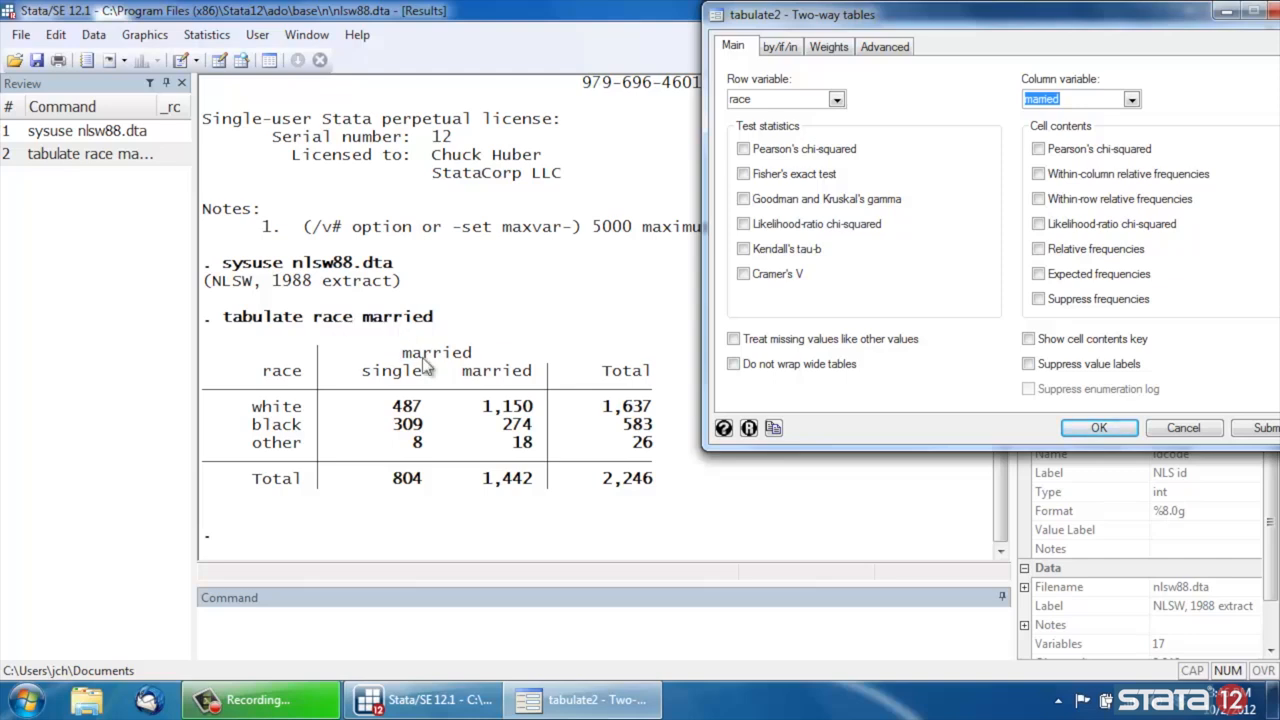
pyautogui.moveTo(565, 470)
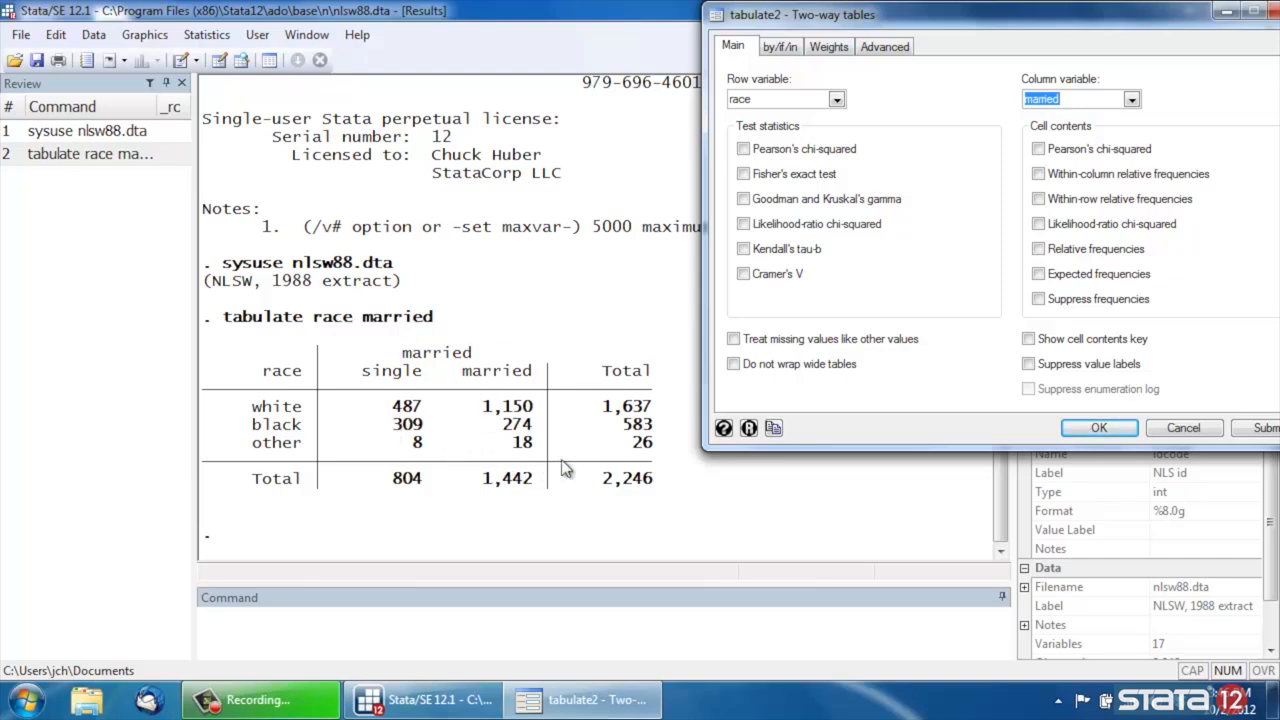
pyautogui.moveTo(625, 408)
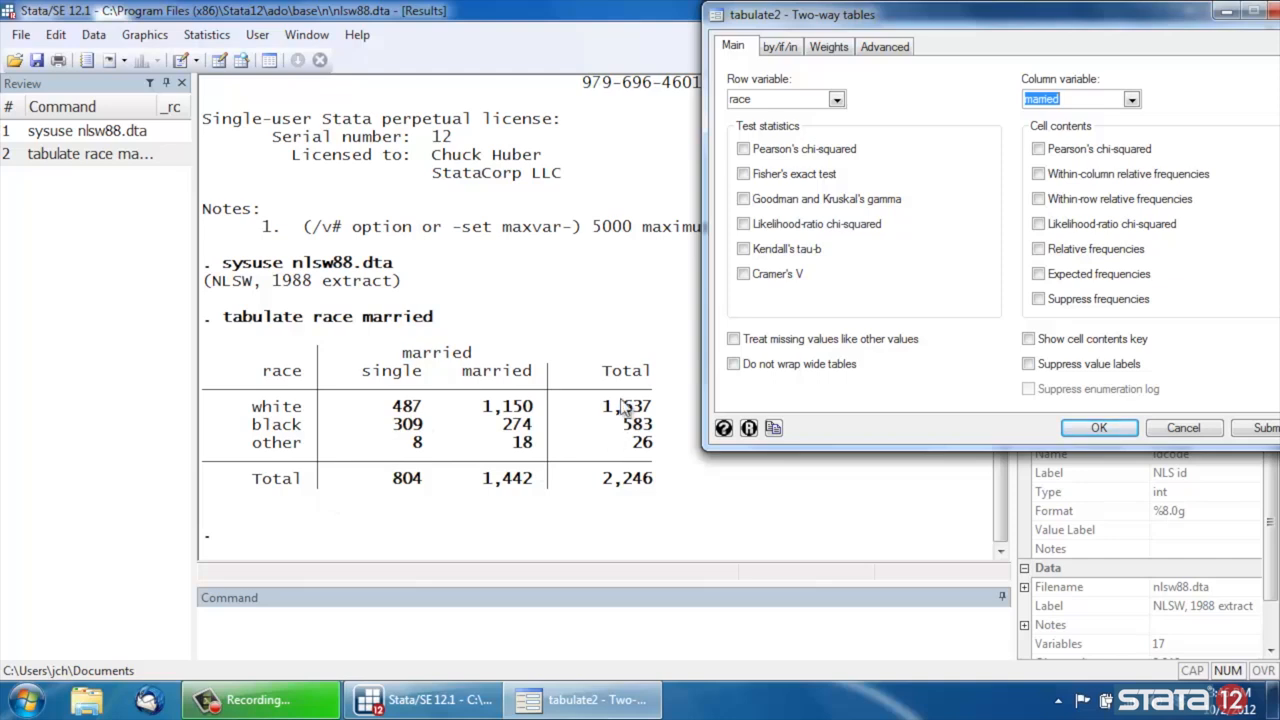
pyautogui.moveTo(920, 181)
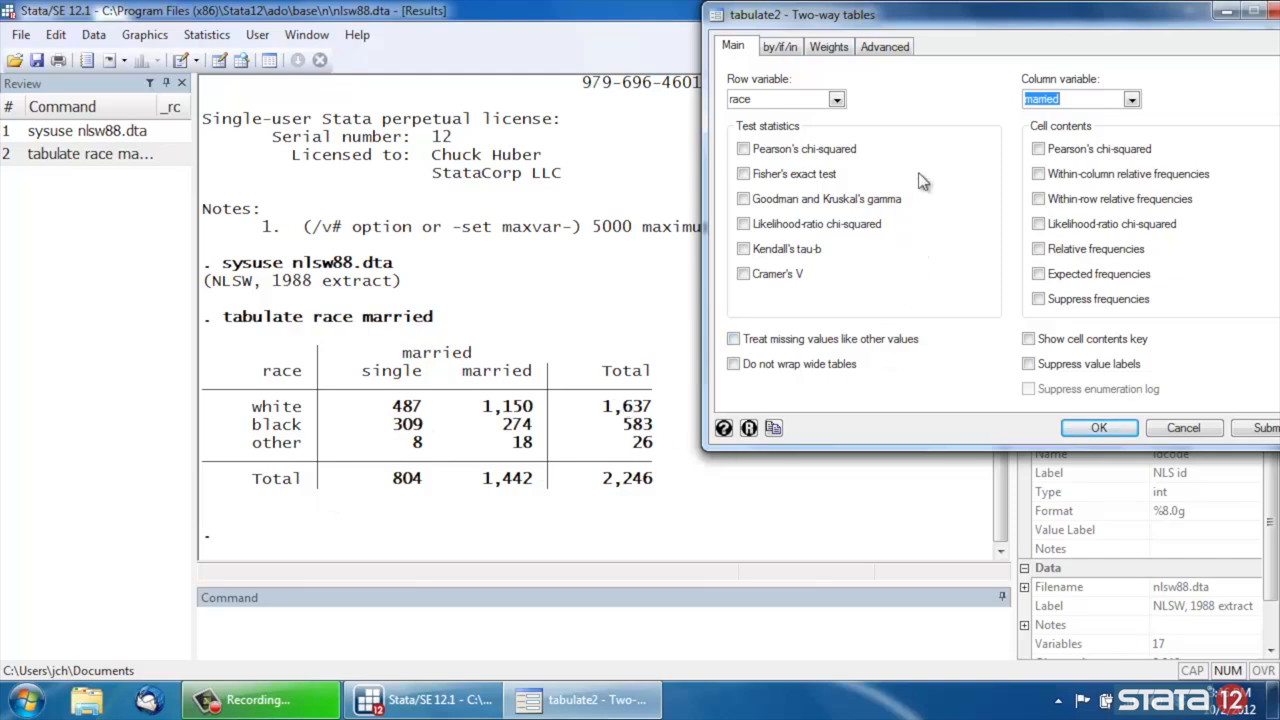
pyautogui.moveTo(955, 28)
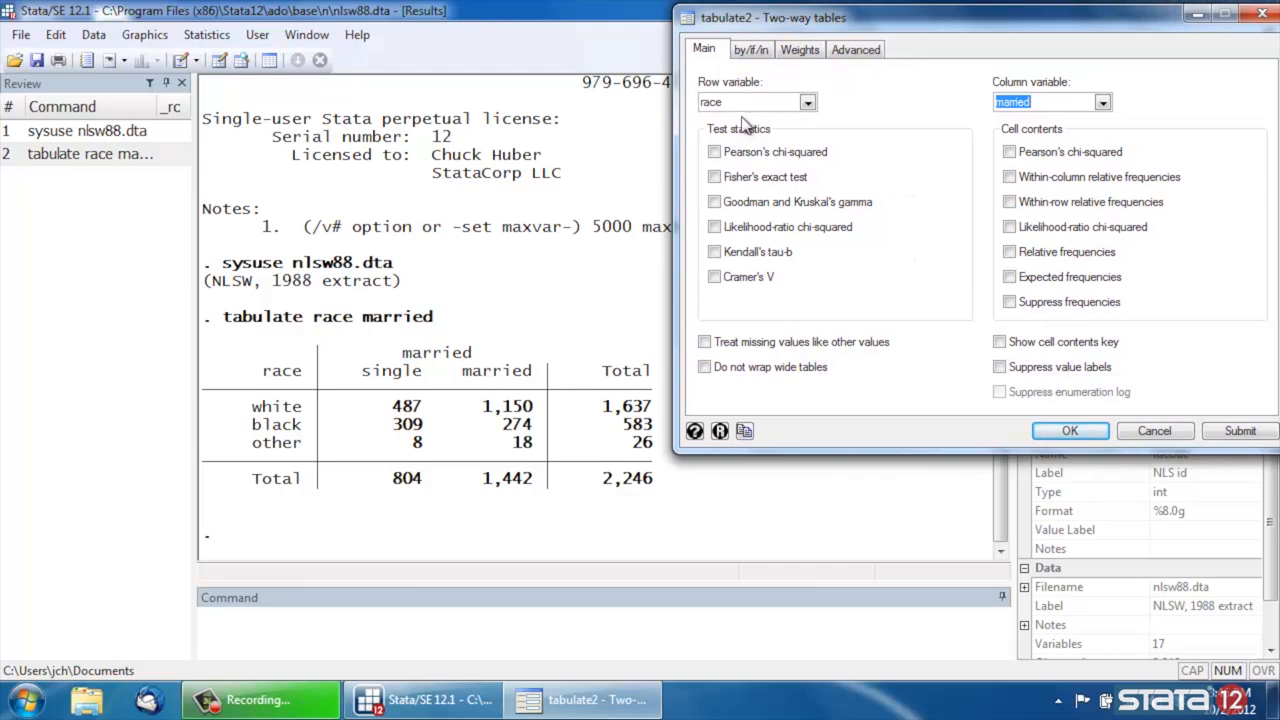
pyautogui.moveTo(755, 258)
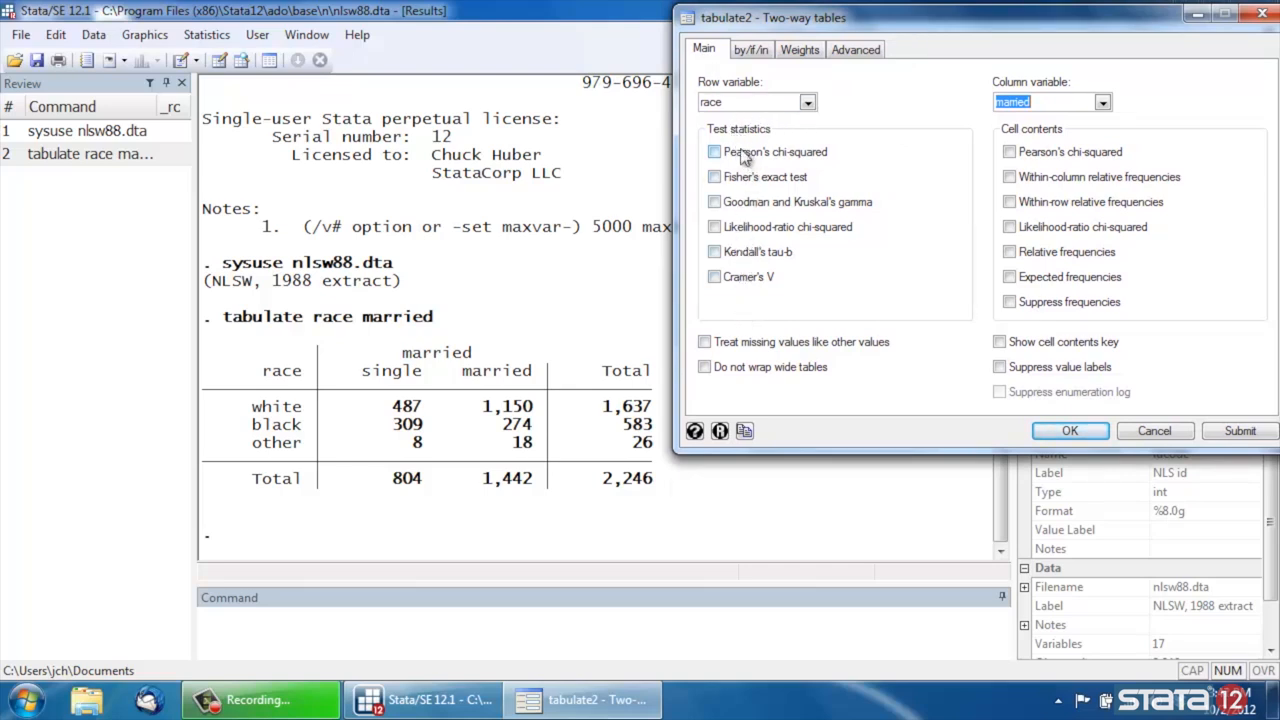
# - Run race by married with Pearson chi-squared, then add expected frequencies and rerun
pyautogui.click(714, 151)
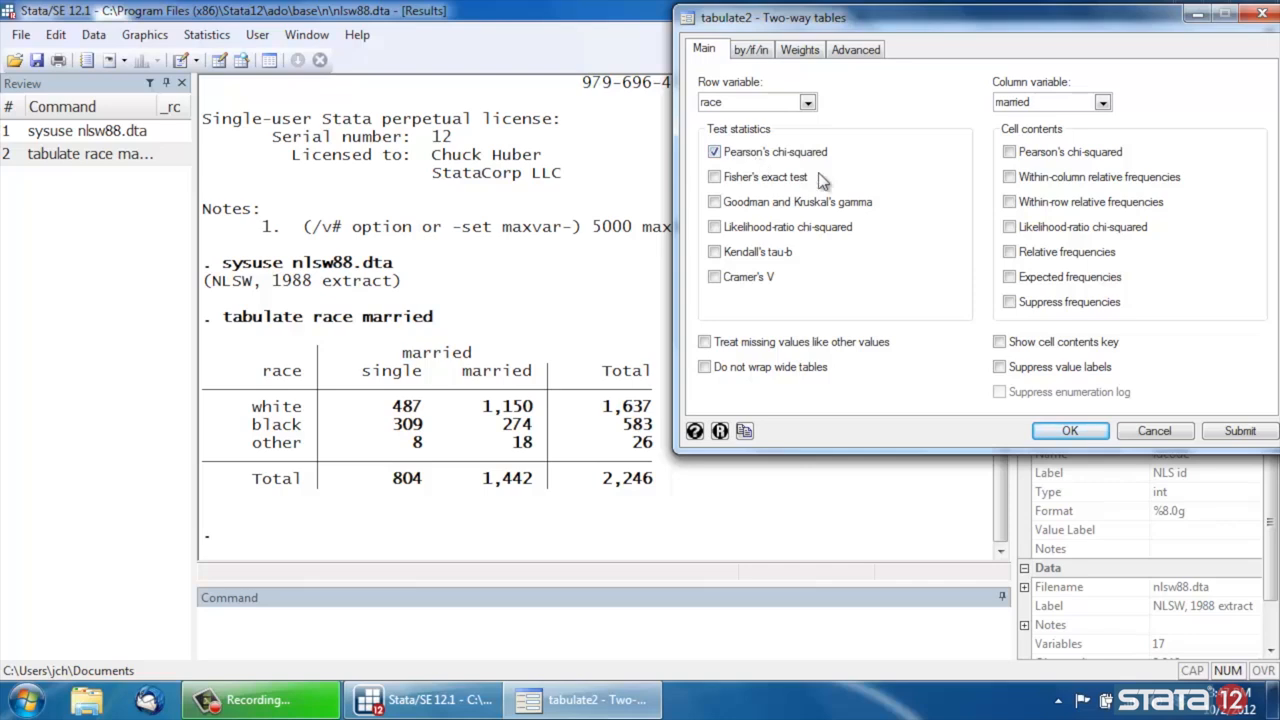
pyautogui.click(1239, 430)
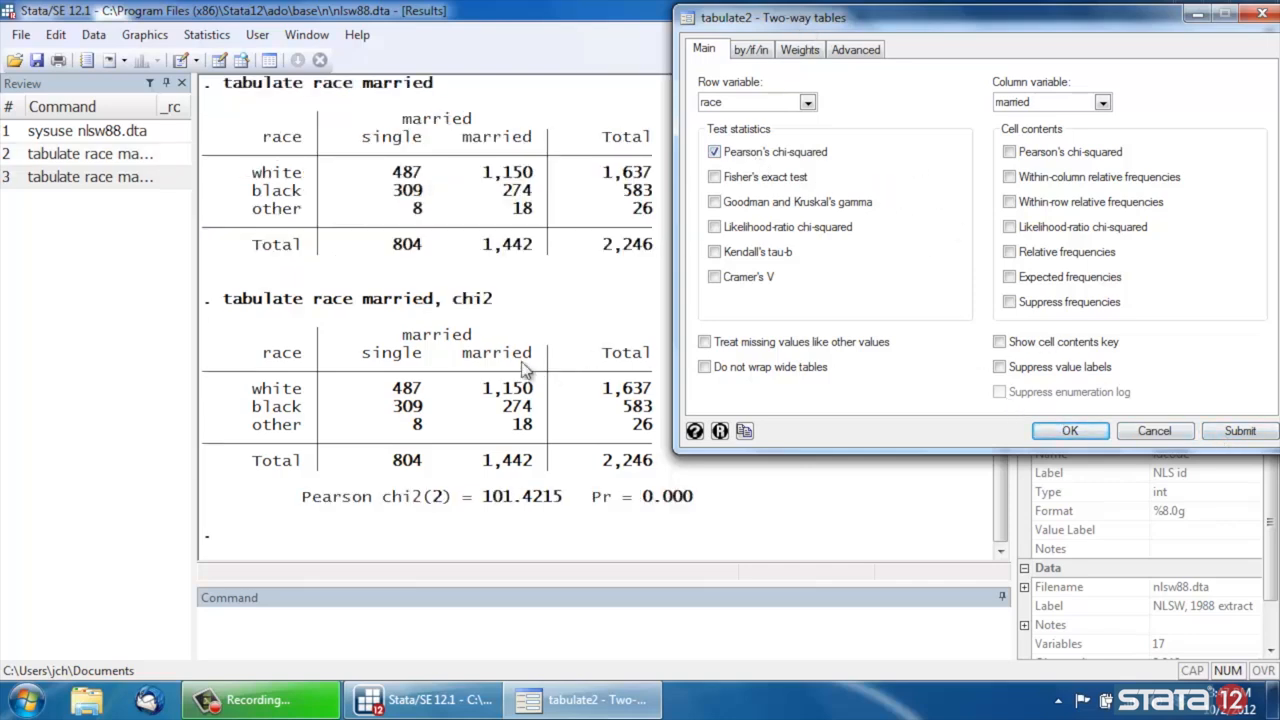
pyautogui.moveTo(235, 310)
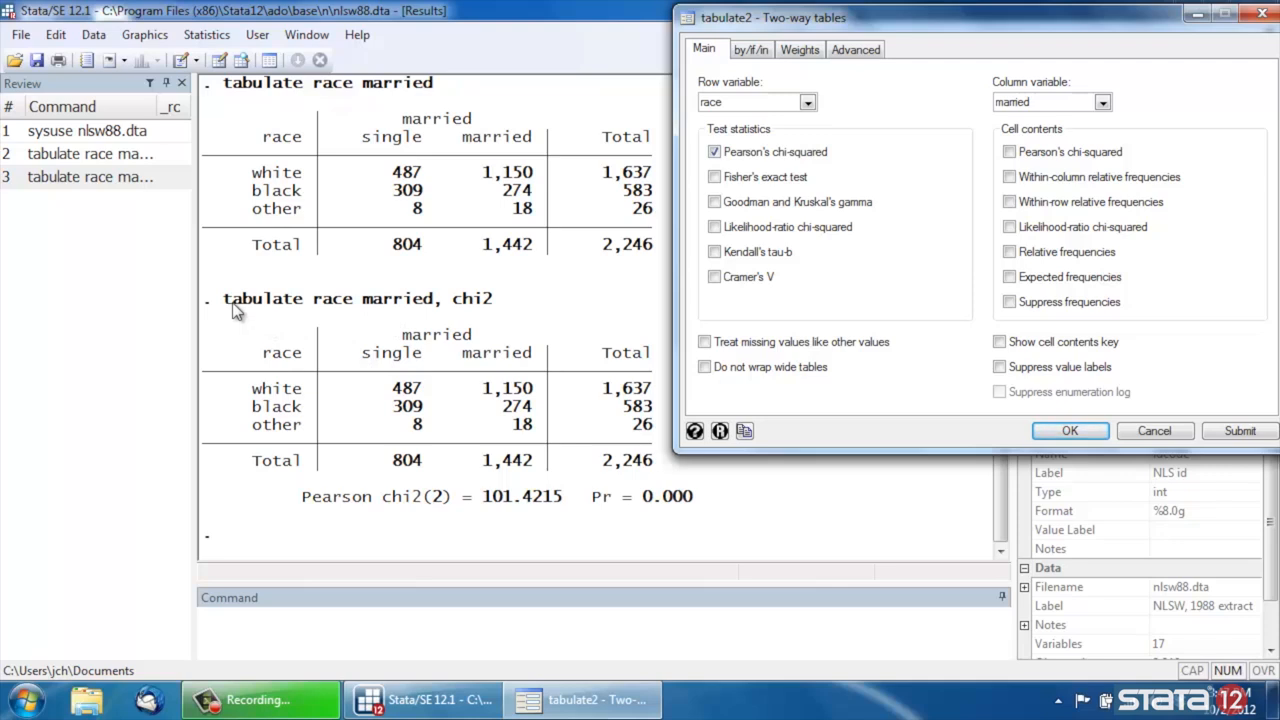
pyautogui.moveTo(320, 313)
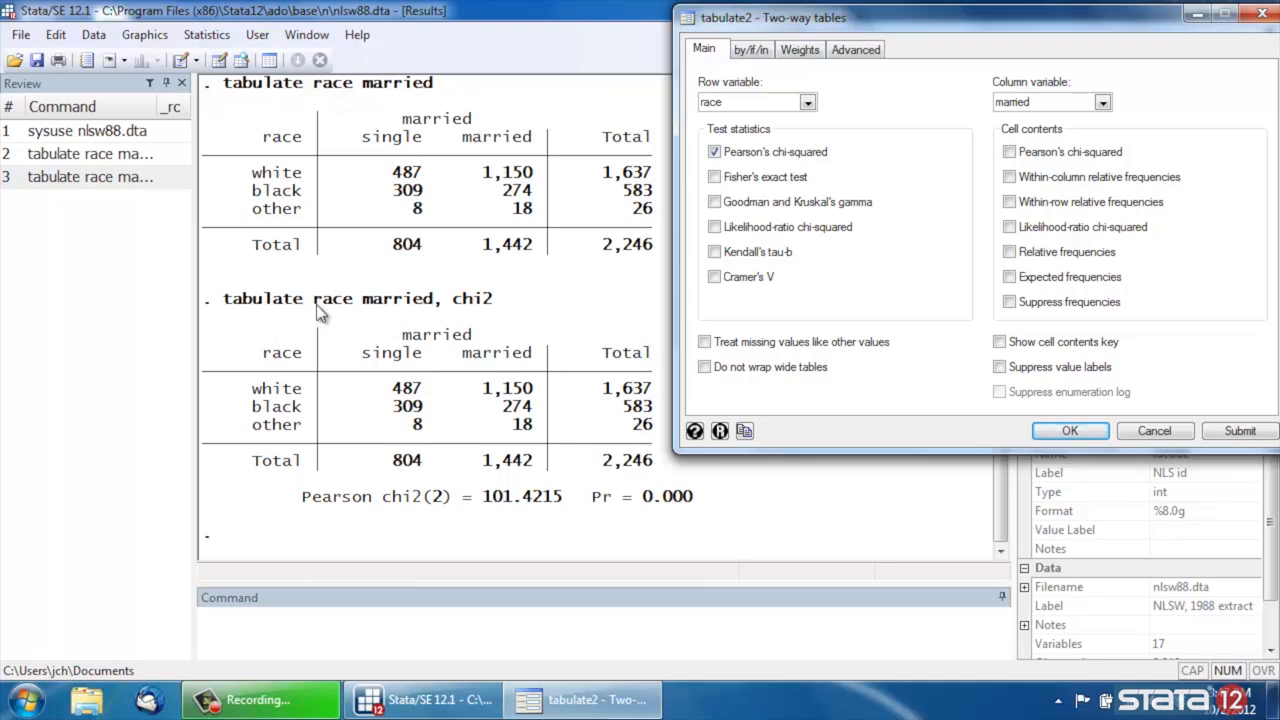
pyautogui.moveTo(443, 313)
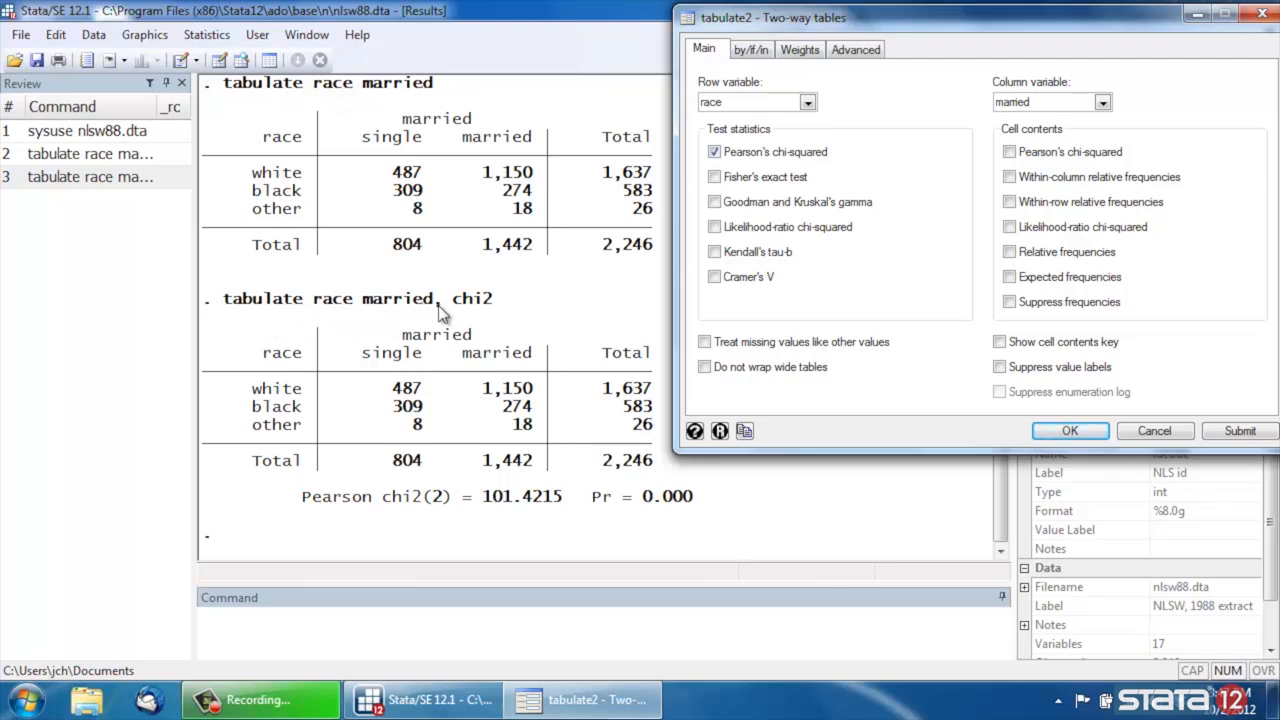
pyautogui.moveTo(490, 312)
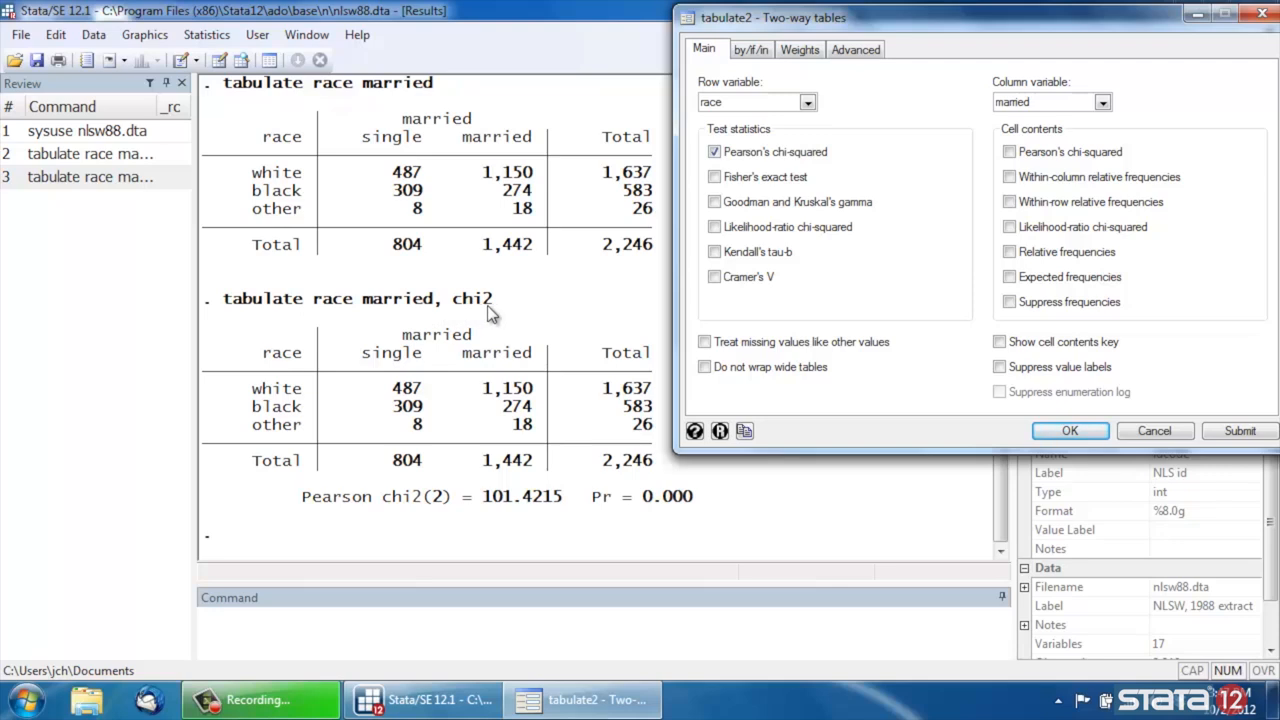
pyautogui.moveTo(430, 510)
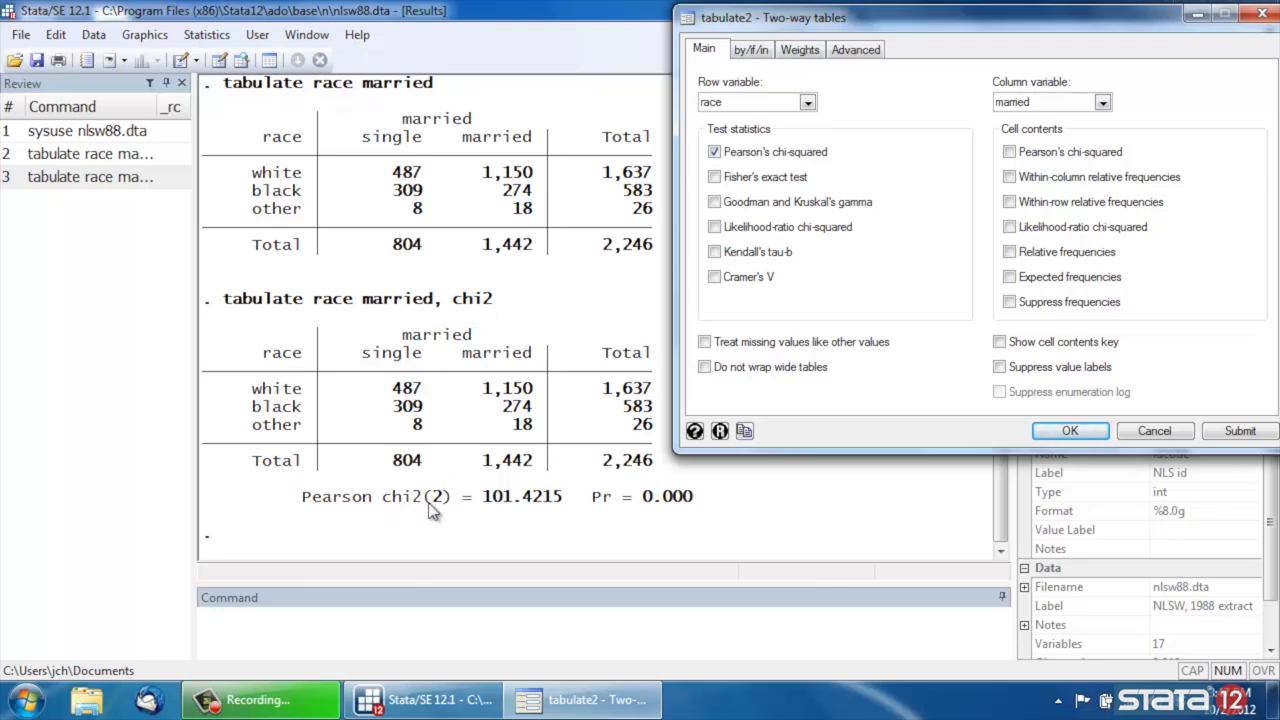
pyautogui.moveTo(447, 510)
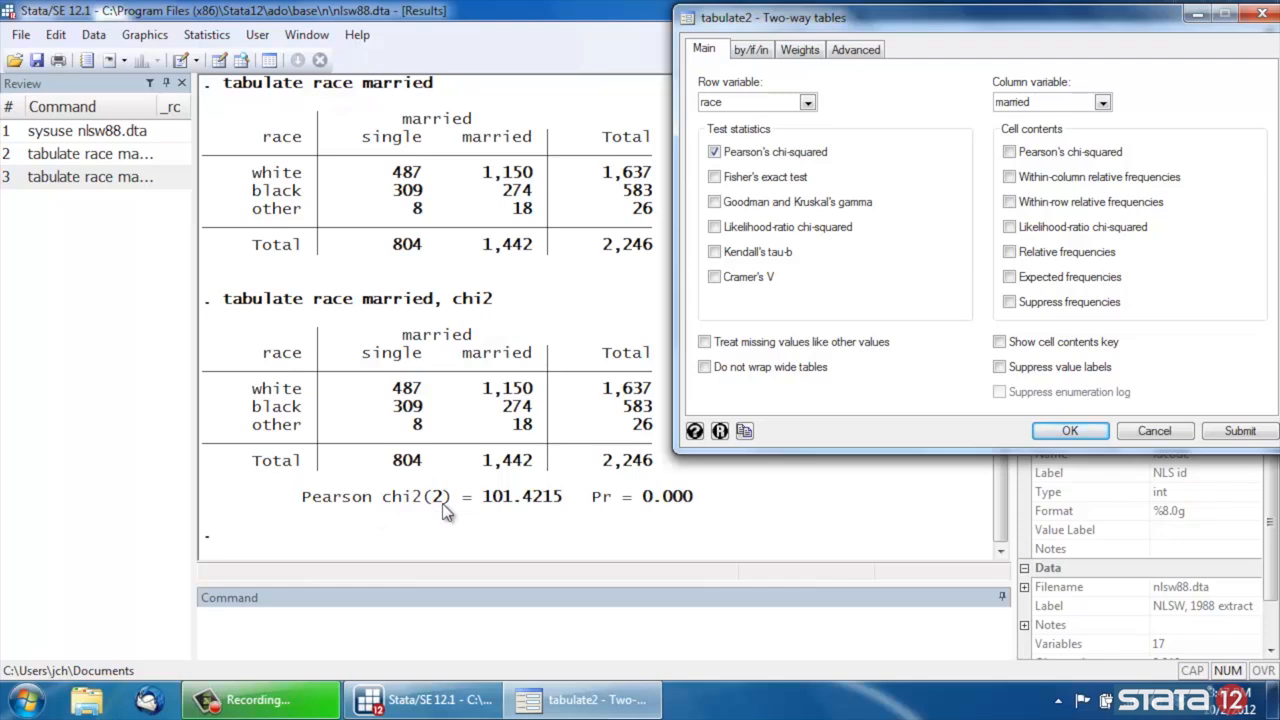
pyautogui.moveTo(503, 513)
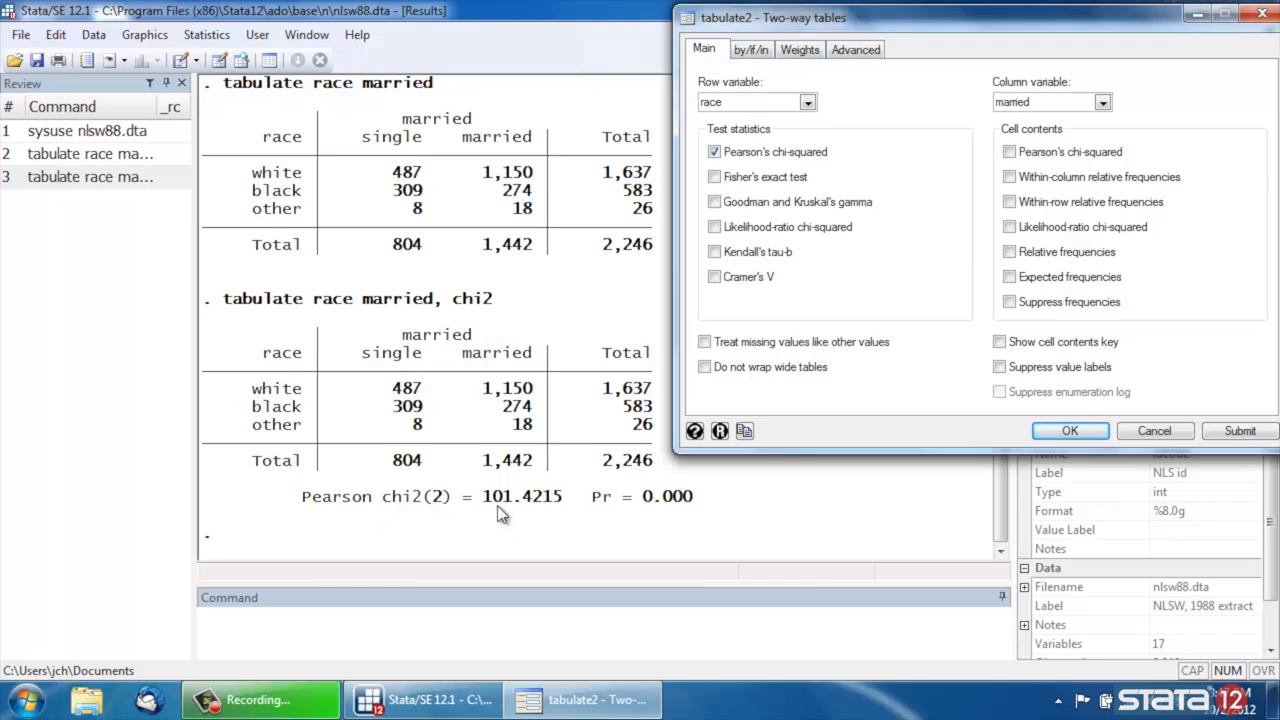
pyautogui.moveTo(595, 514)
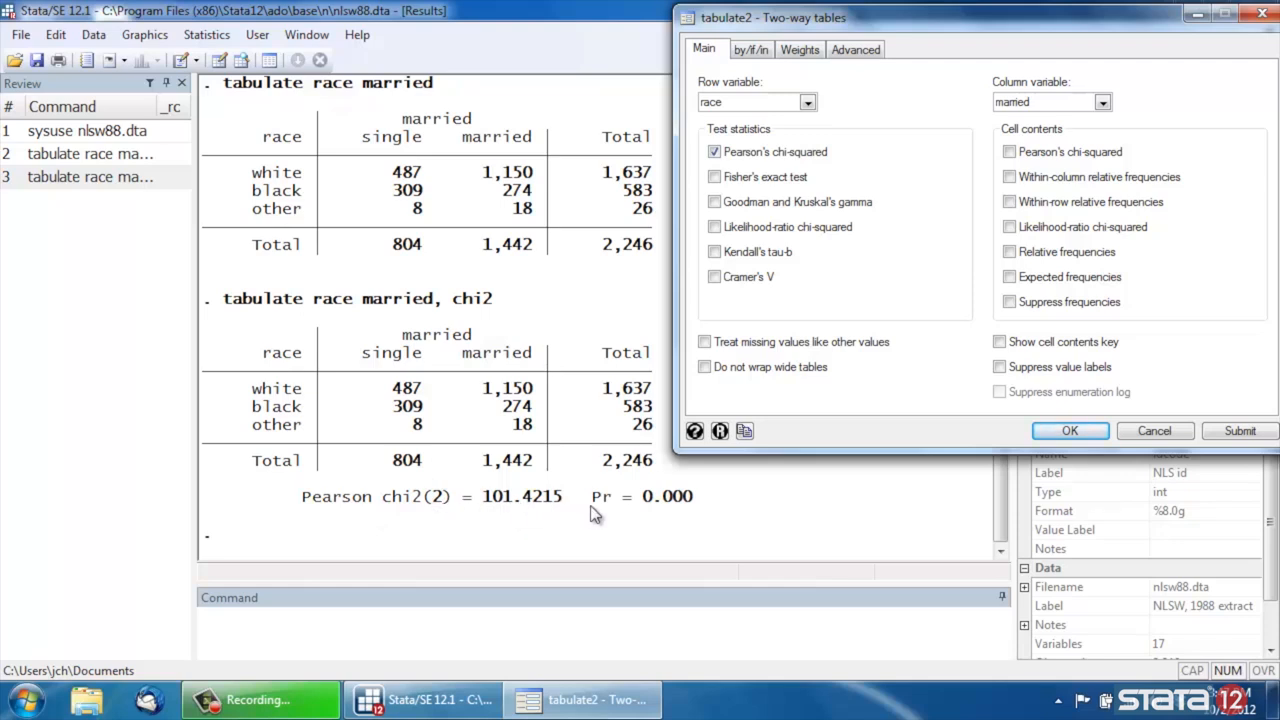
pyautogui.moveTo(710, 523)
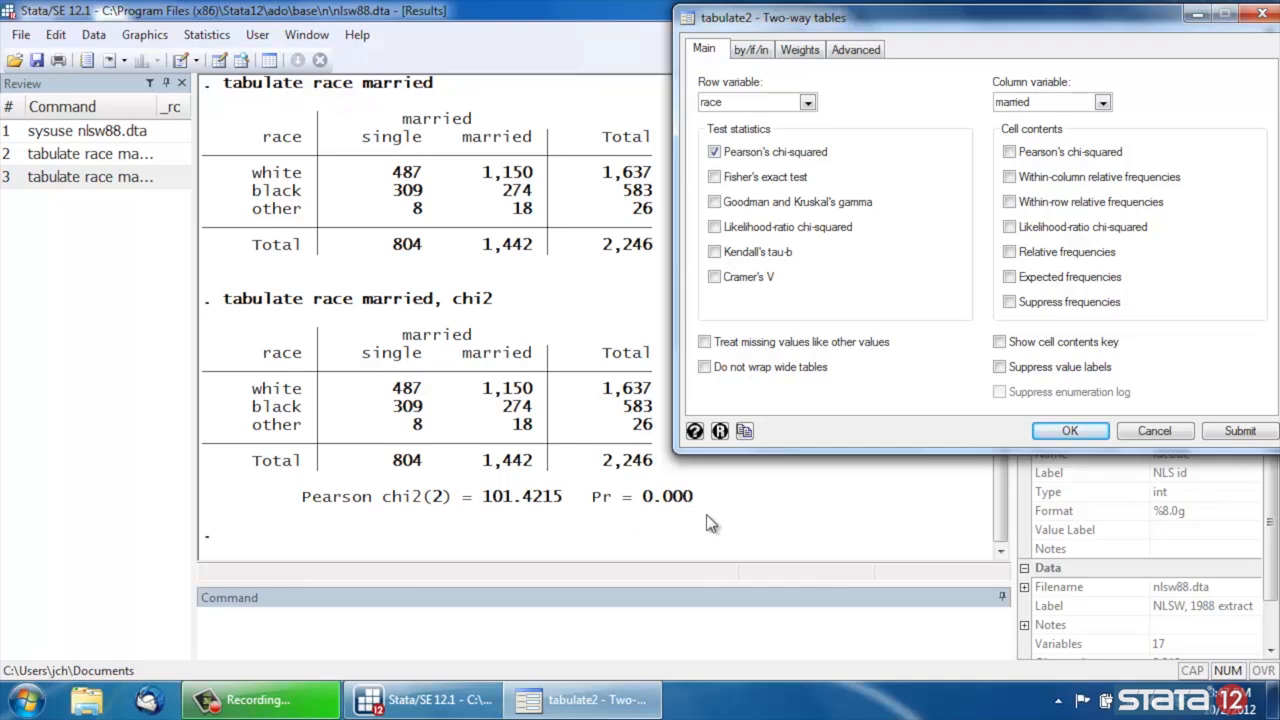
pyautogui.moveTo(696, 512)
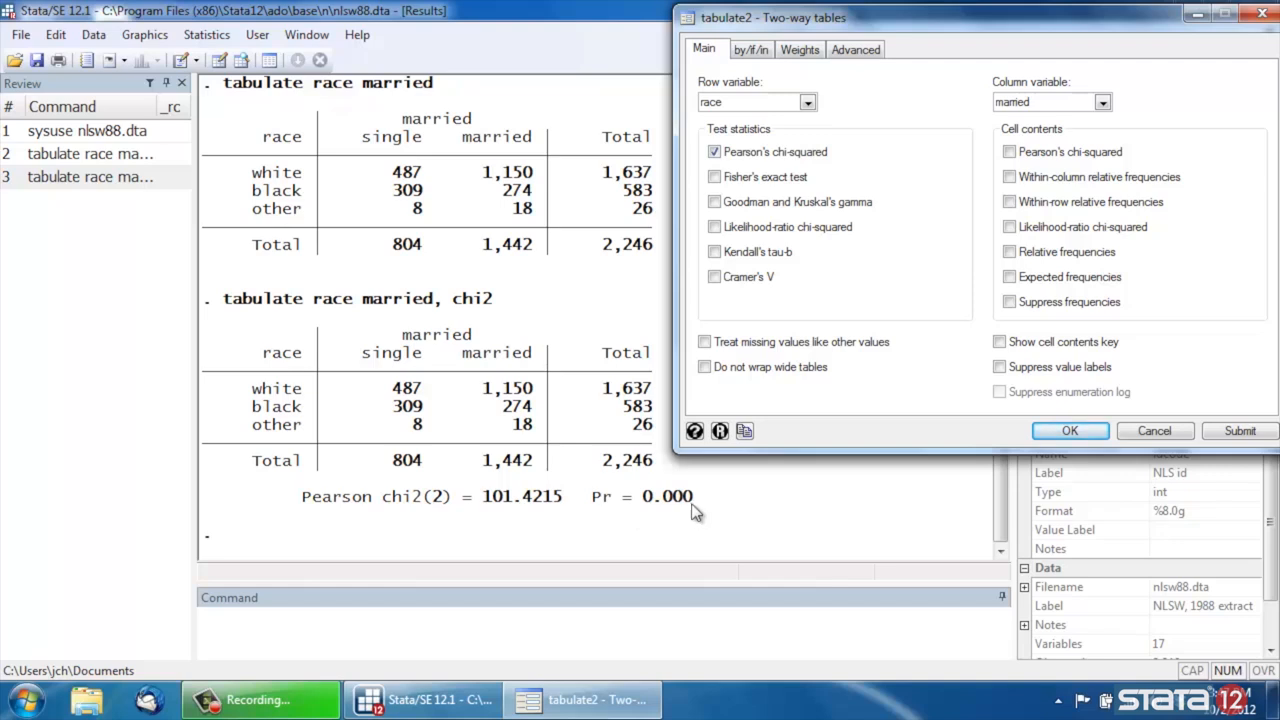
pyautogui.moveTo(826, 163)
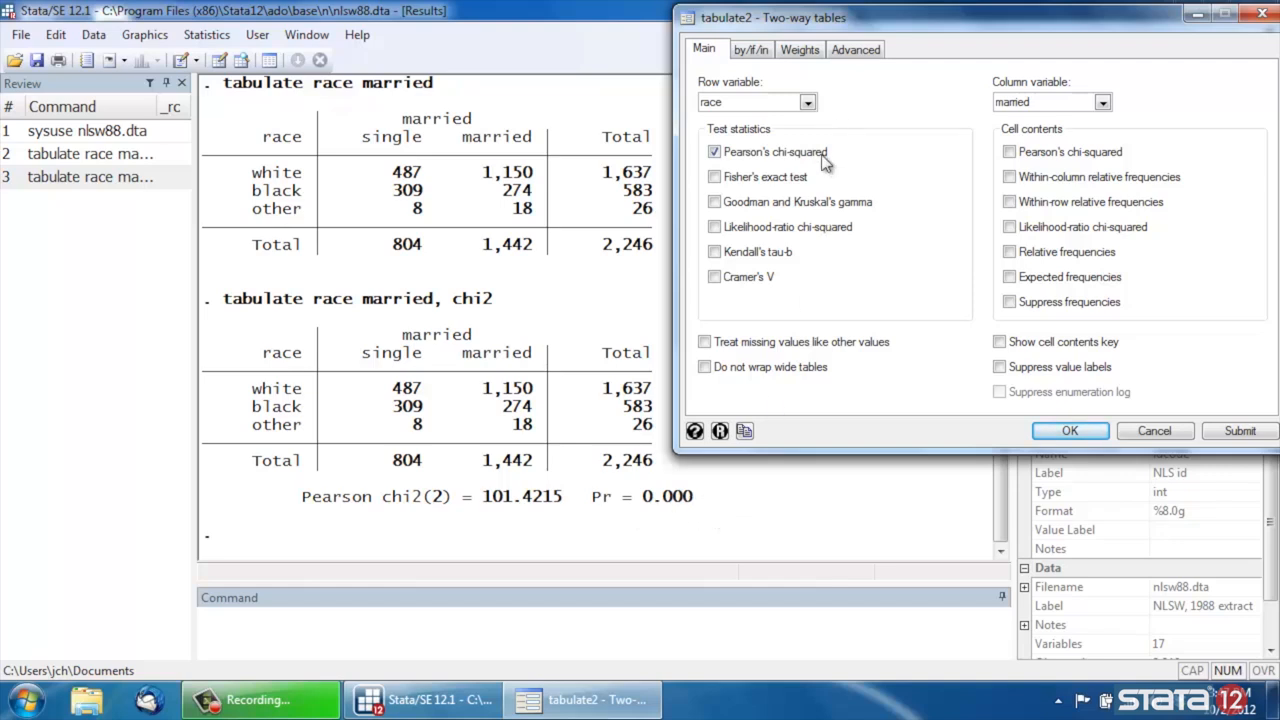
pyautogui.moveTo(748, 172)
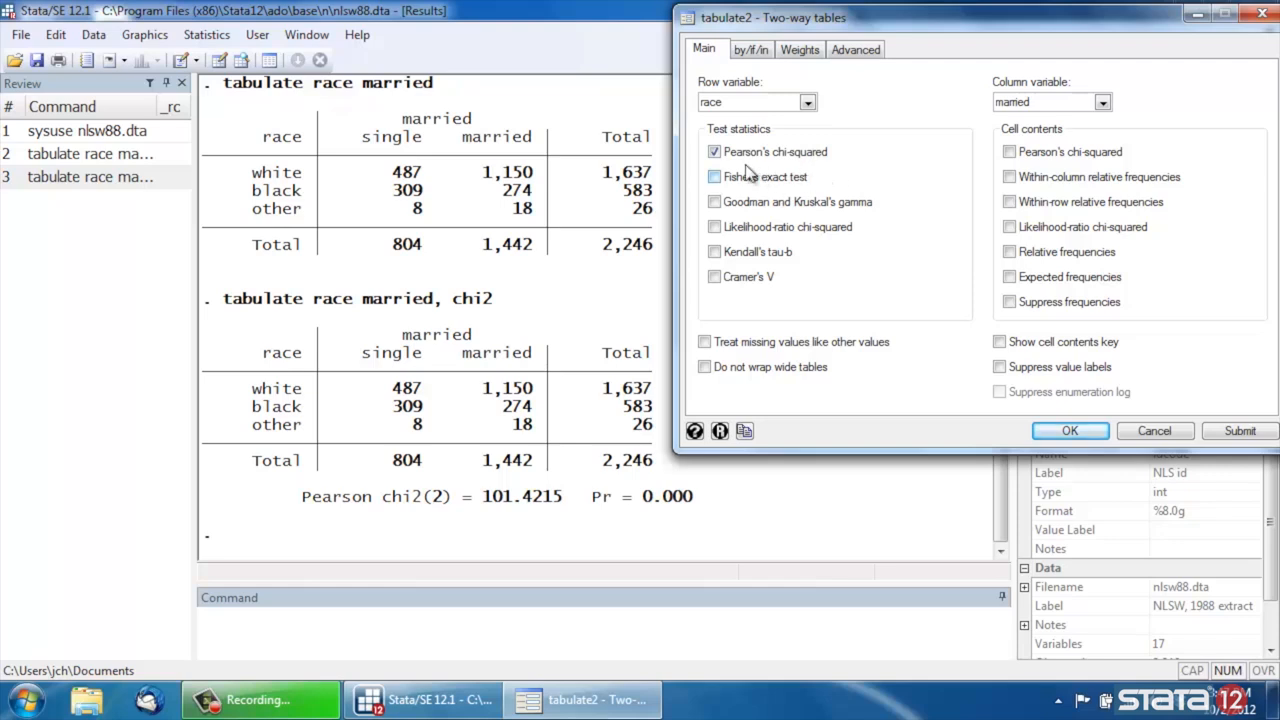
pyautogui.moveTo(1010, 167)
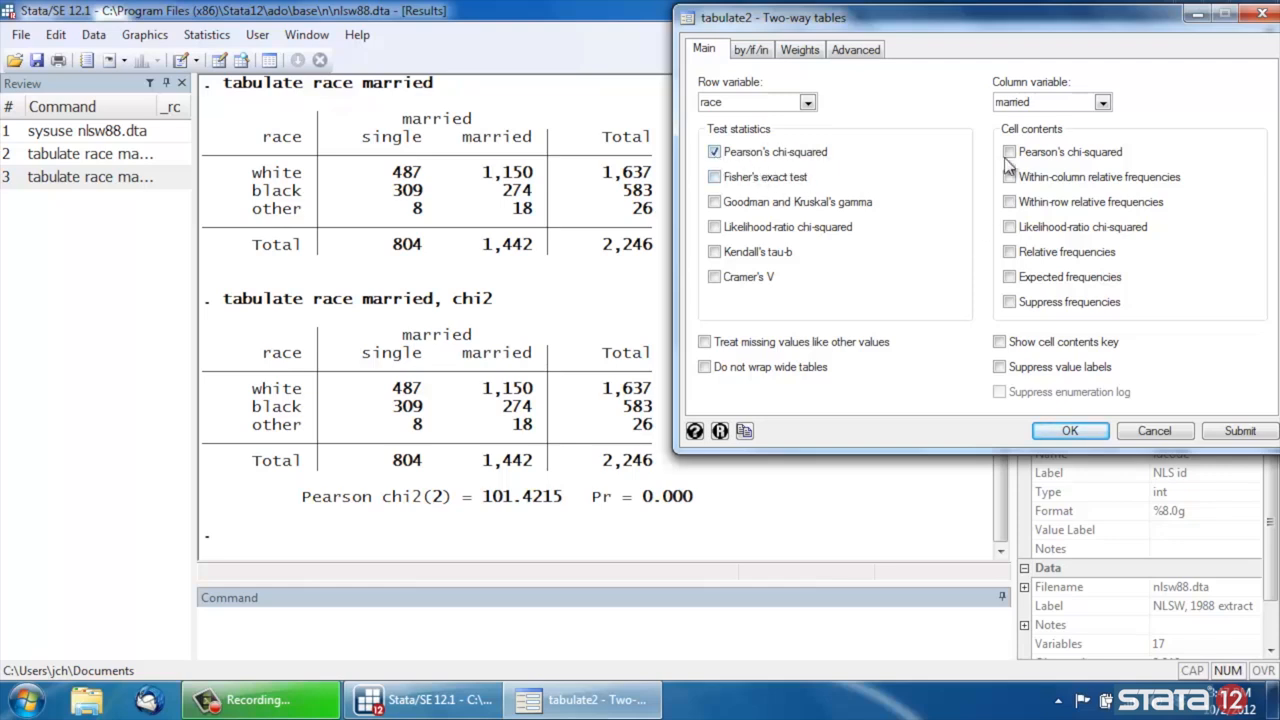
pyautogui.moveTo(1040, 152)
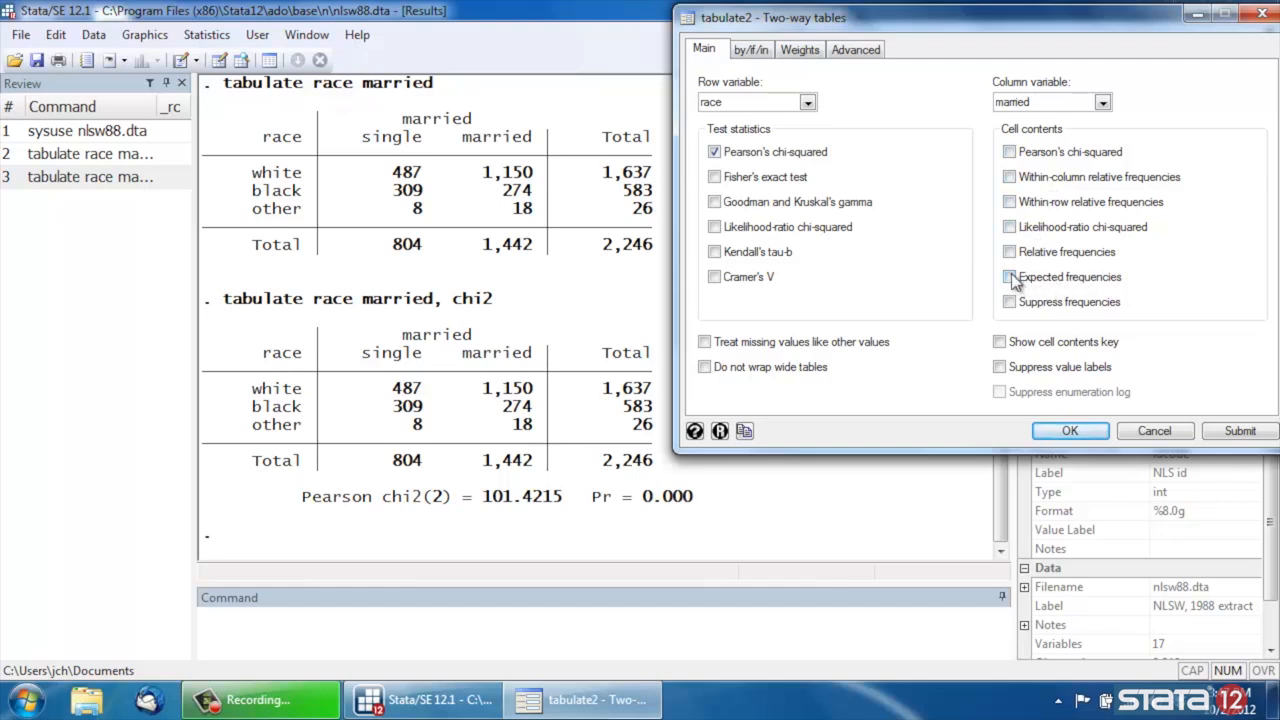
pyautogui.click(1009, 277)
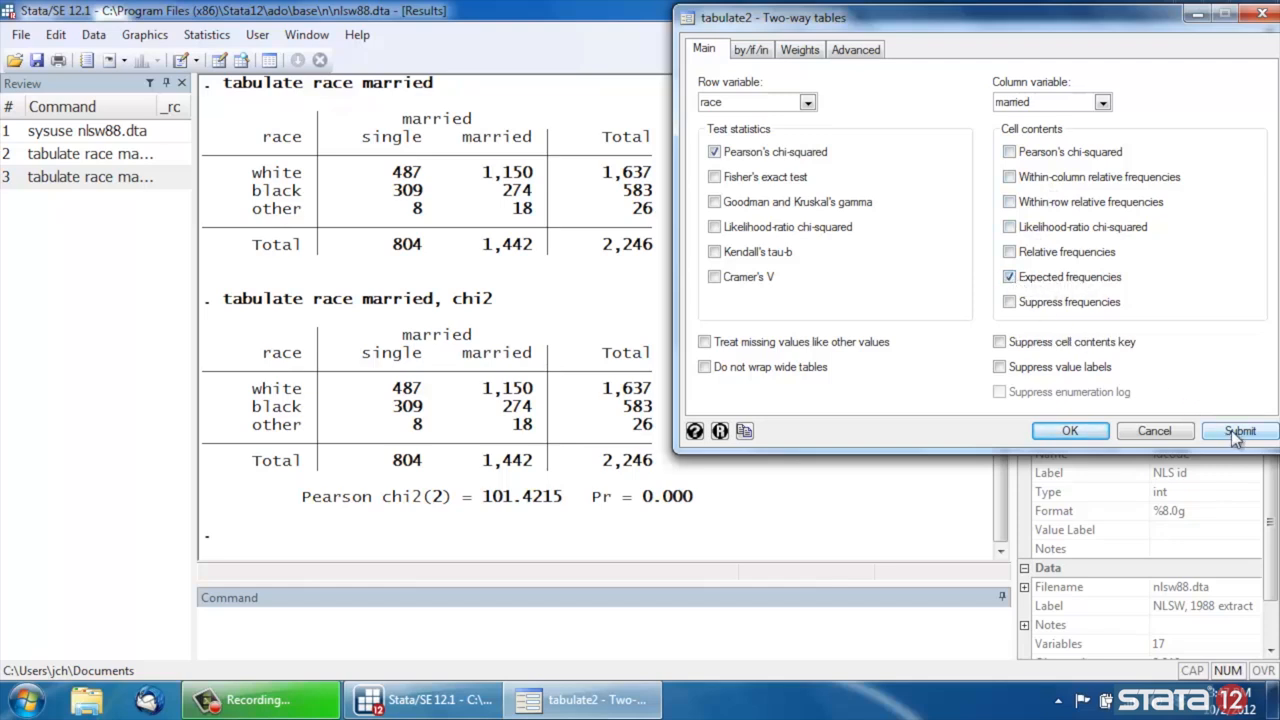
pyautogui.click(1239, 430)
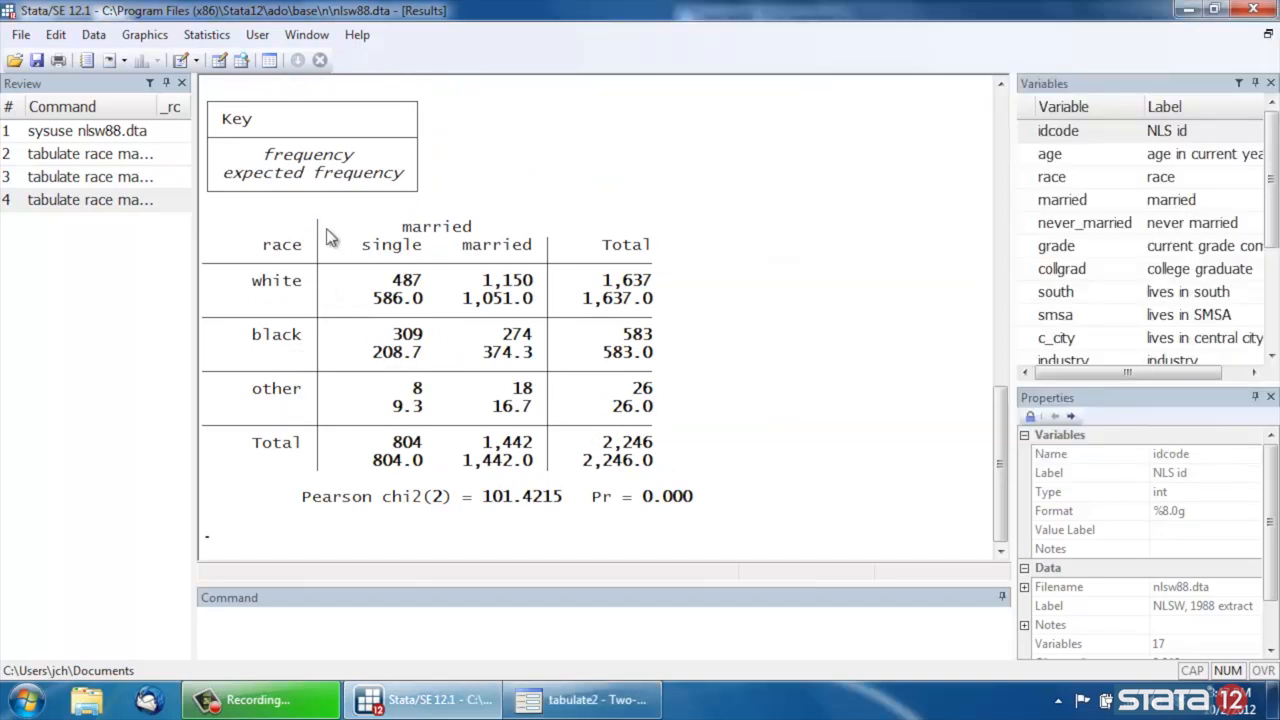
# - Scroll up to review the 'tabulate race married, chi2 expected' output
pyautogui.scroll(3)
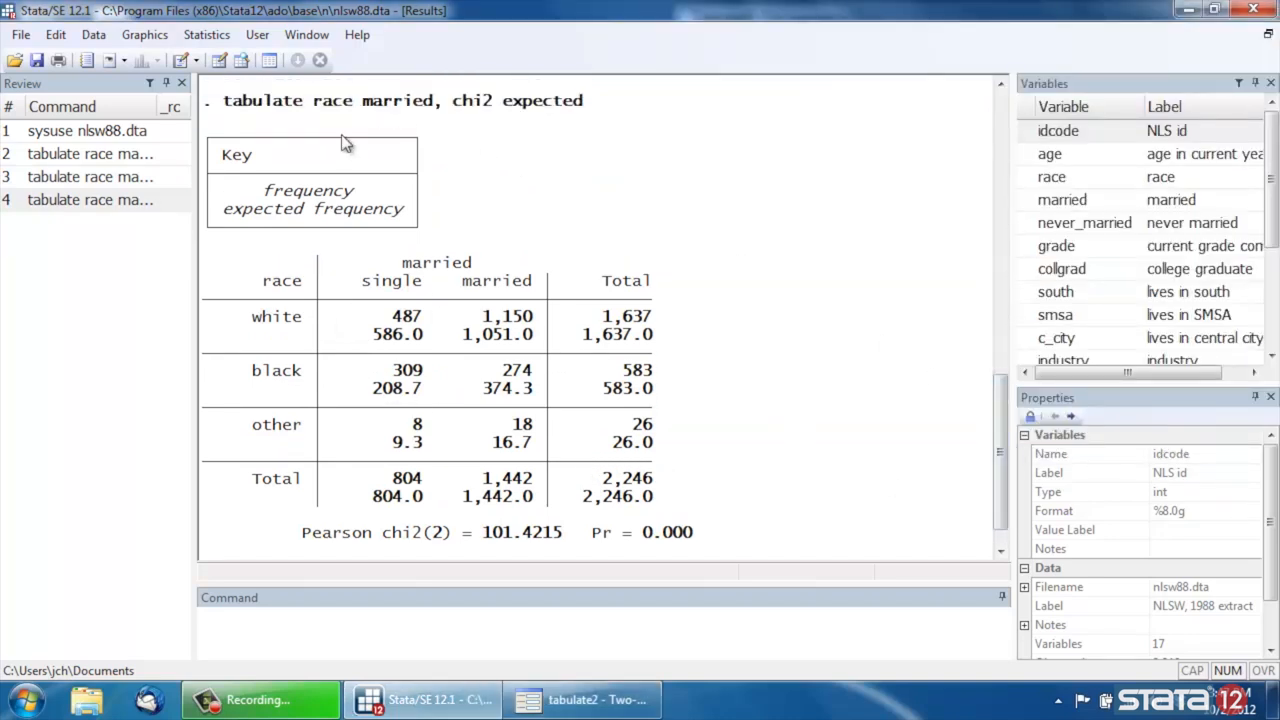
pyautogui.moveTo(675, 280)
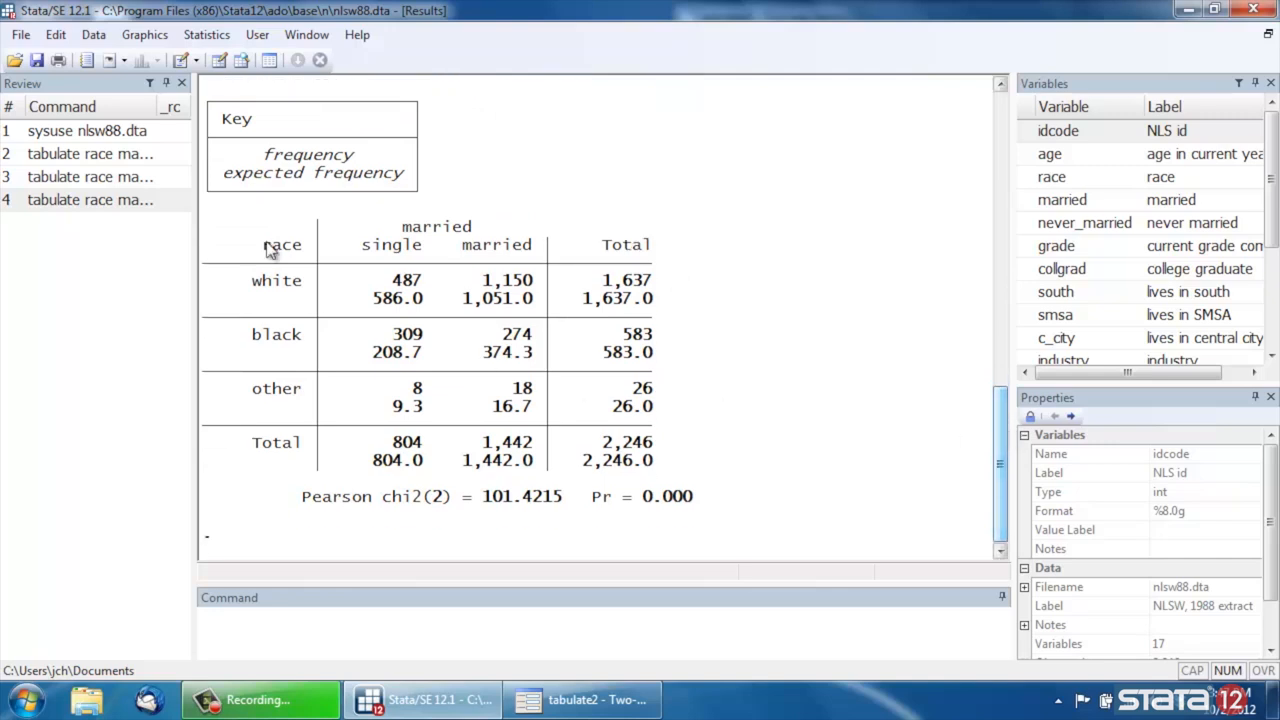
pyautogui.moveTo(420, 293)
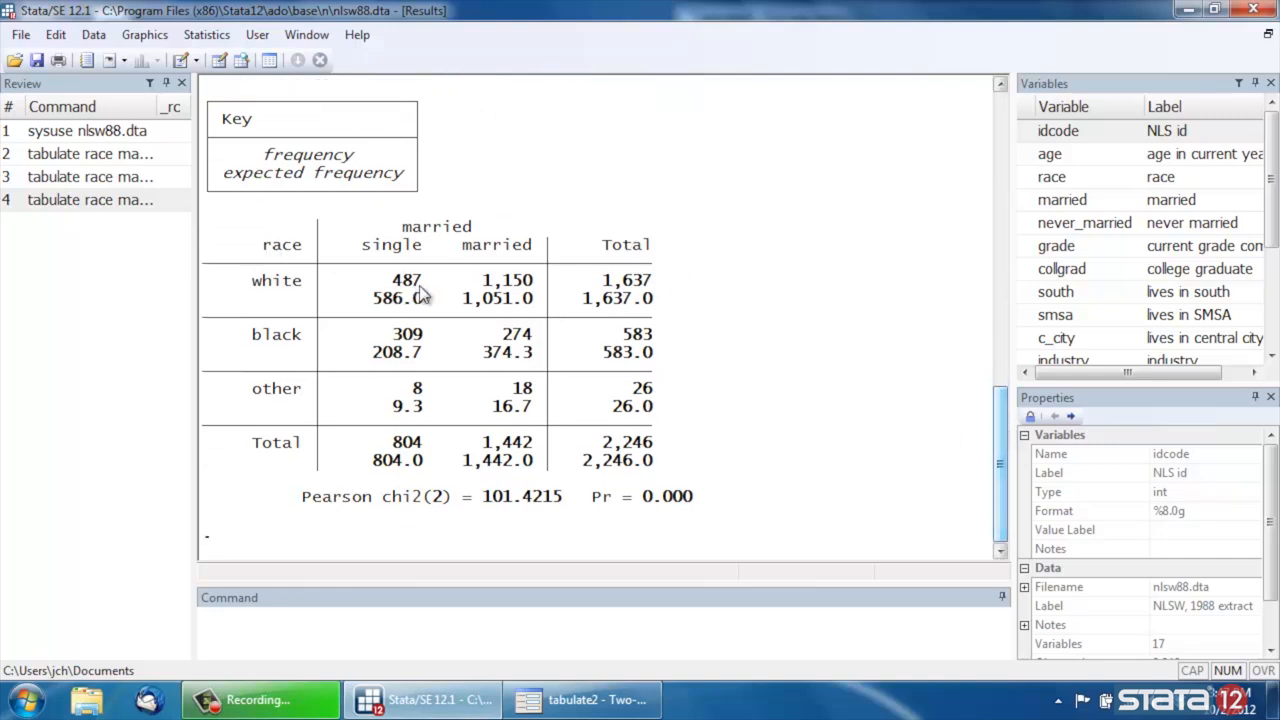
pyautogui.moveTo(425, 310)
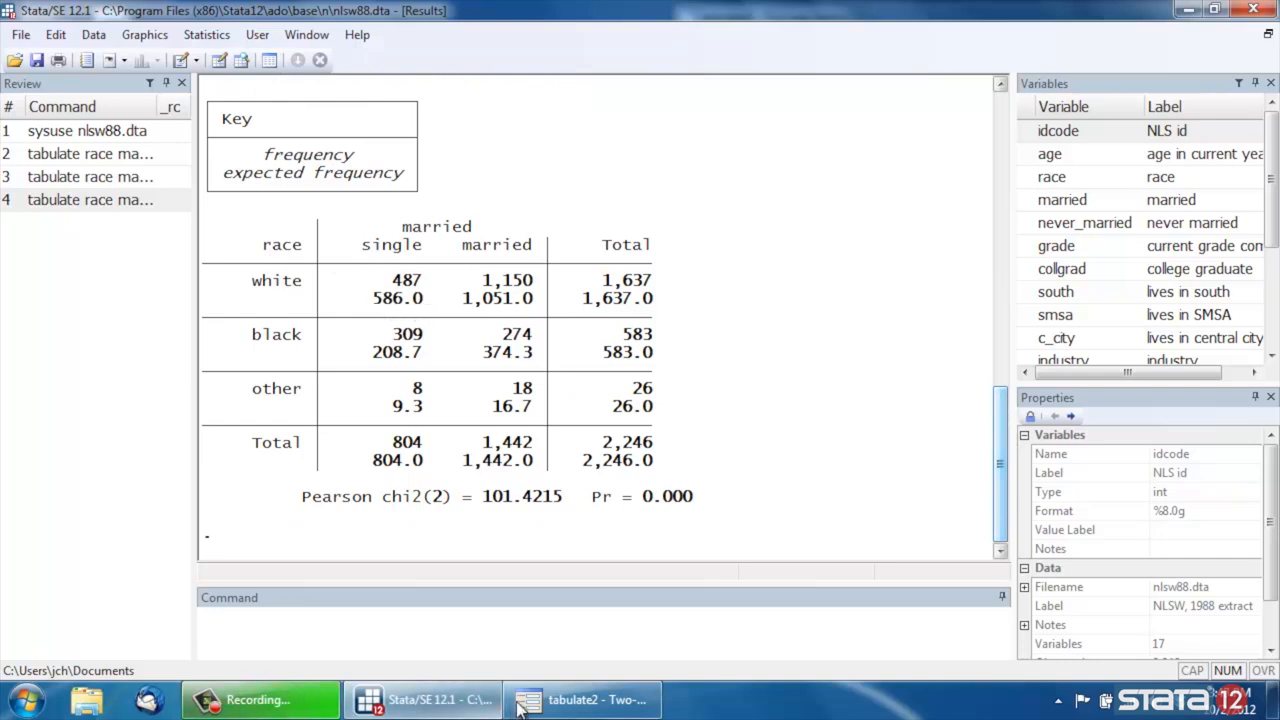
pyautogui.click(583, 699)
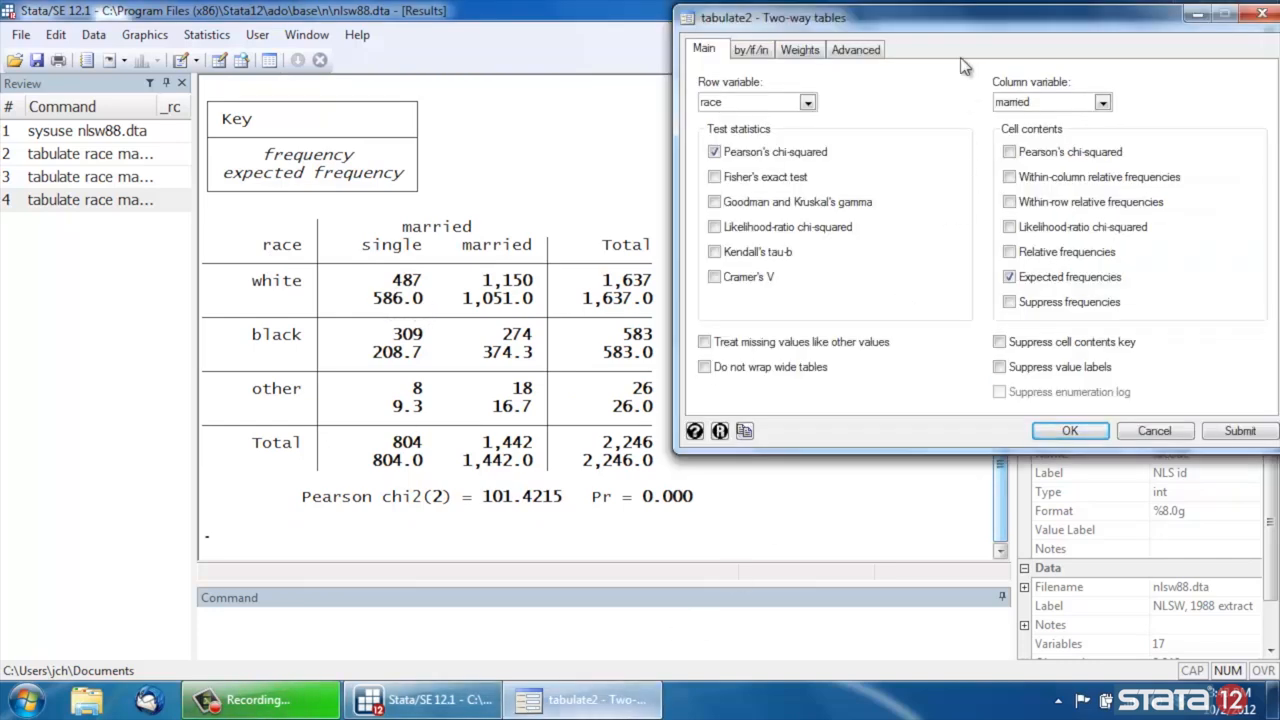
pyautogui.moveTo(945, 197)
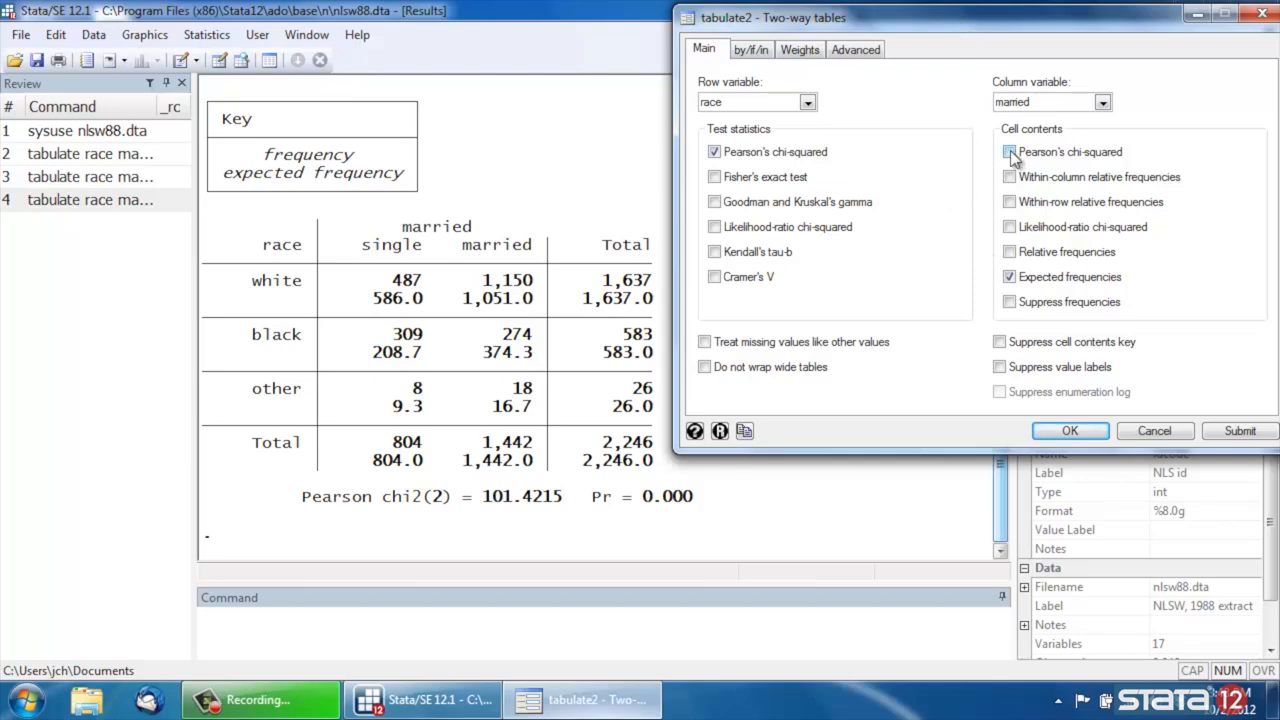
pyautogui.click(1009, 151)
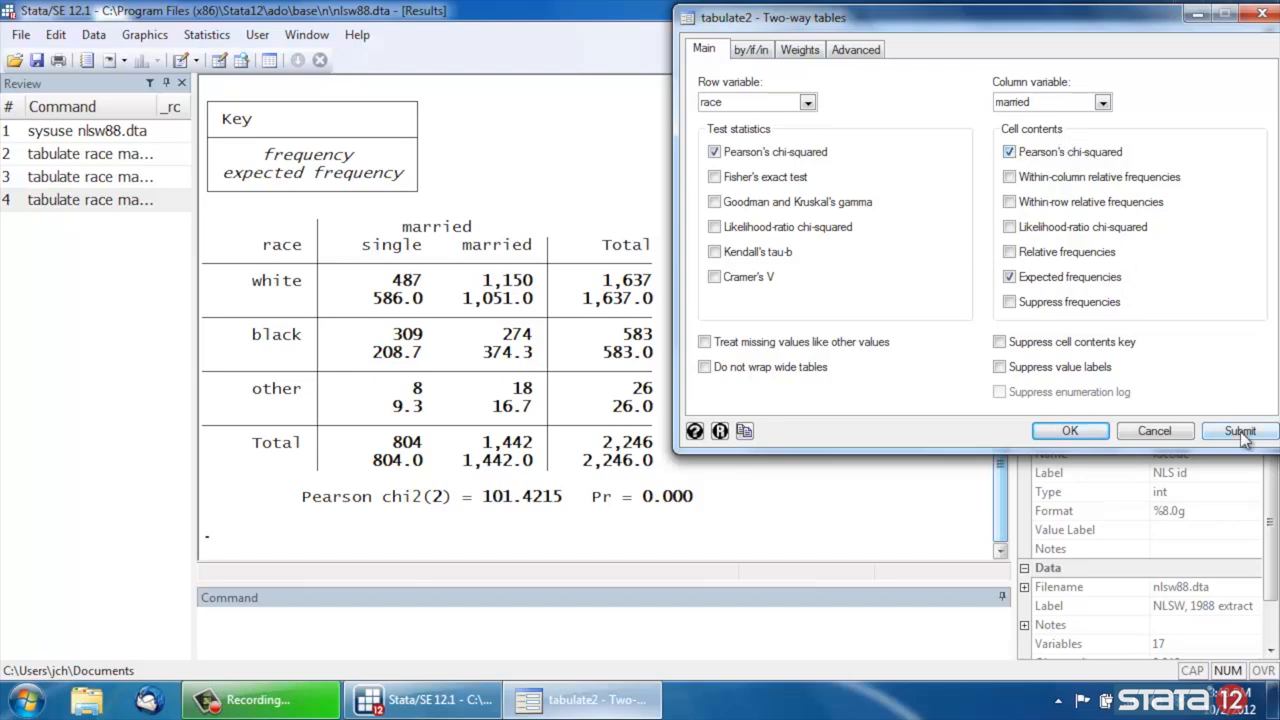
pyautogui.click(1239, 431)
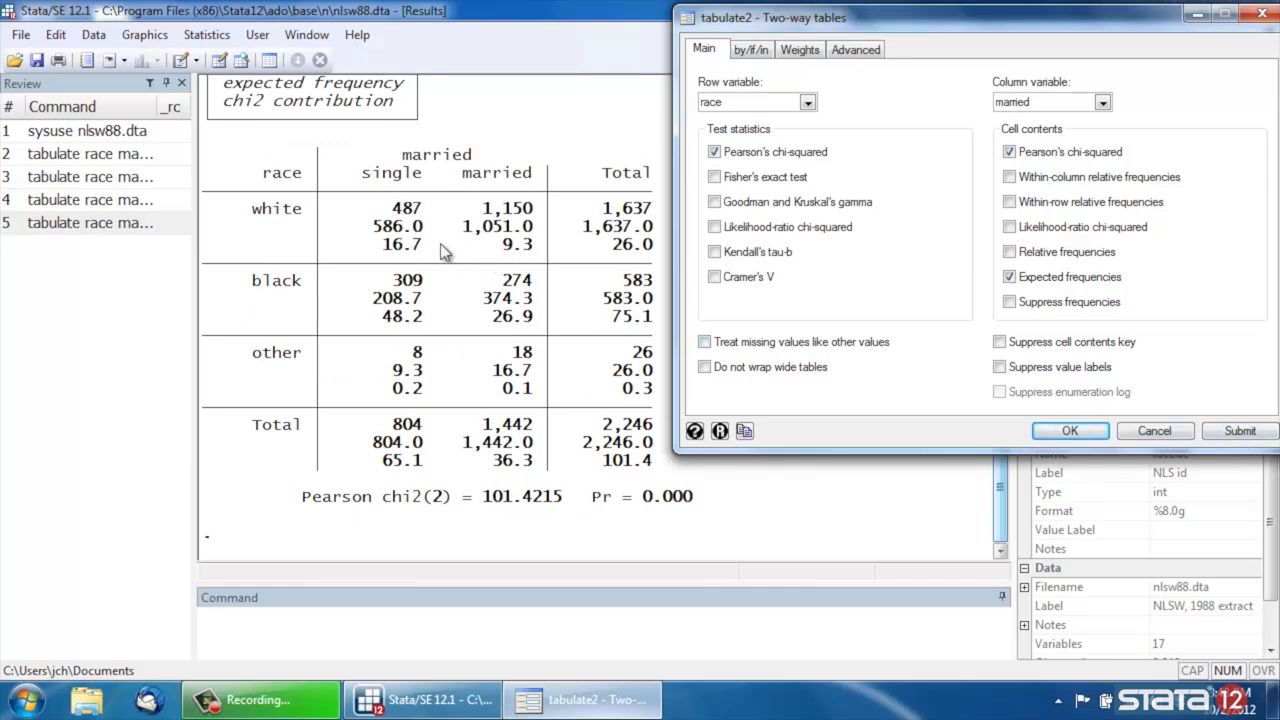
pyautogui.moveTo(947, 190)
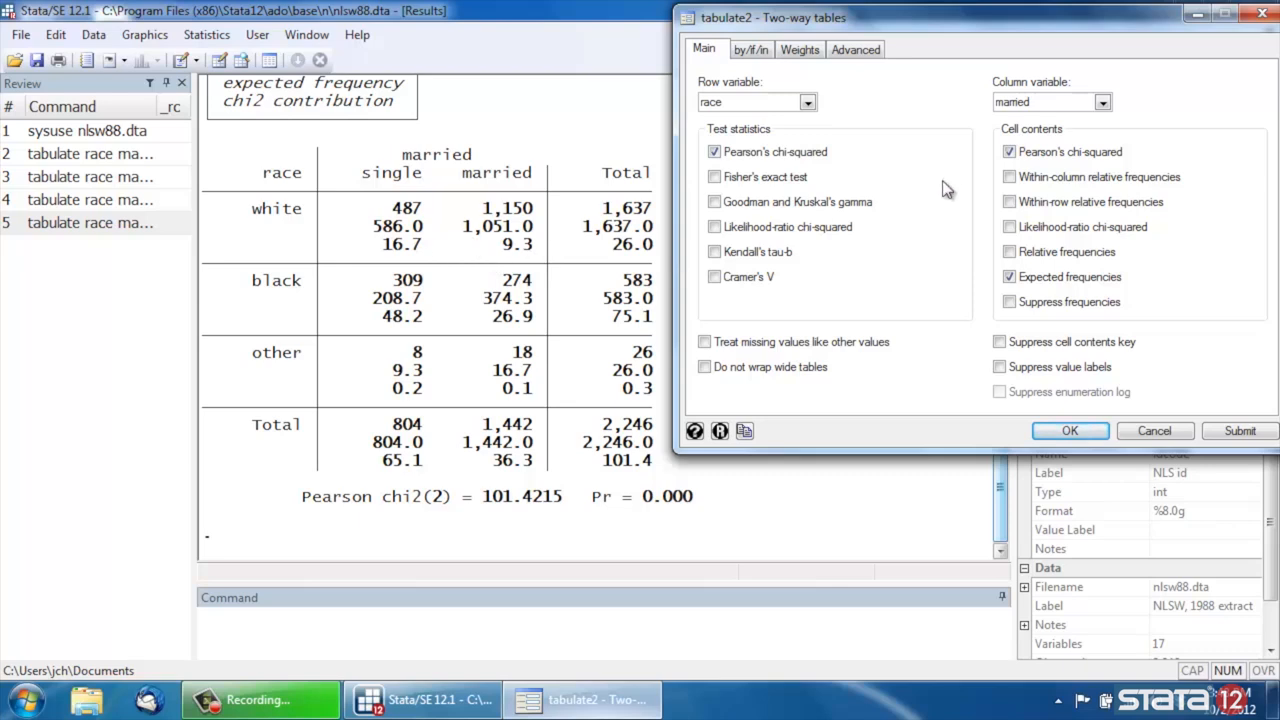
pyautogui.moveTo(600, 480)
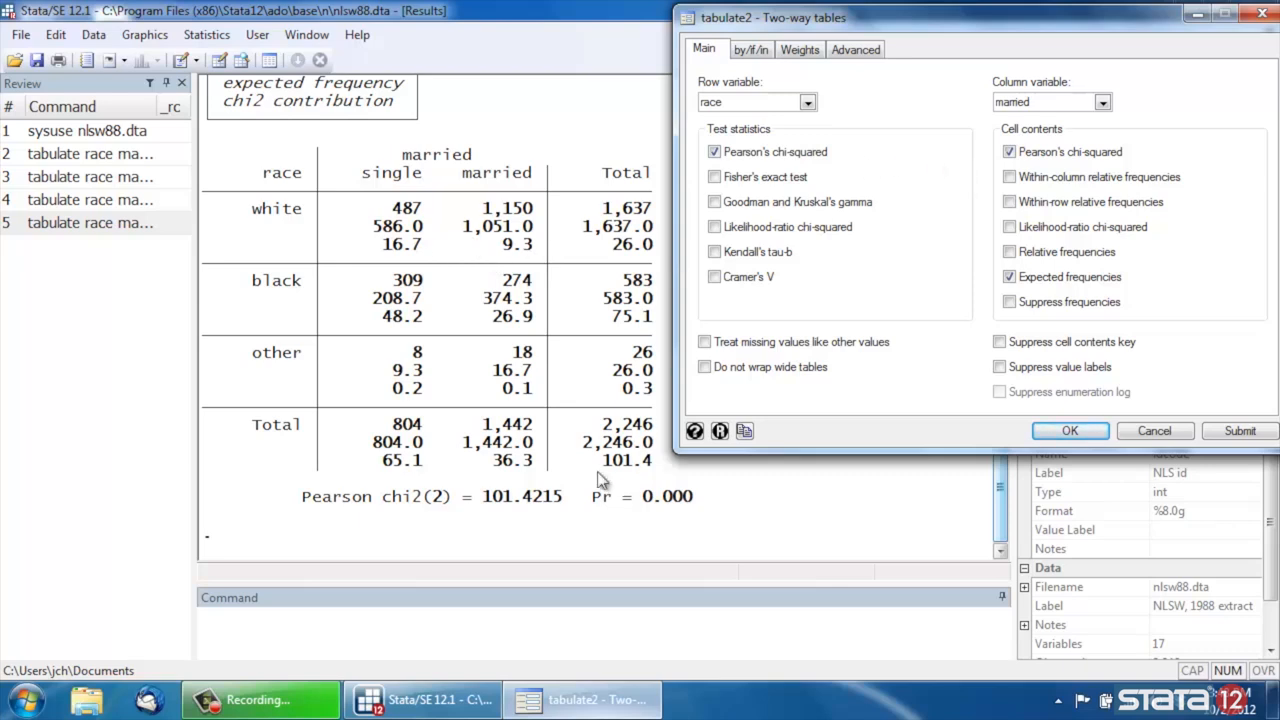
pyautogui.moveTo(642, 503)
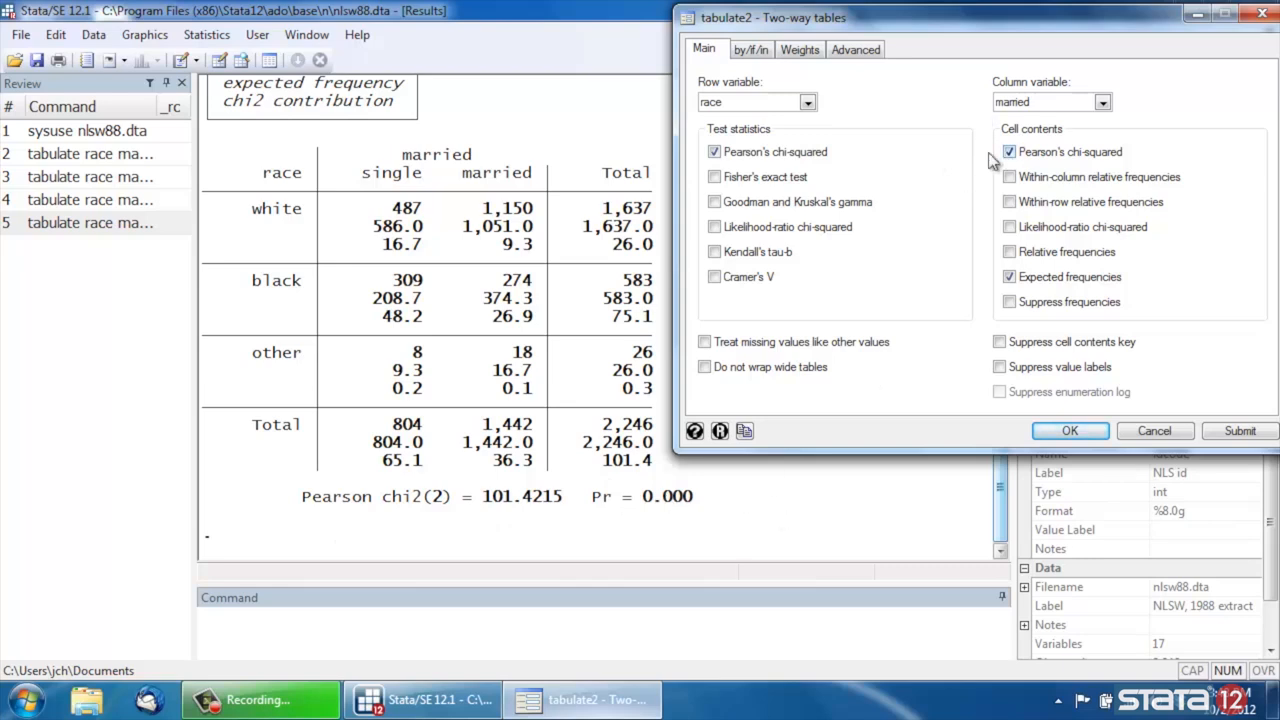
# - Clear the chi-squared and expected-frequency options and rerun the counts-only table
pyautogui.click(1009, 151)
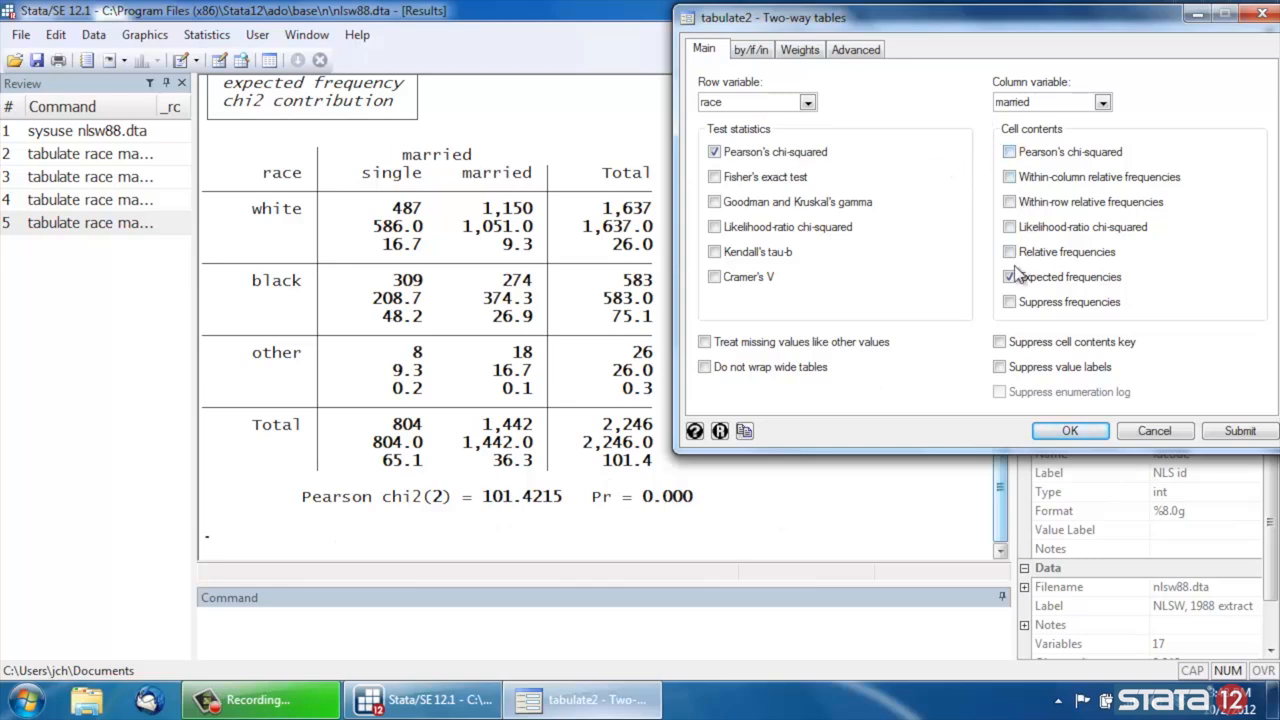
pyautogui.click(1009, 277)
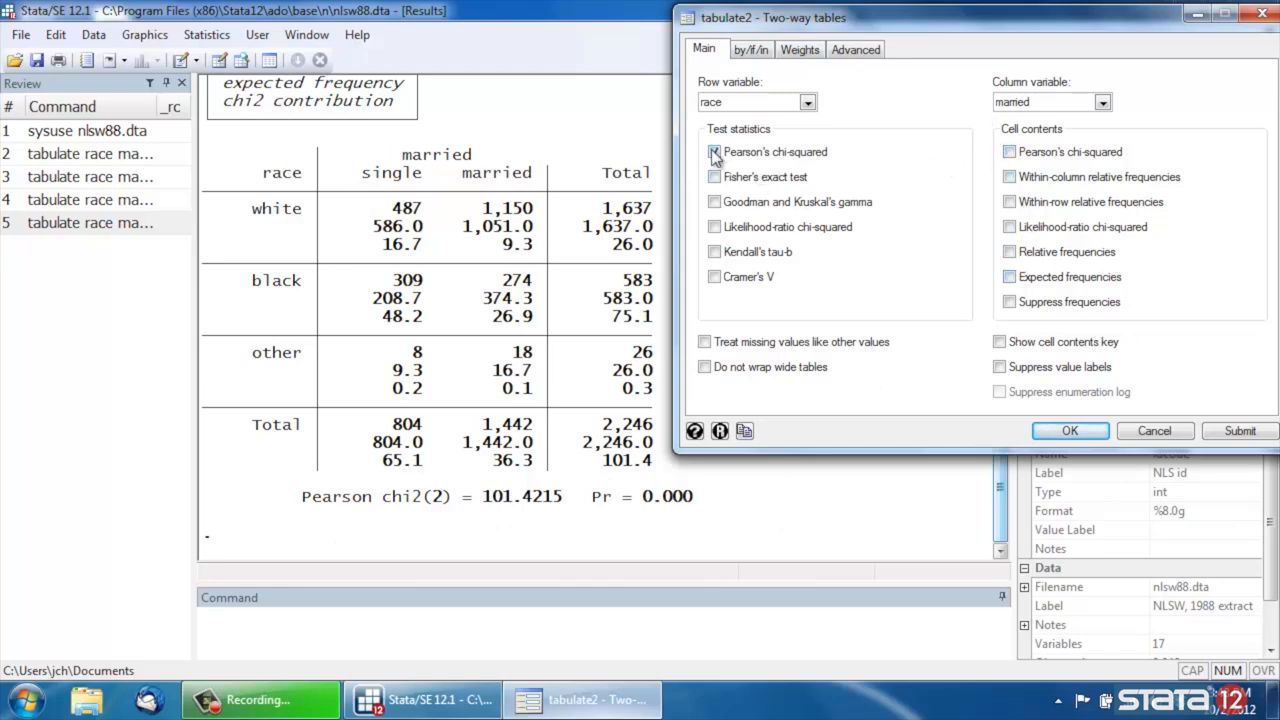
pyautogui.click(1240, 430)
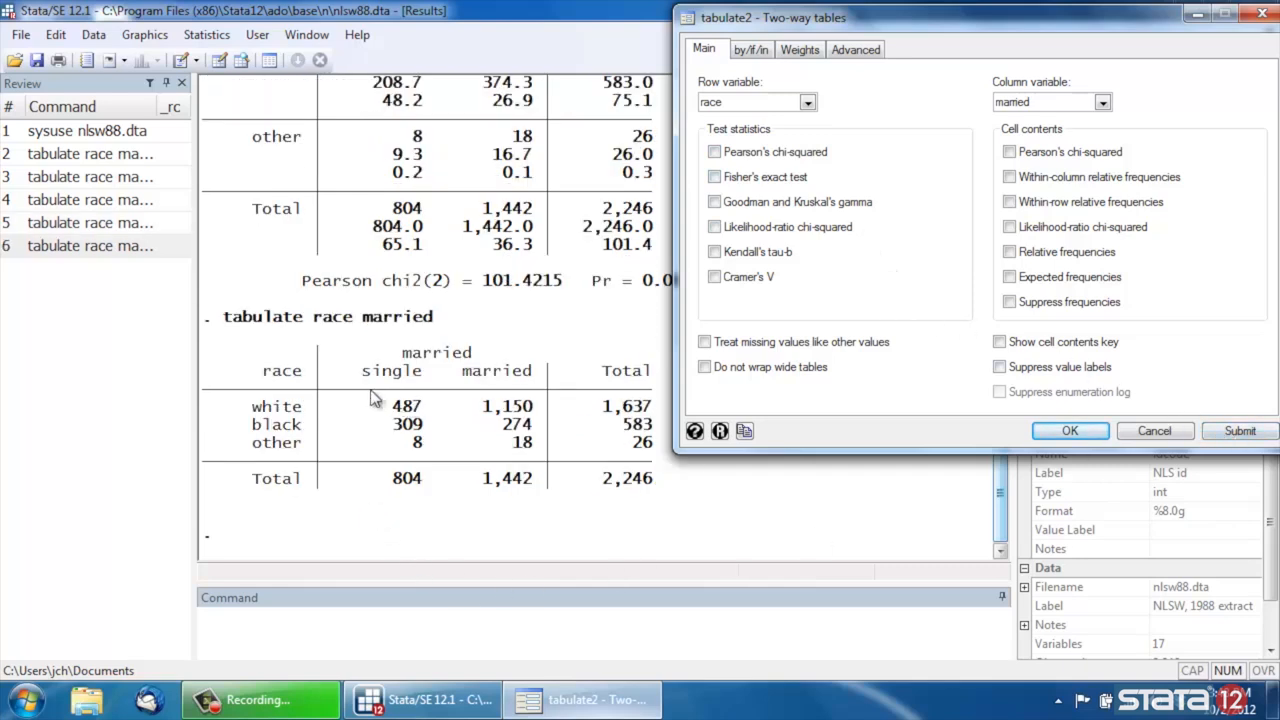
pyautogui.moveTo(407, 460)
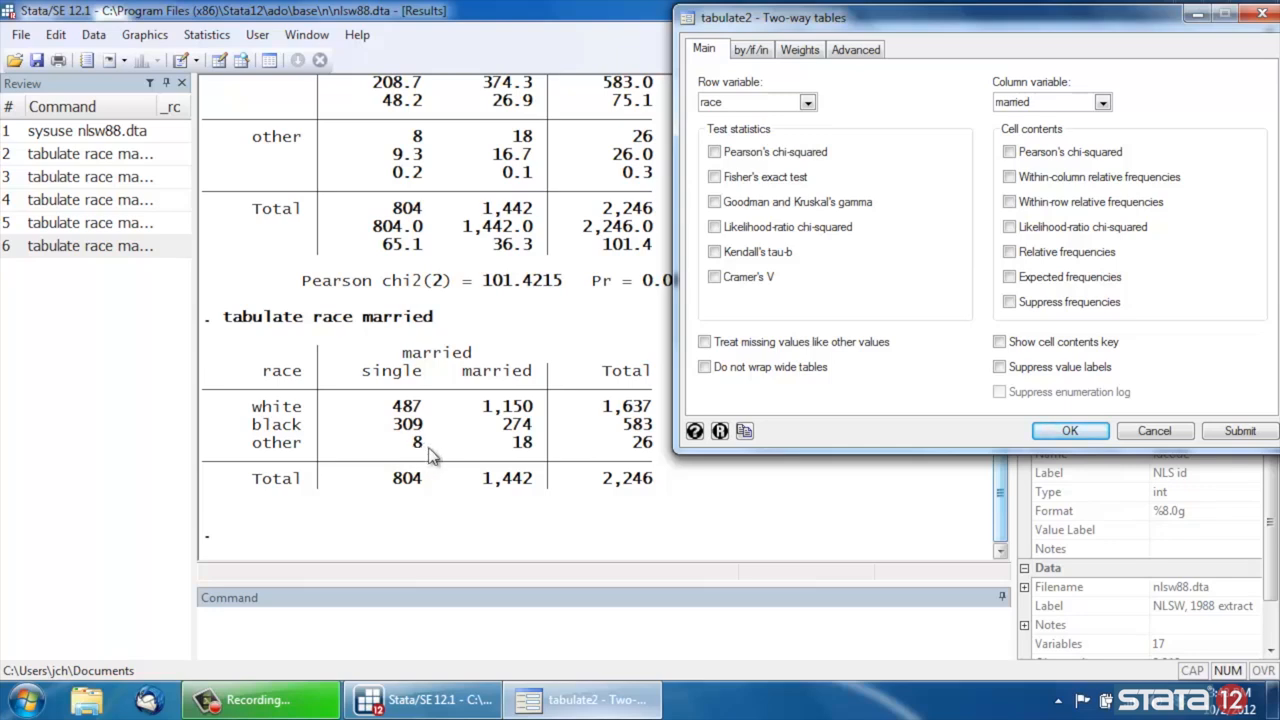
pyautogui.moveTo(447, 451)
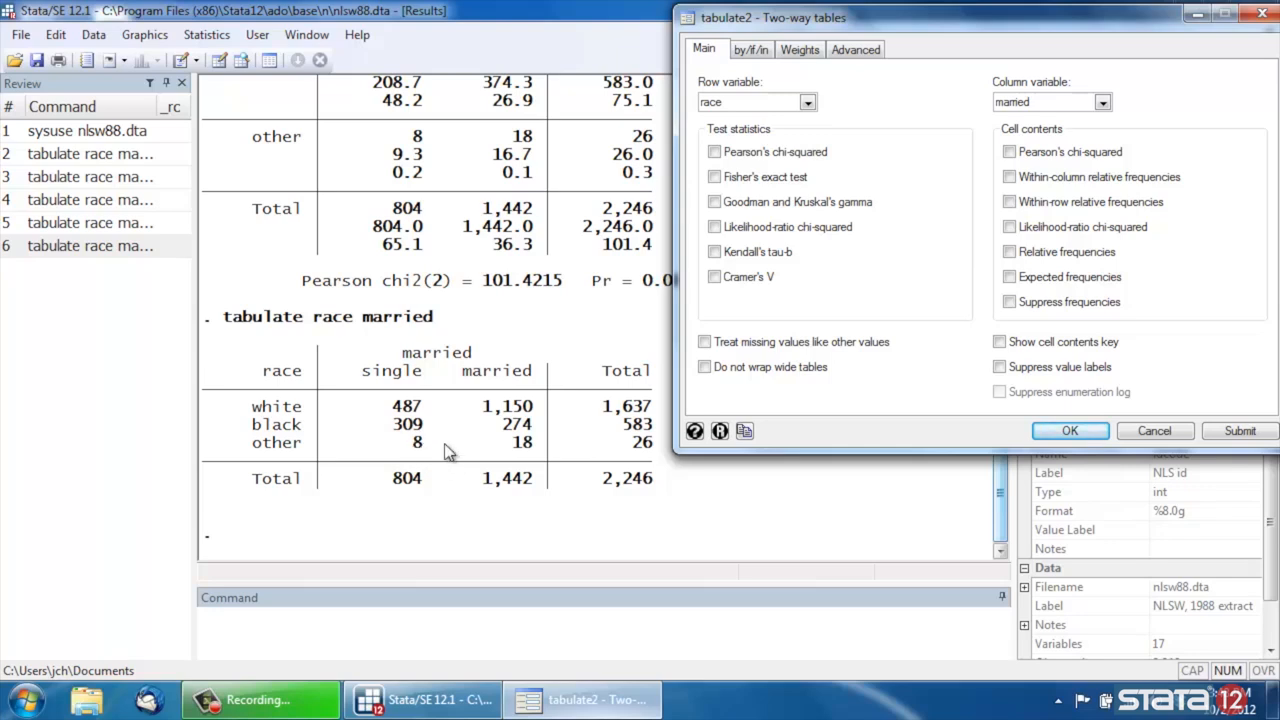
pyautogui.moveTo(833, 248)
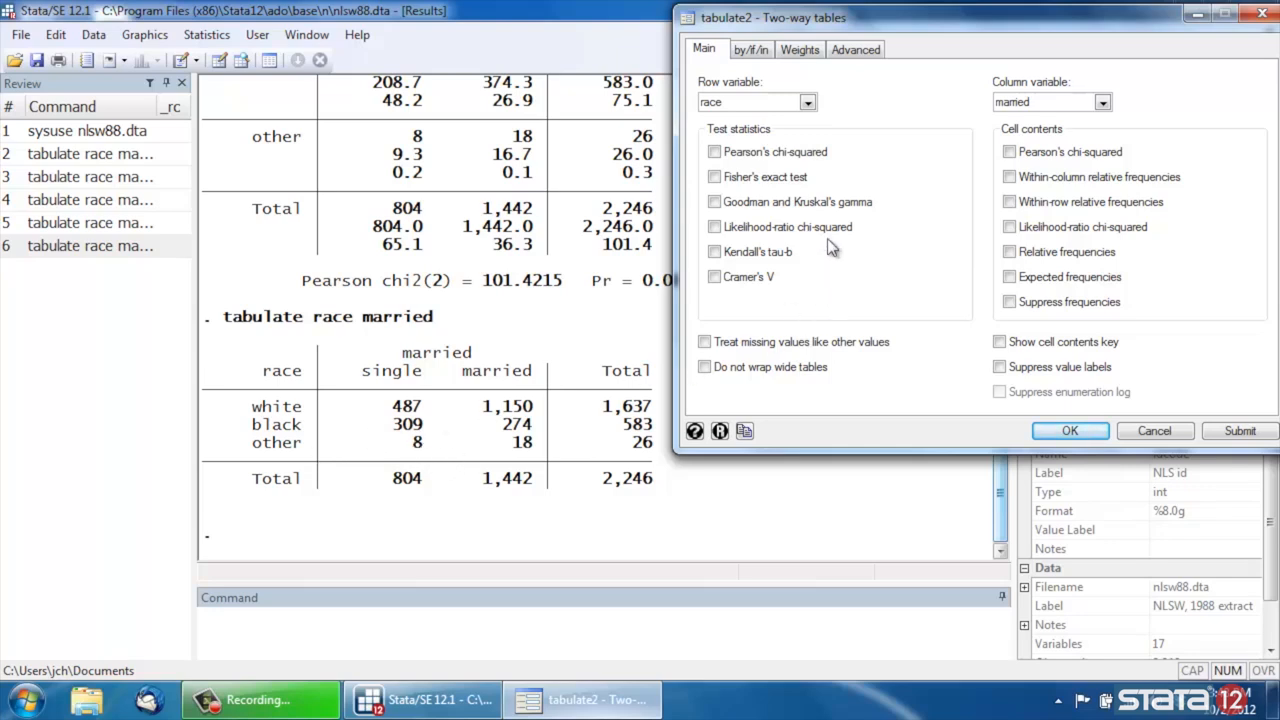
pyautogui.moveTo(740, 185)
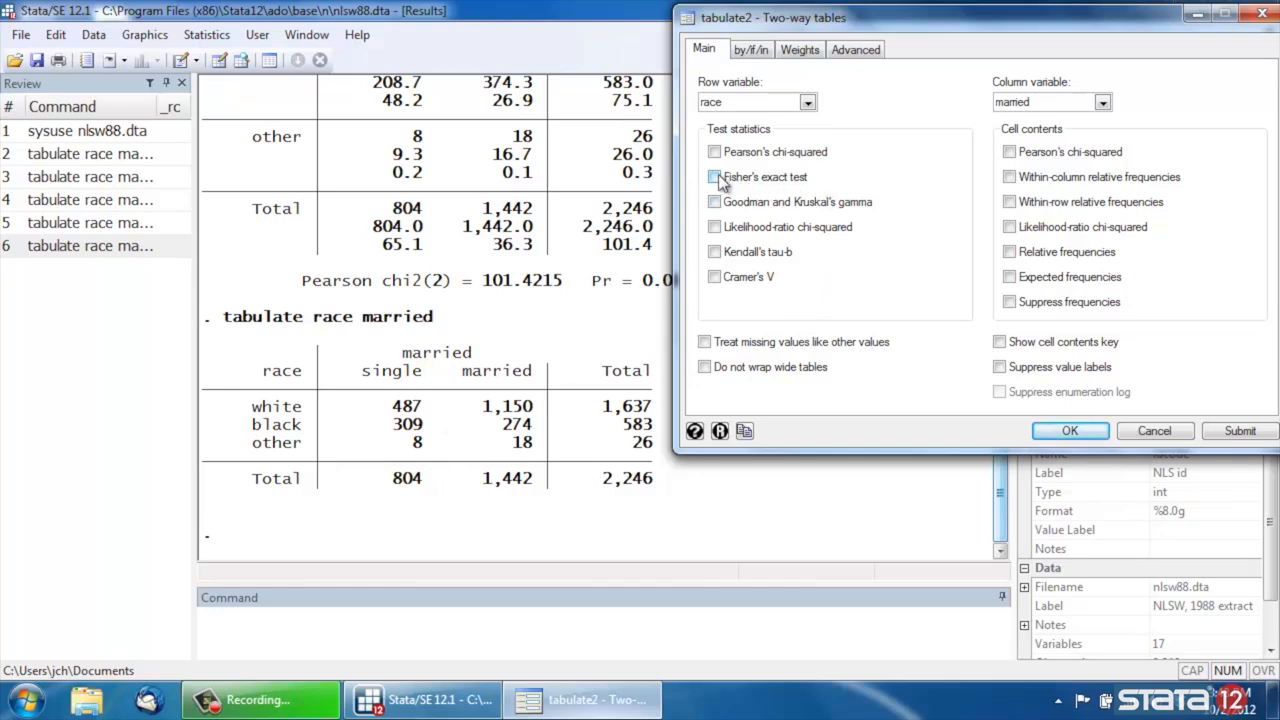
# - Run the race by married tabulation with Fisher's exact test
pyautogui.click(714, 177)
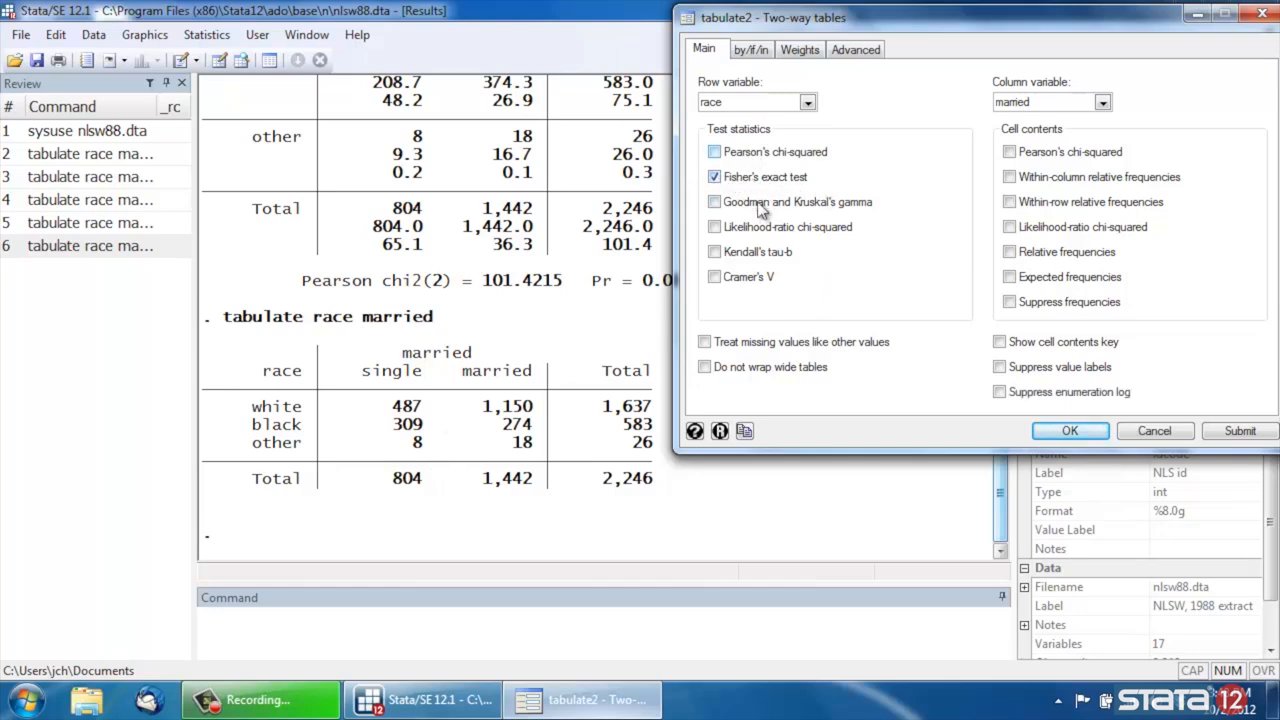
pyautogui.moveTo(1173, 407)
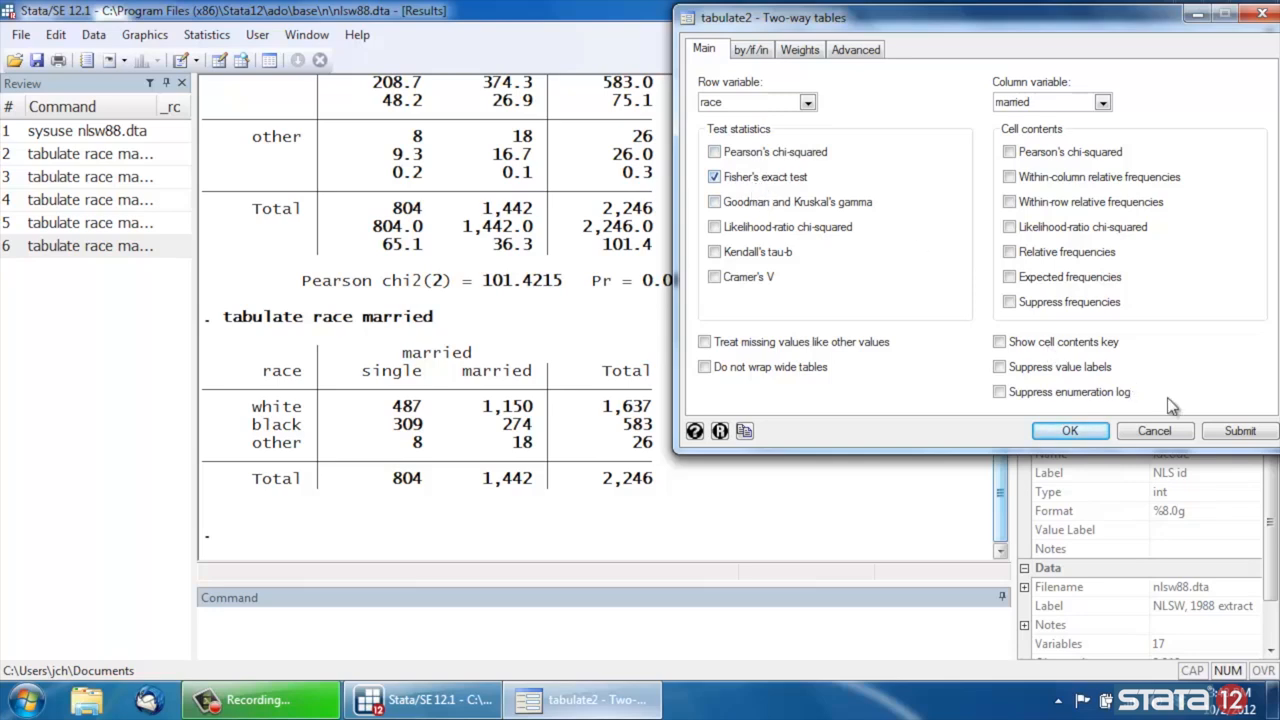
pyautogui.click(1240, 430)
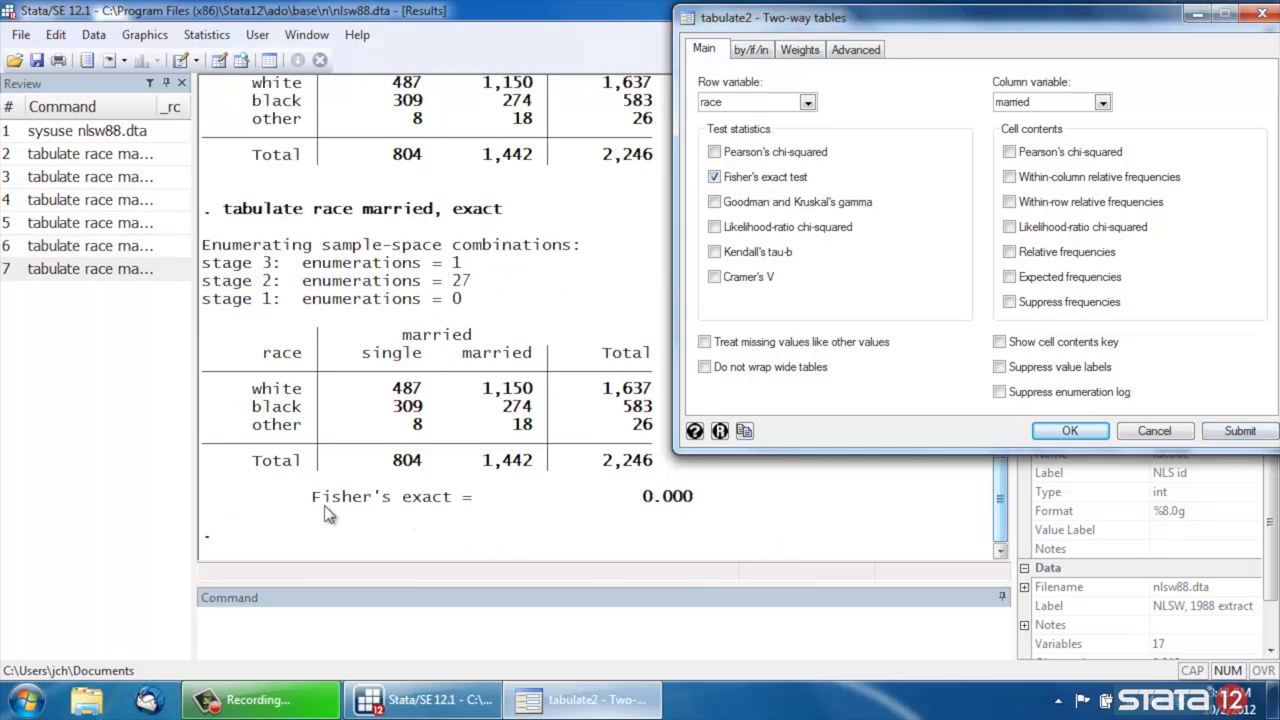
pyautogui.moveTo(665, 513)
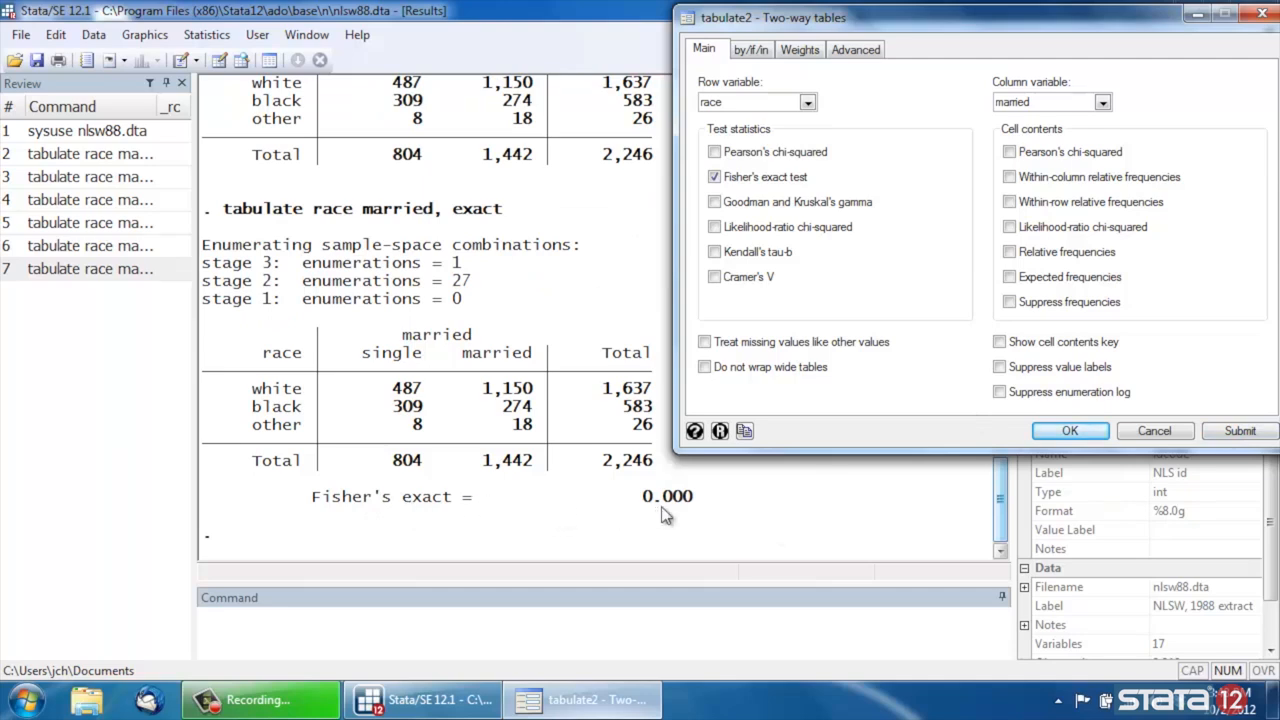
pyautogui.moveTo(330, 268)
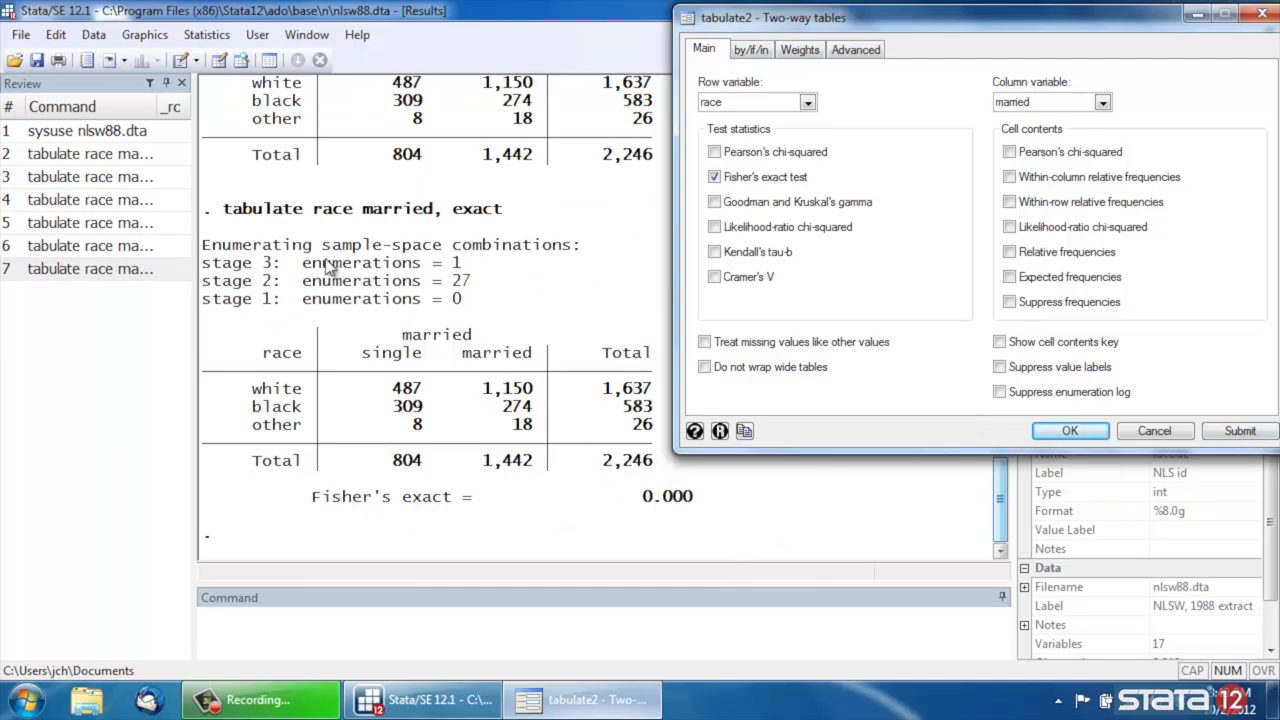
pyautogui.moveTo(310, 228)
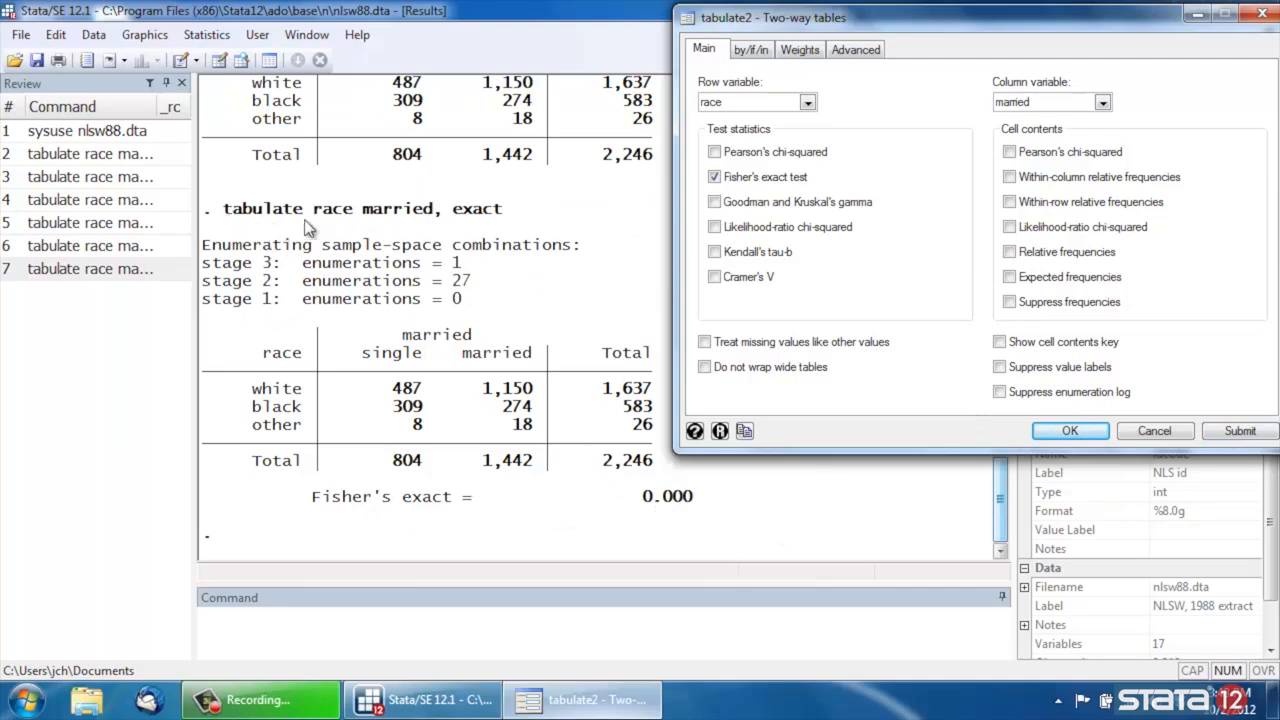
pyautogui.moveTo(233, 228)
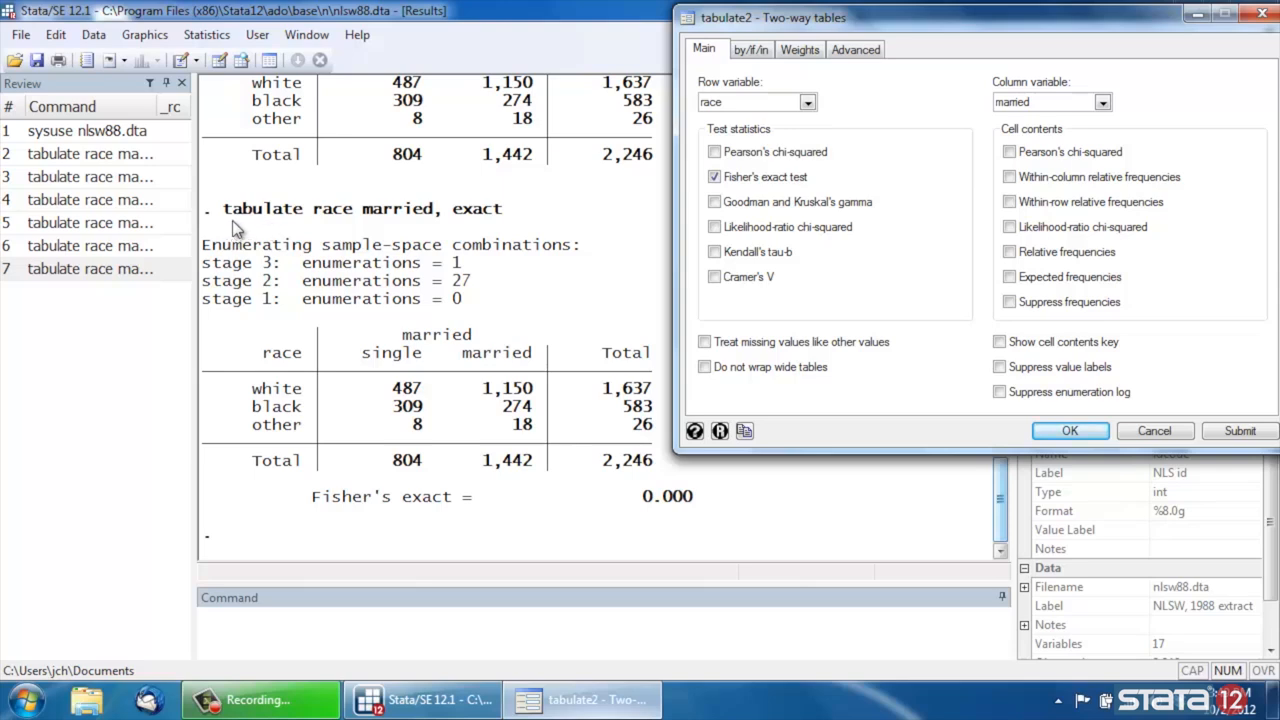
pyautogui.moveTo(380, 228)
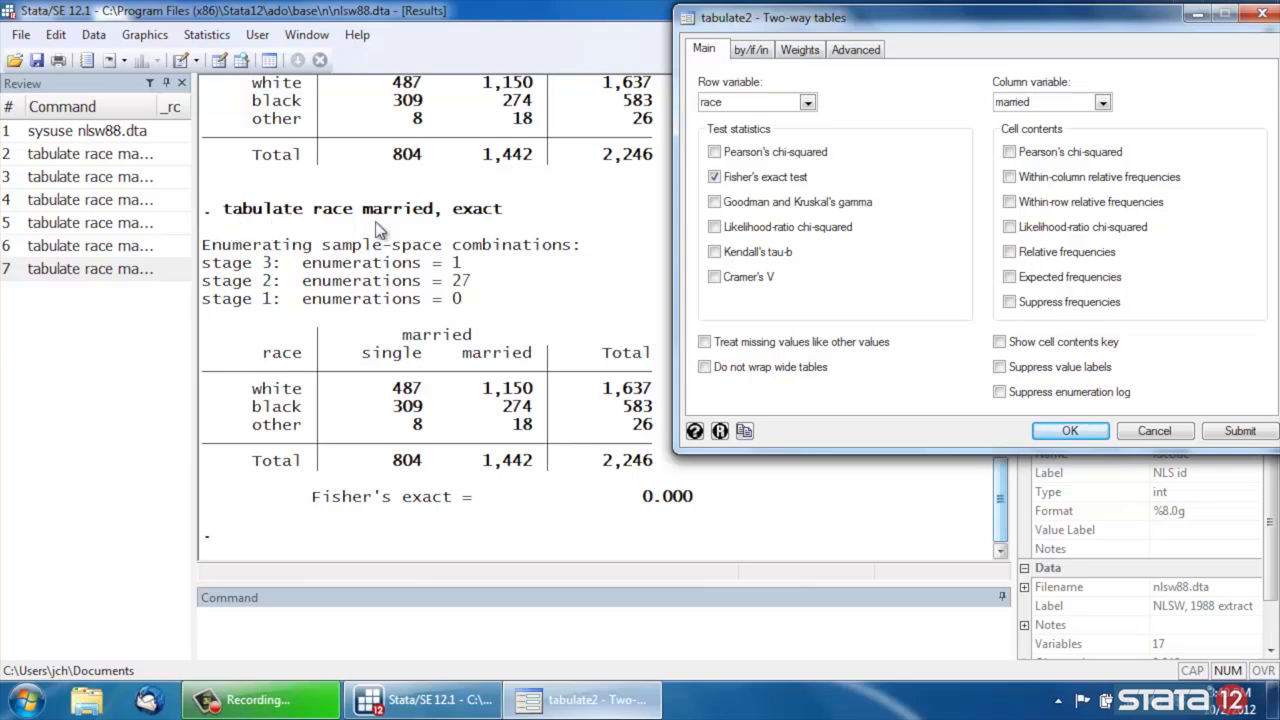
pyautogui.moveTo(453, 225)
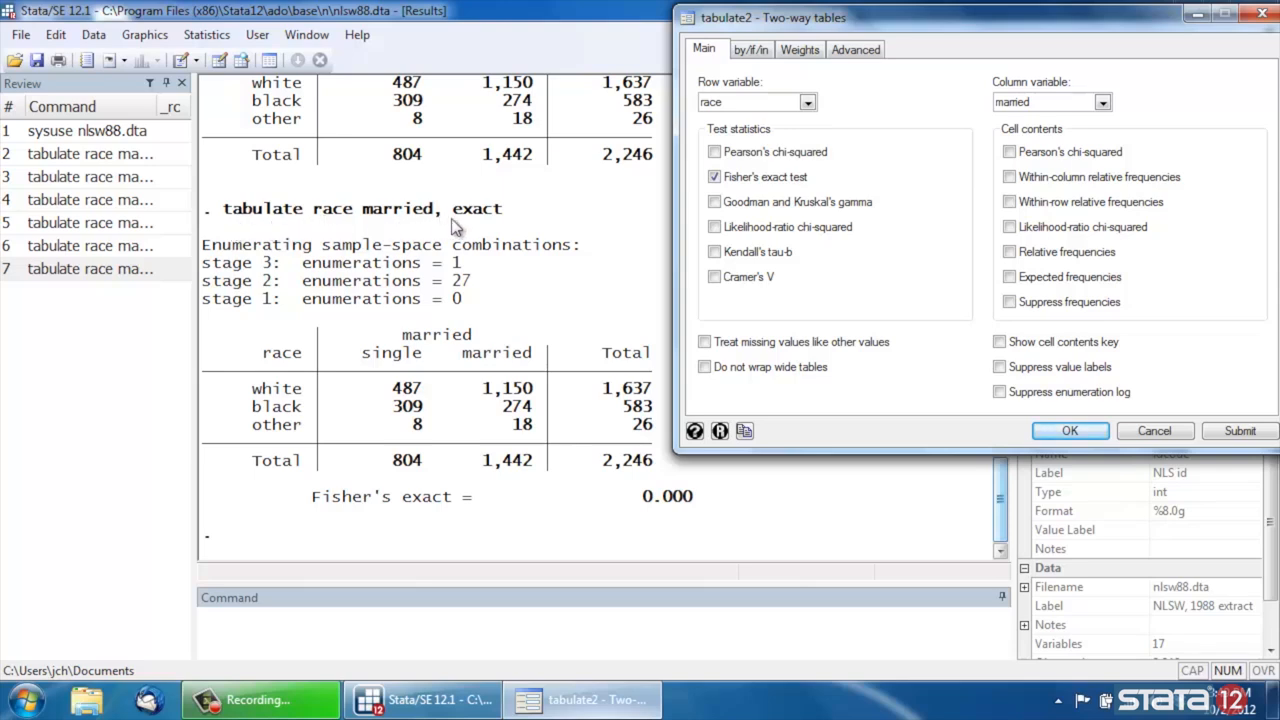
pyautogui.moveTo(728, 200)
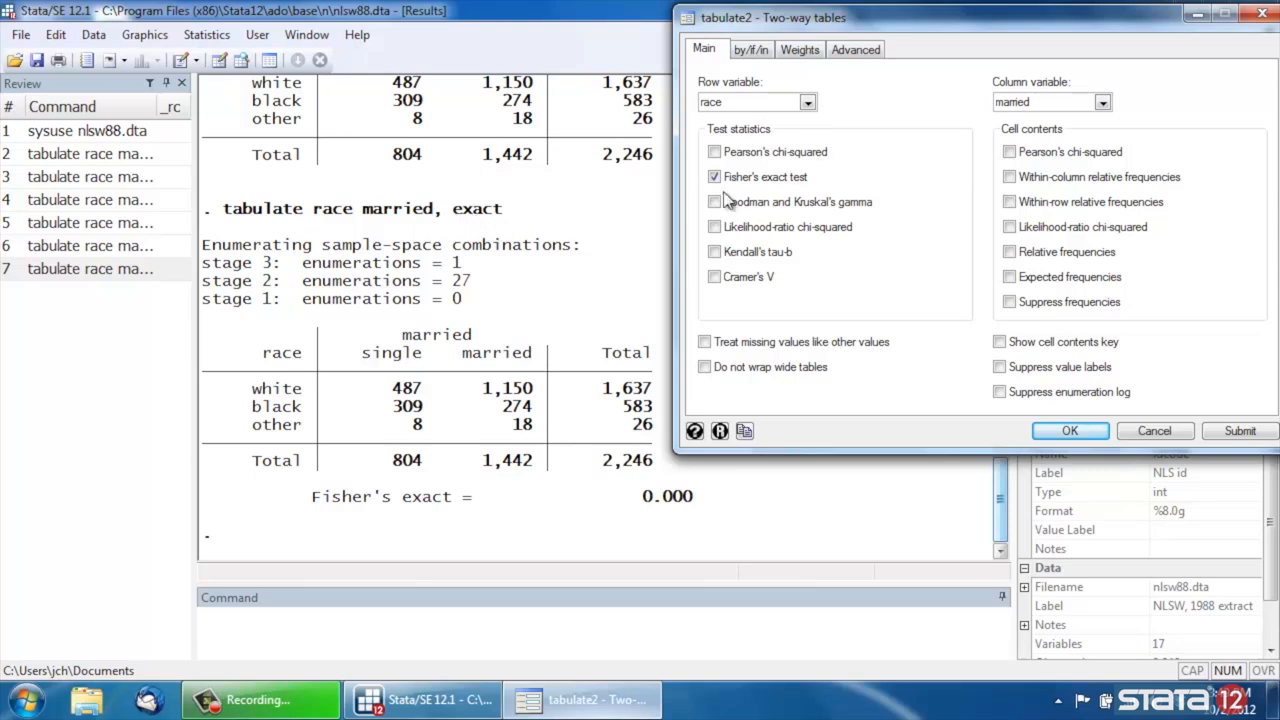
# - Add Pearson's chi-squared alongside Fisher's exact test and rerun the tabulation
pyautogui.click(714, 151)
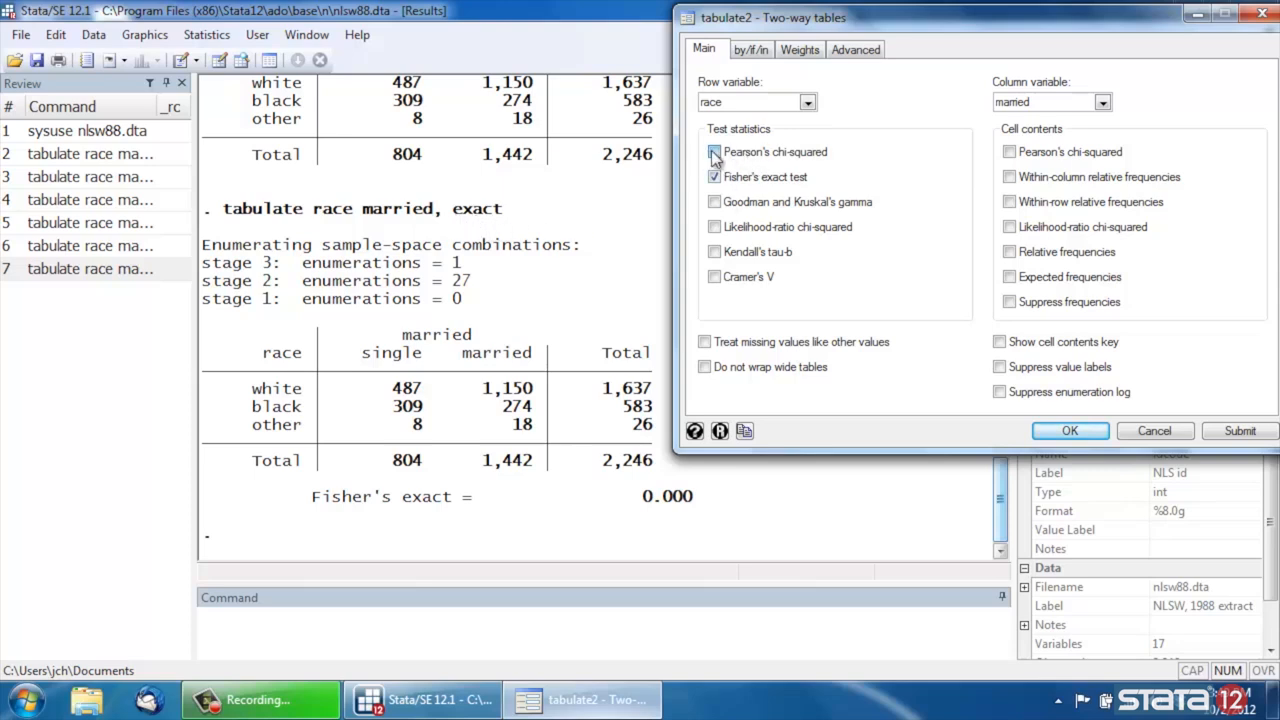
pyautogui.click(714, 152)
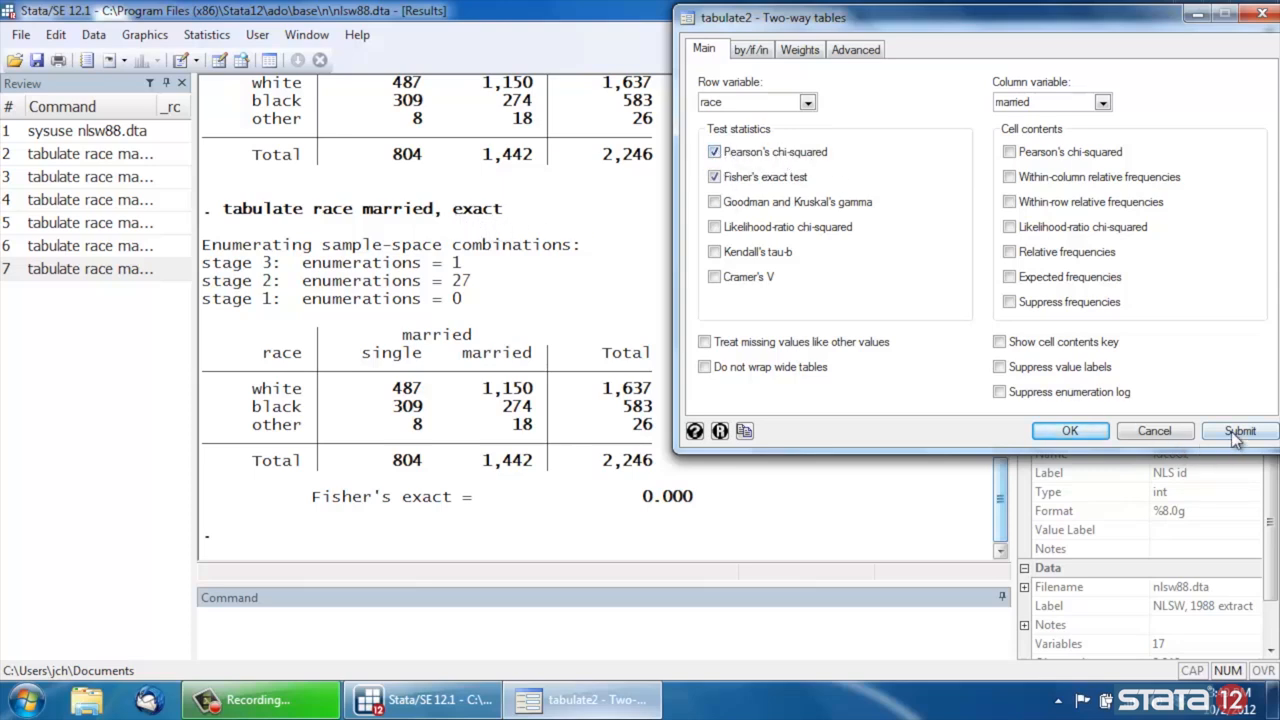
pyautogui.click(1240, 430)
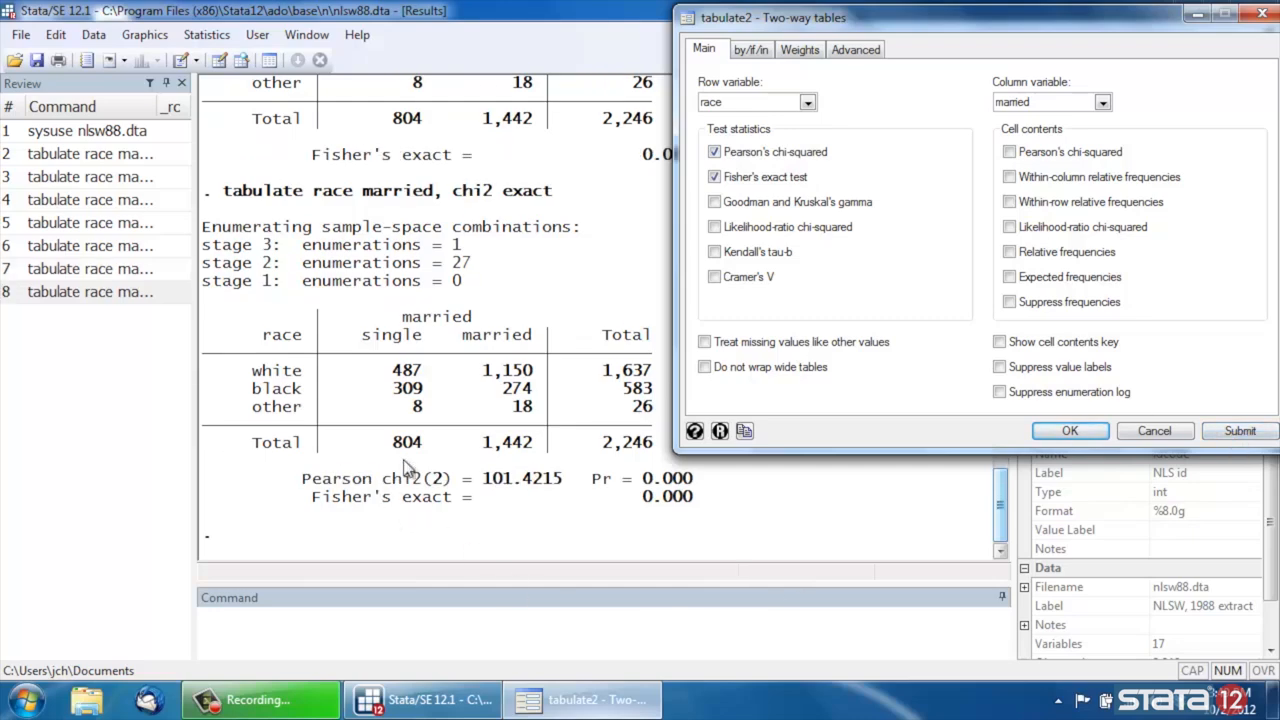
pyautogui.moveTo(557, 520)
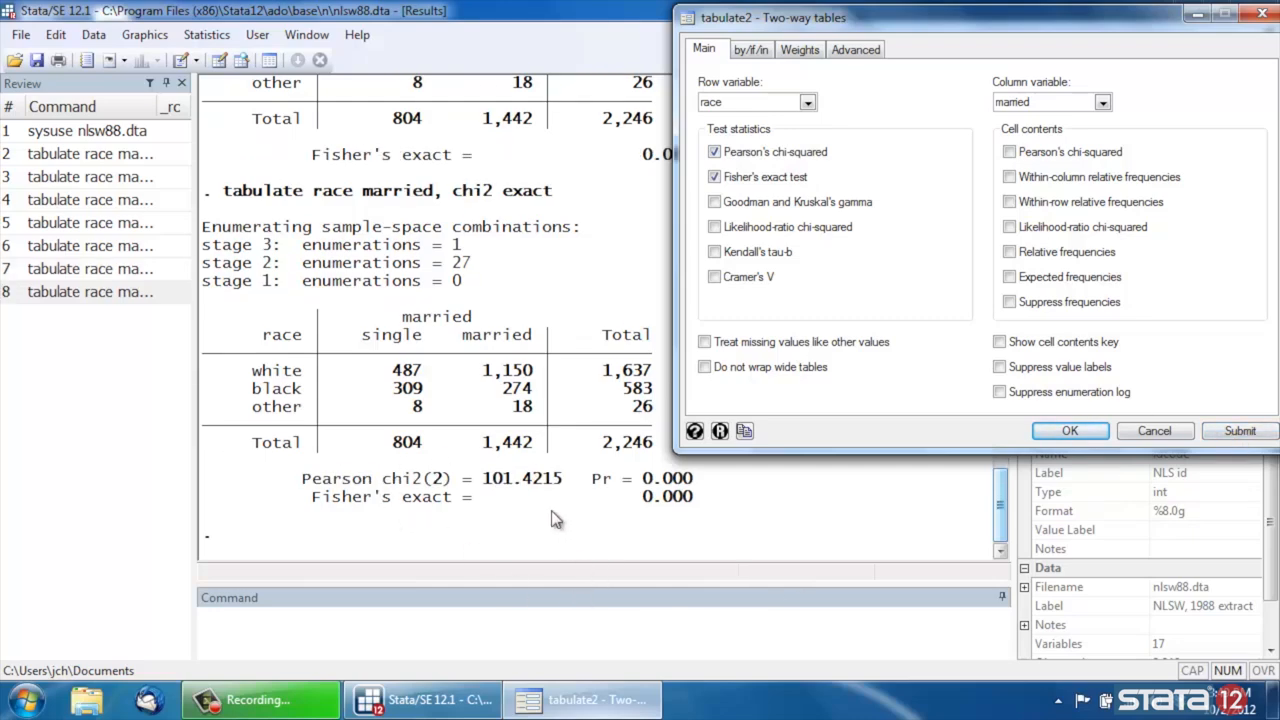